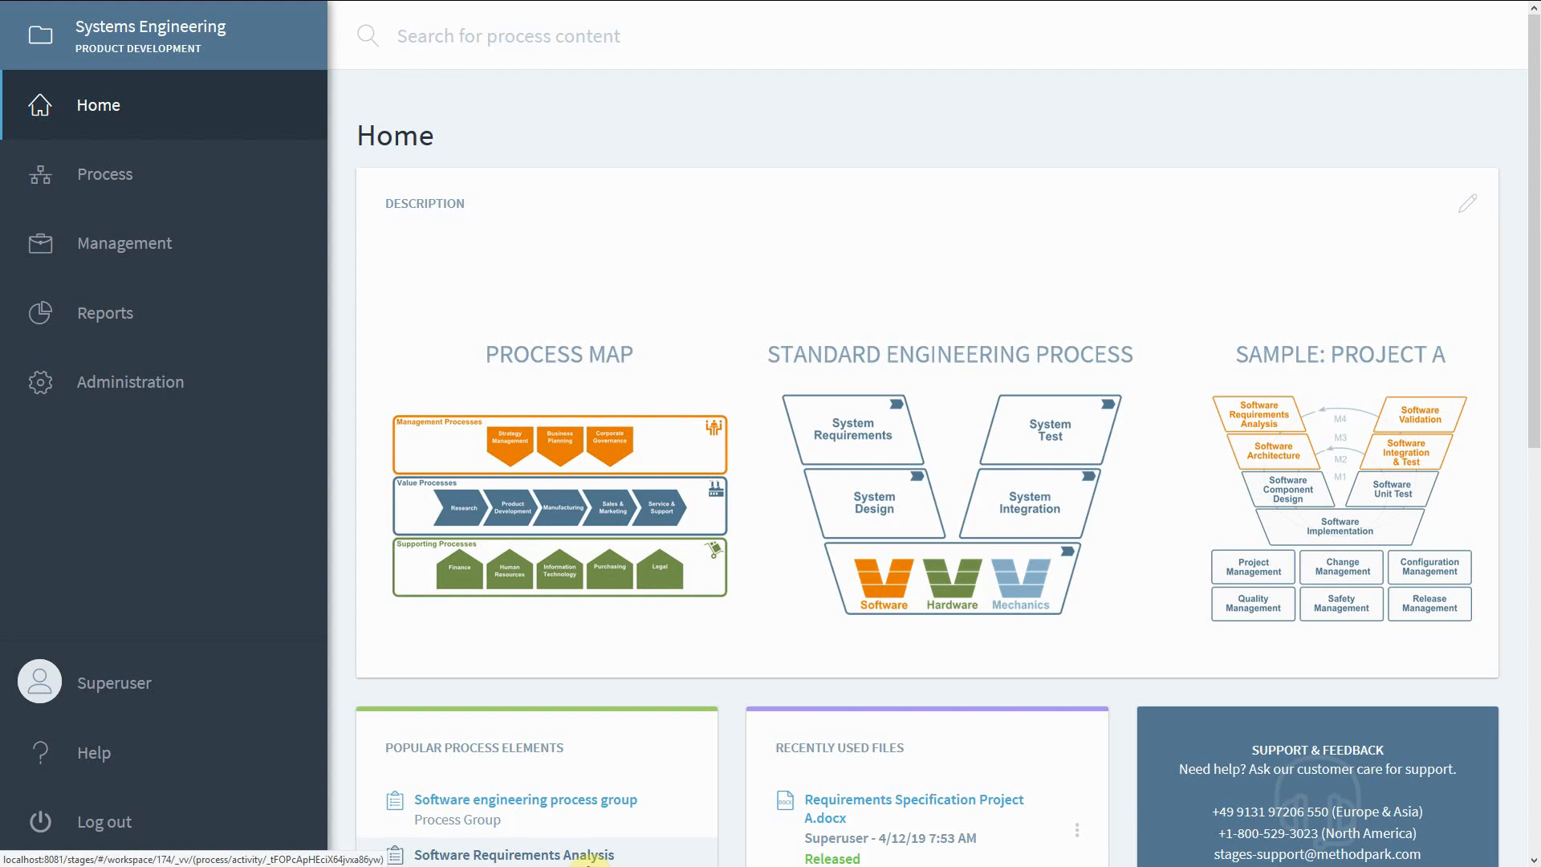
pyautogui.moveTo(684, 685)
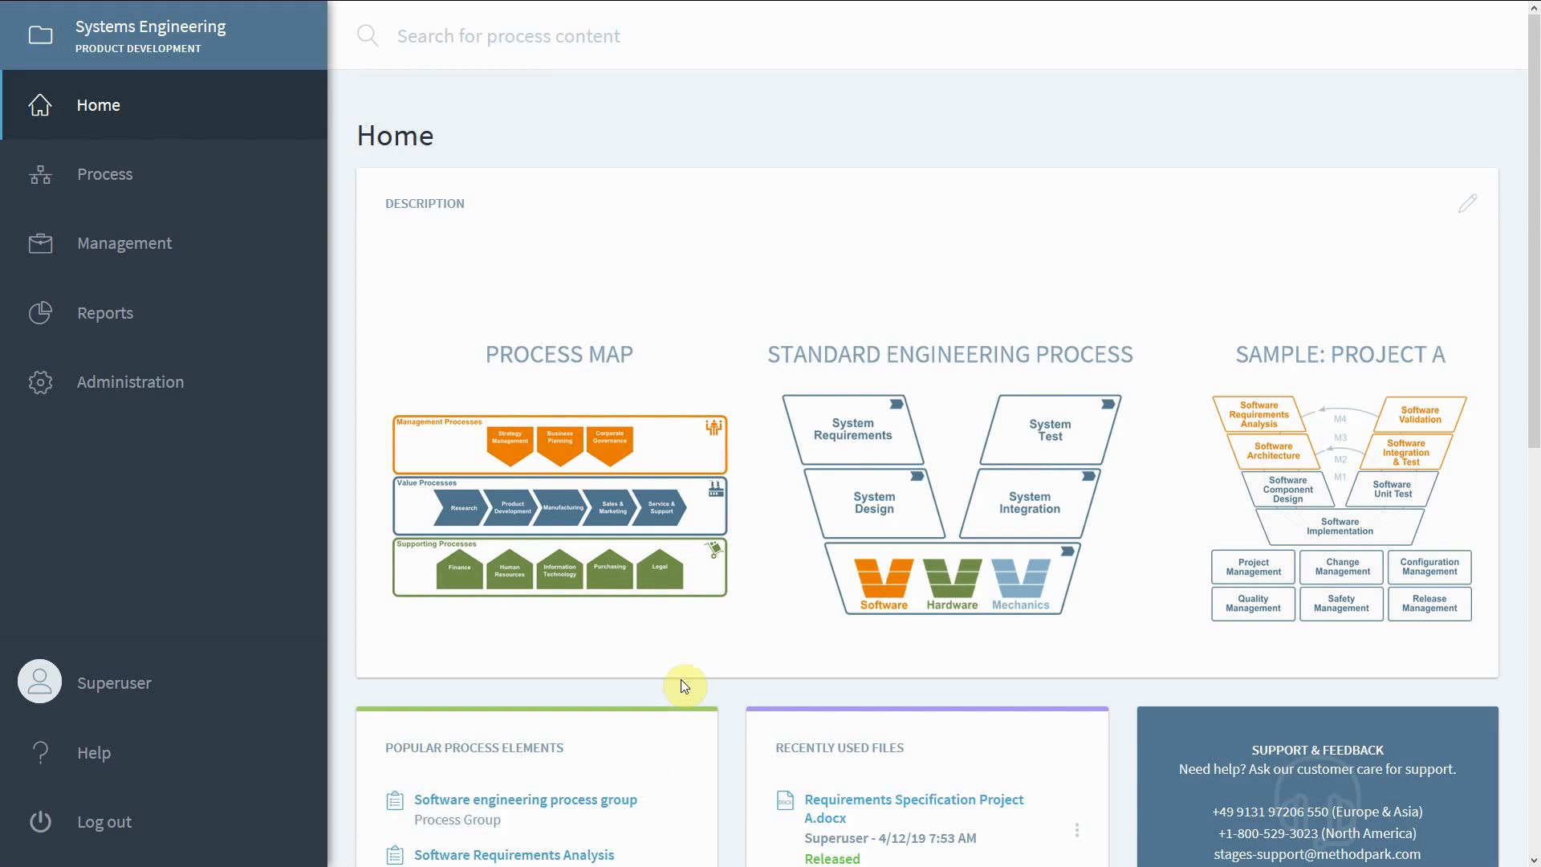
pyautogui.moveTo(786, 287)
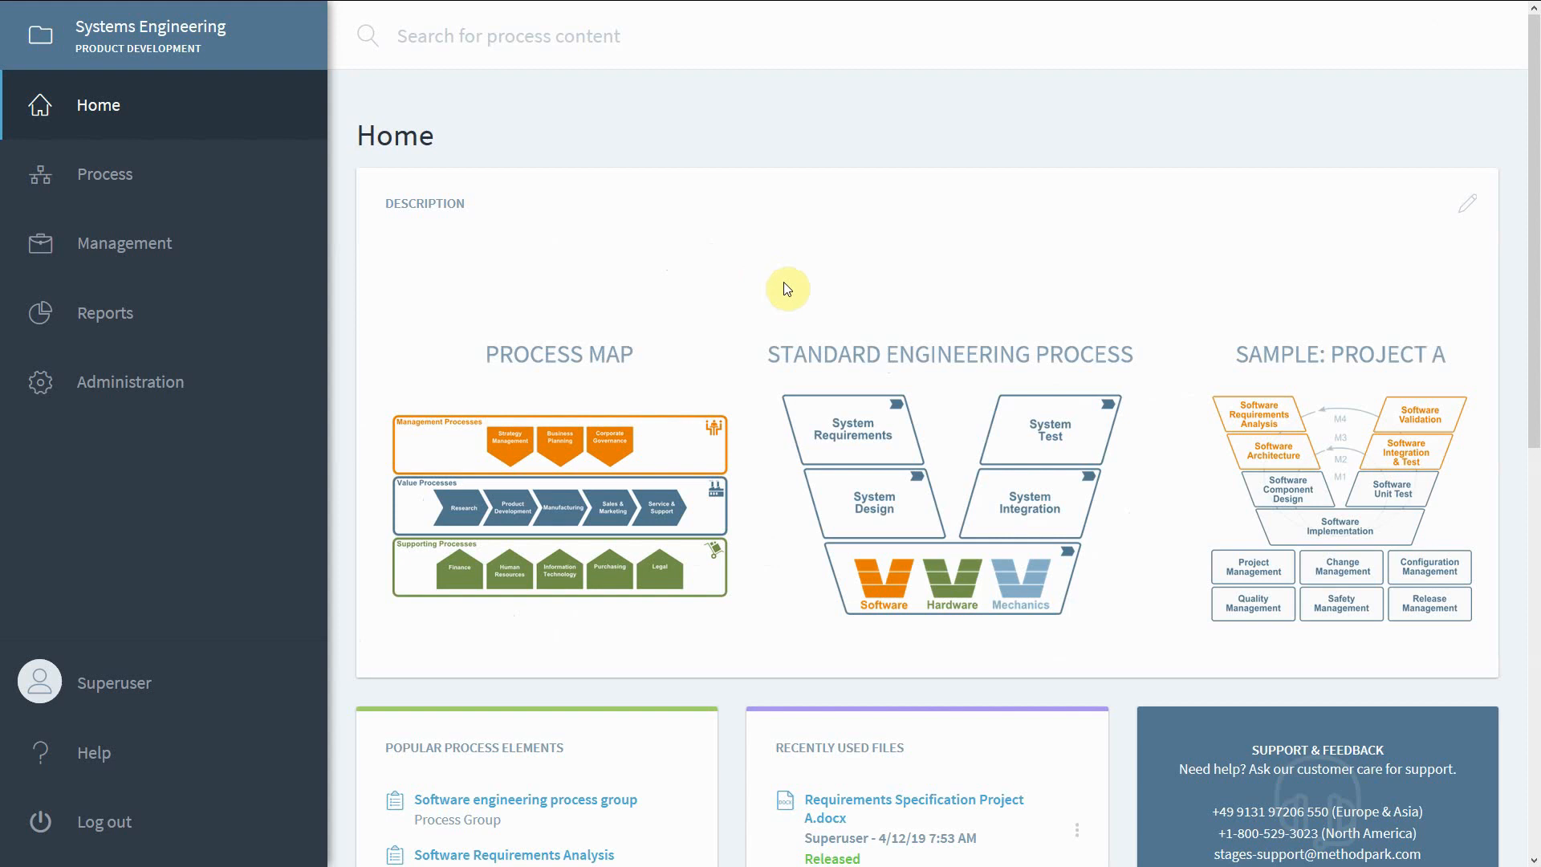
pyautogui.moveTo(812, 339)
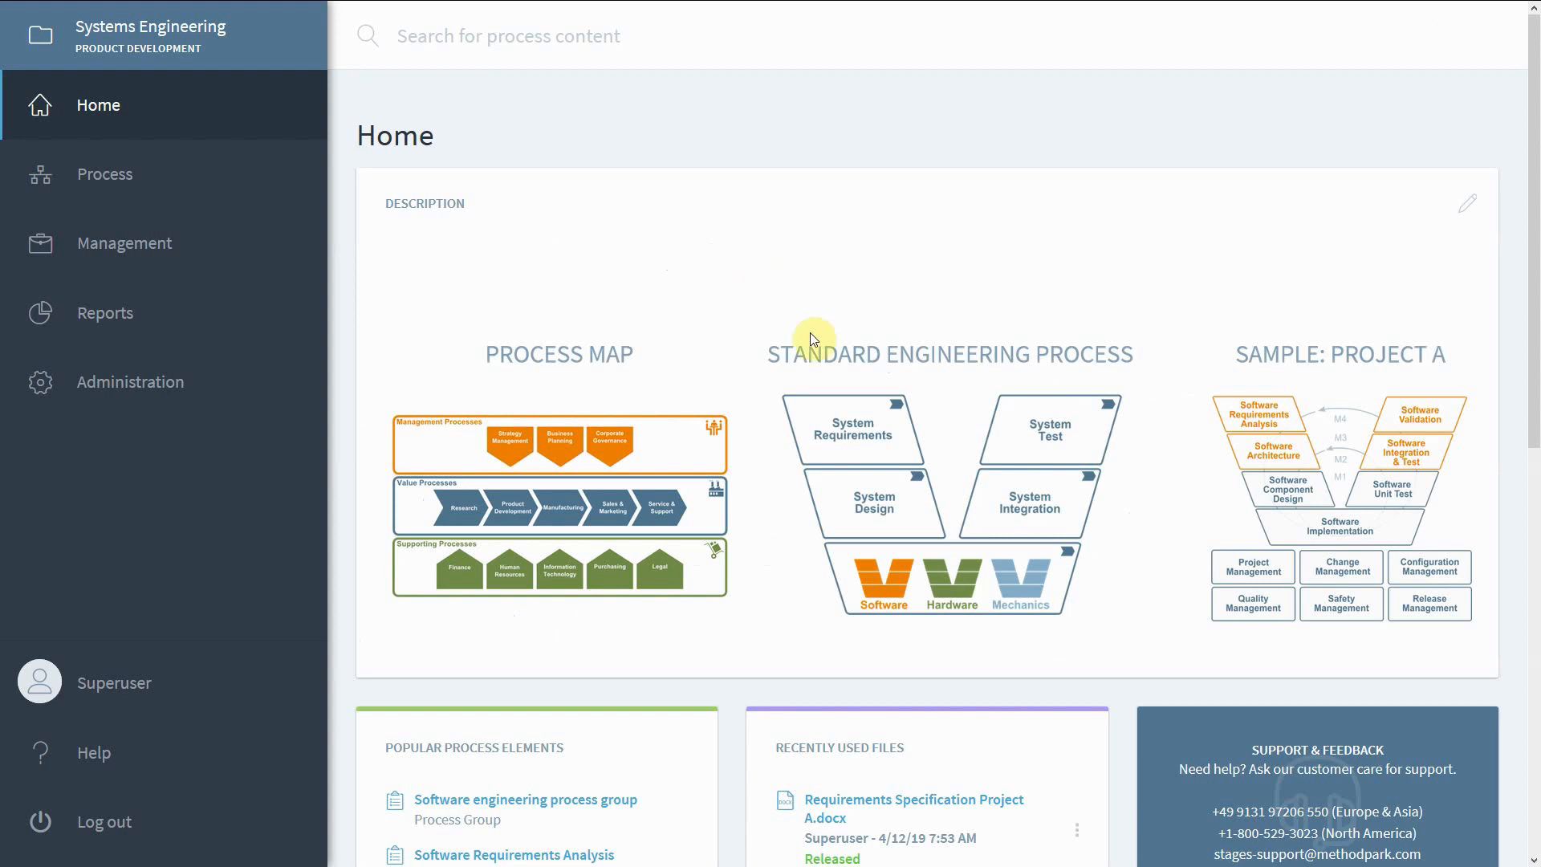
# - Navigate from the Standard Engineering Process workspace into the Create Software Requirements Specification activity
pyautogui.click(947, 504)
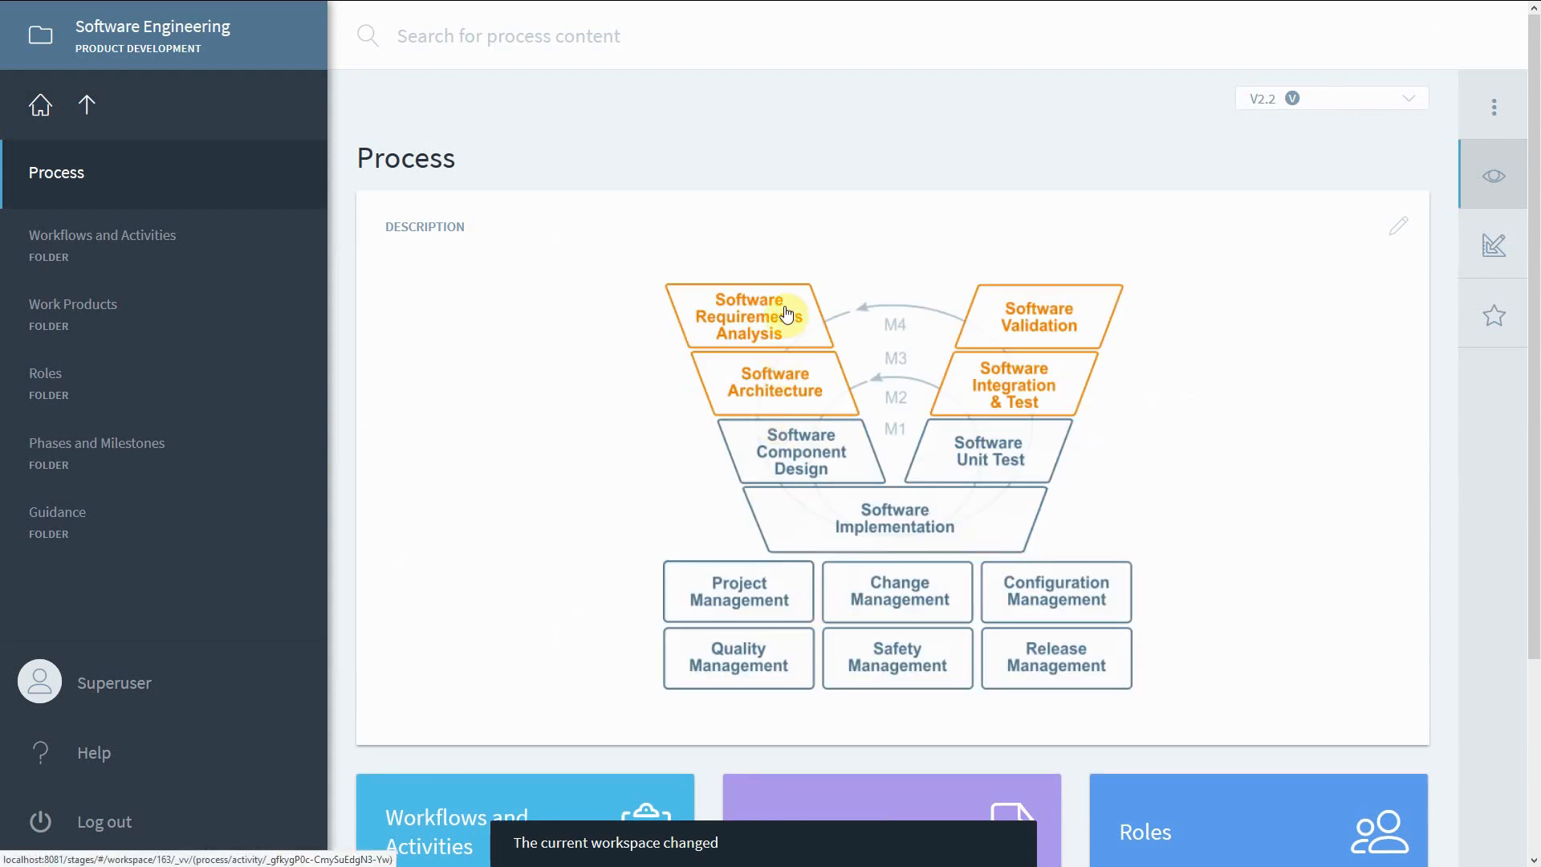
pyautogui.click(752, 316)
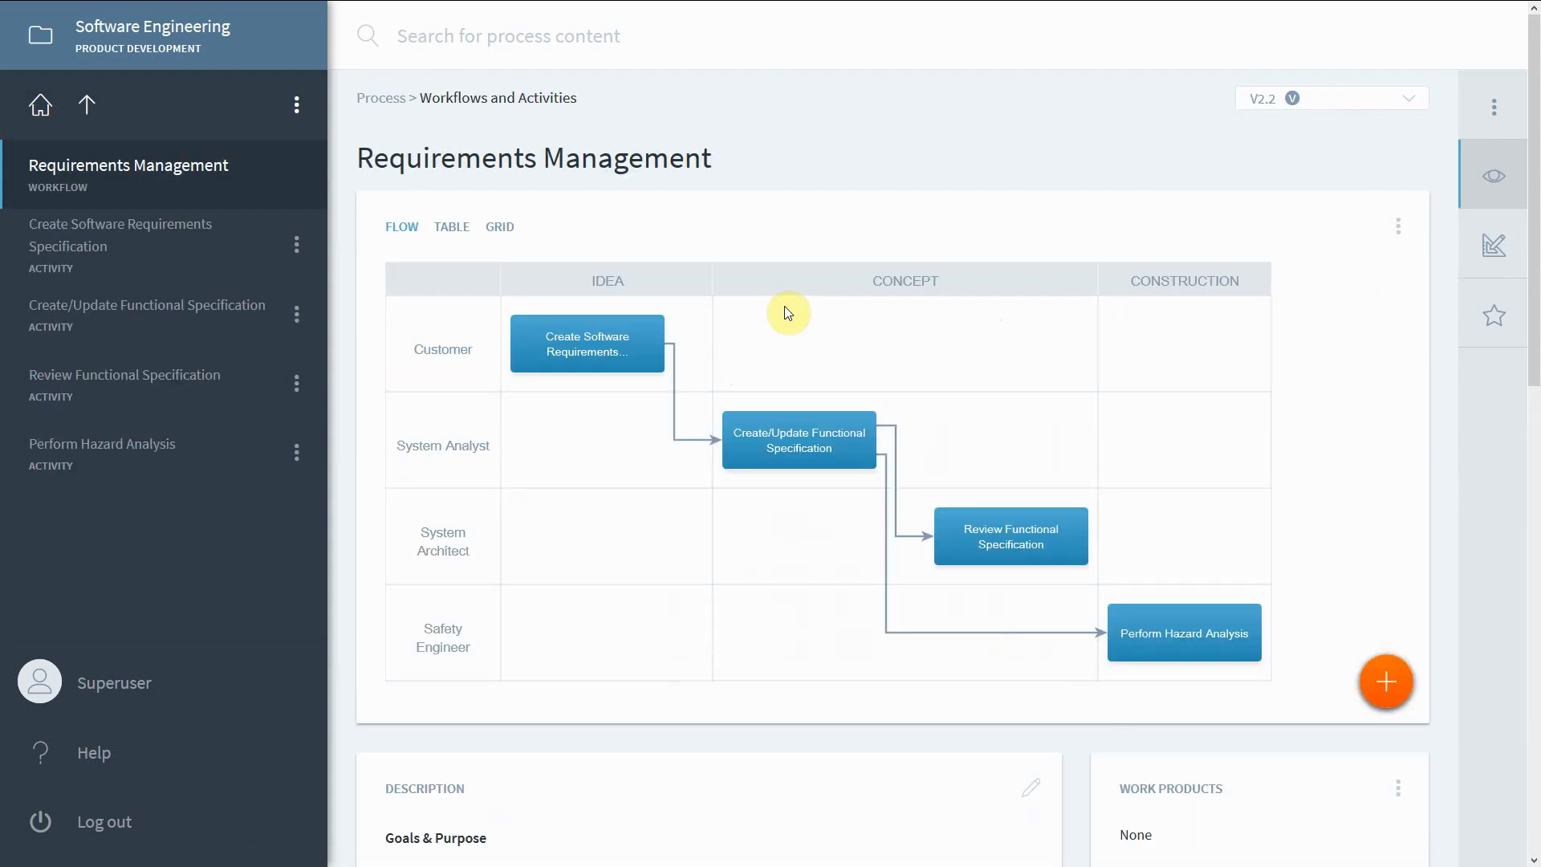
pyautogui.moveTo(588, 344)
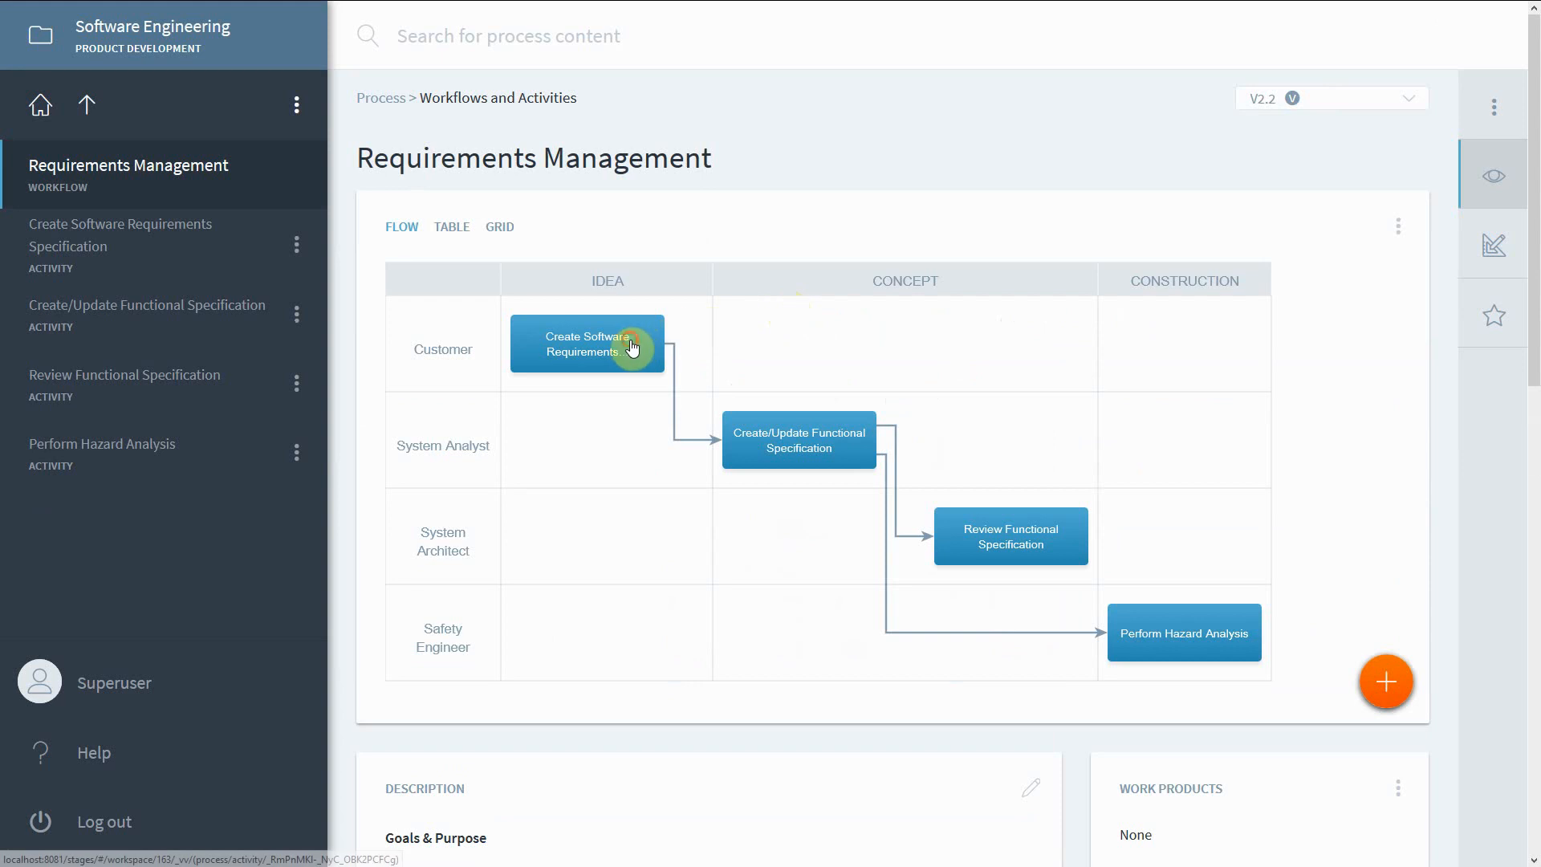
pyautogui.click(587, 343)
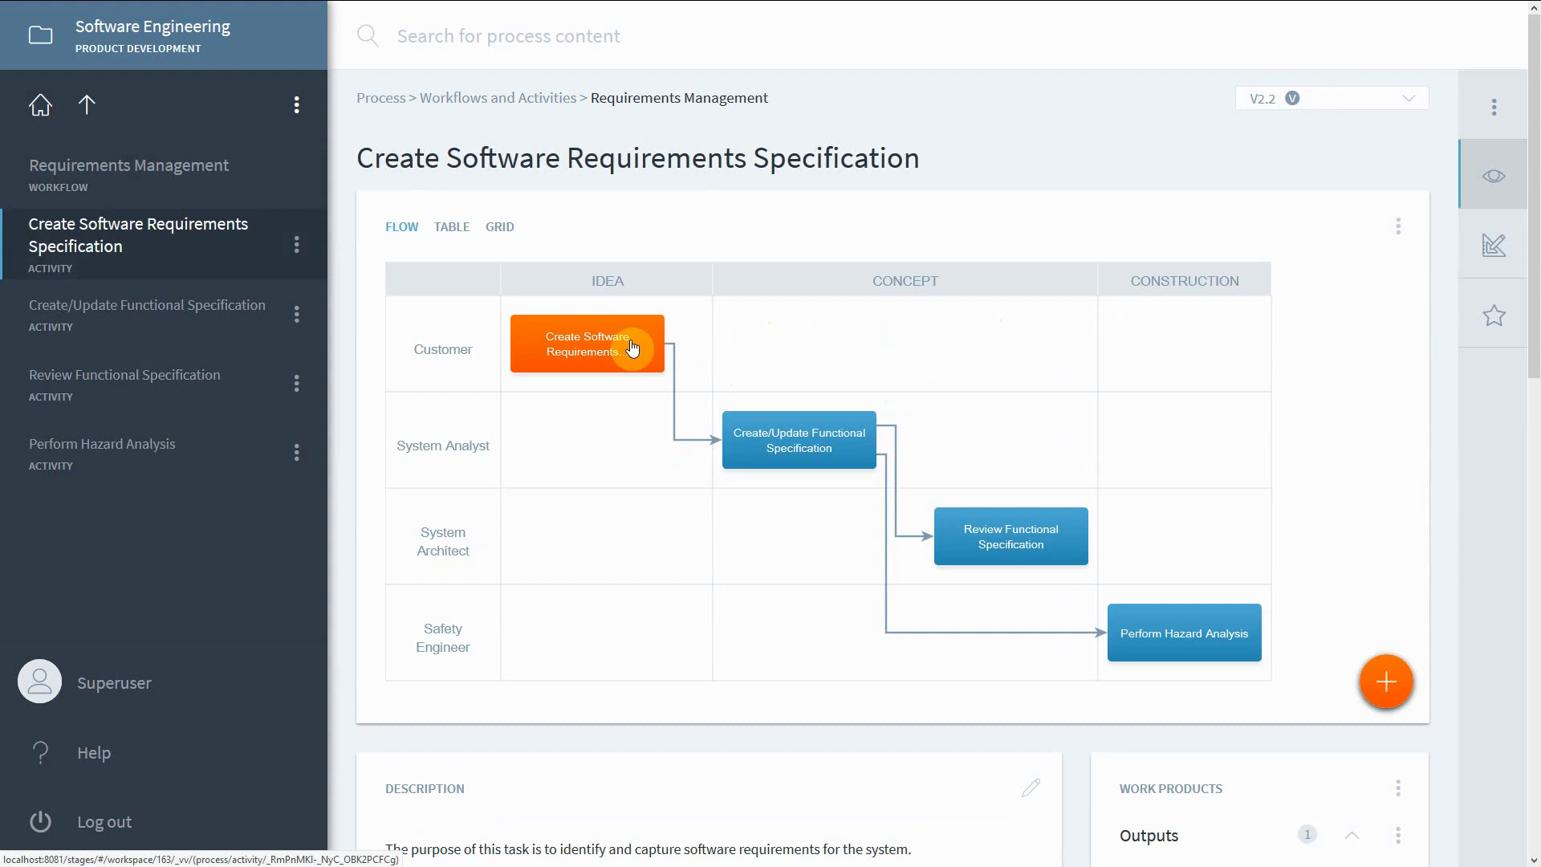
pyautogui.moveTo(128, 127)
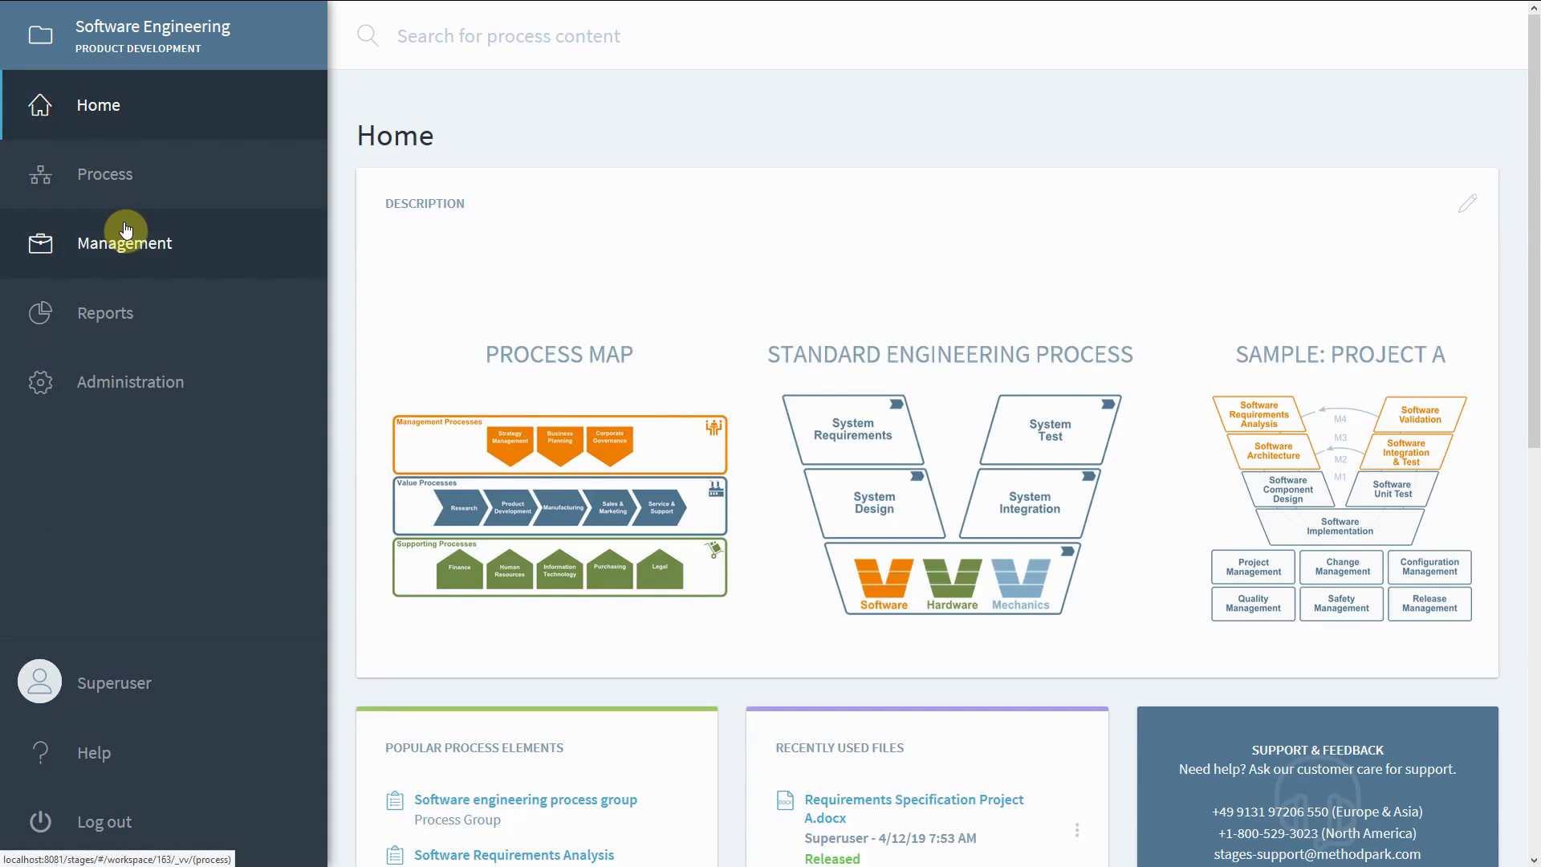
# - Open the Automotive SPICE 3.1 (SAMPLE) reference model from Management > Compliance
pyautogui.click(125, 242)
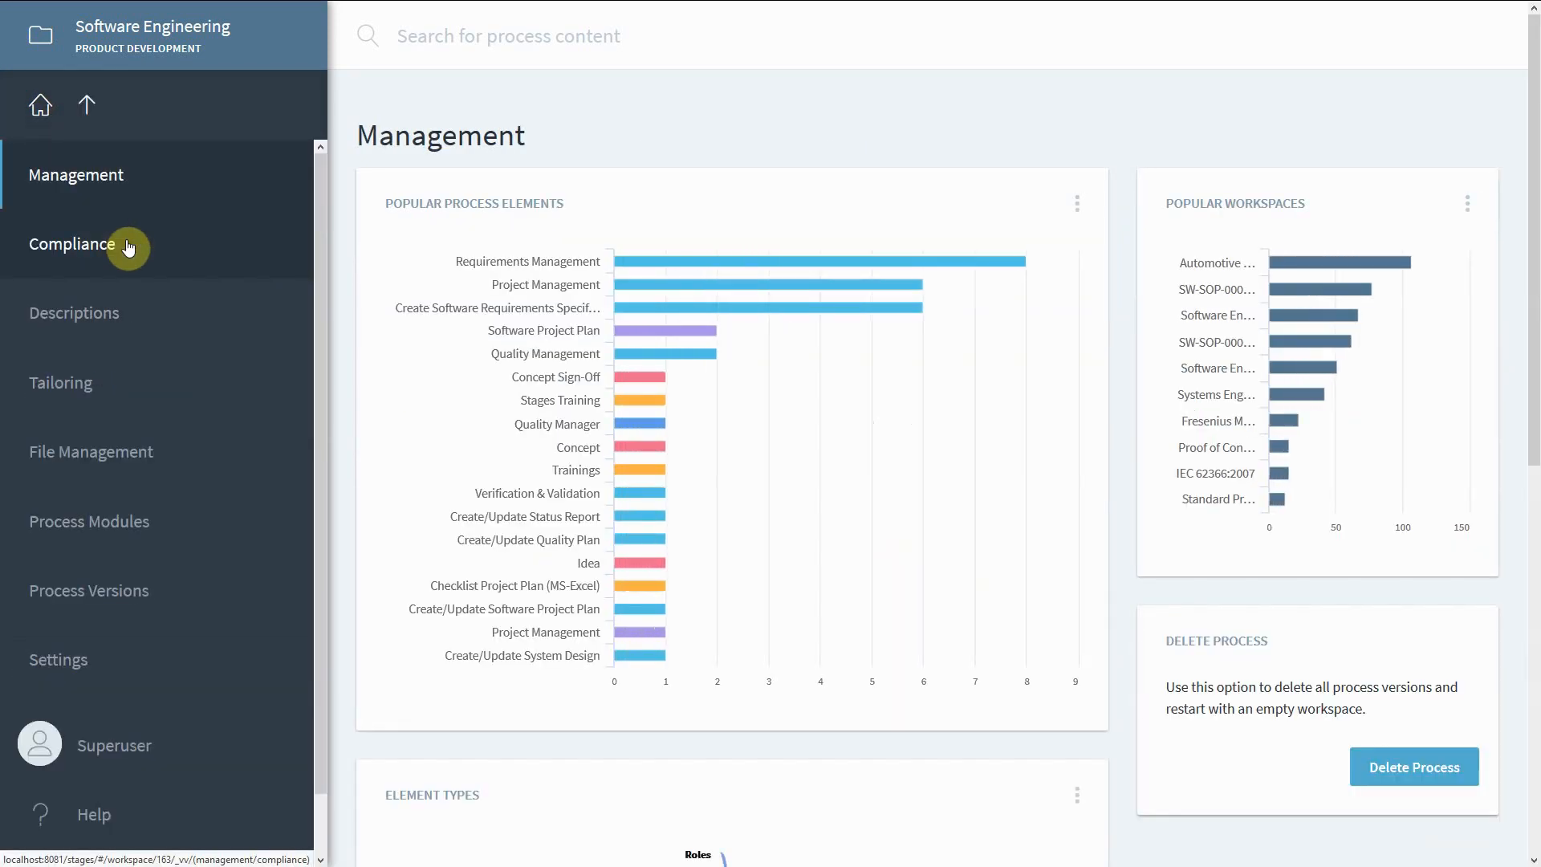
pyautogui.click(70, 244)
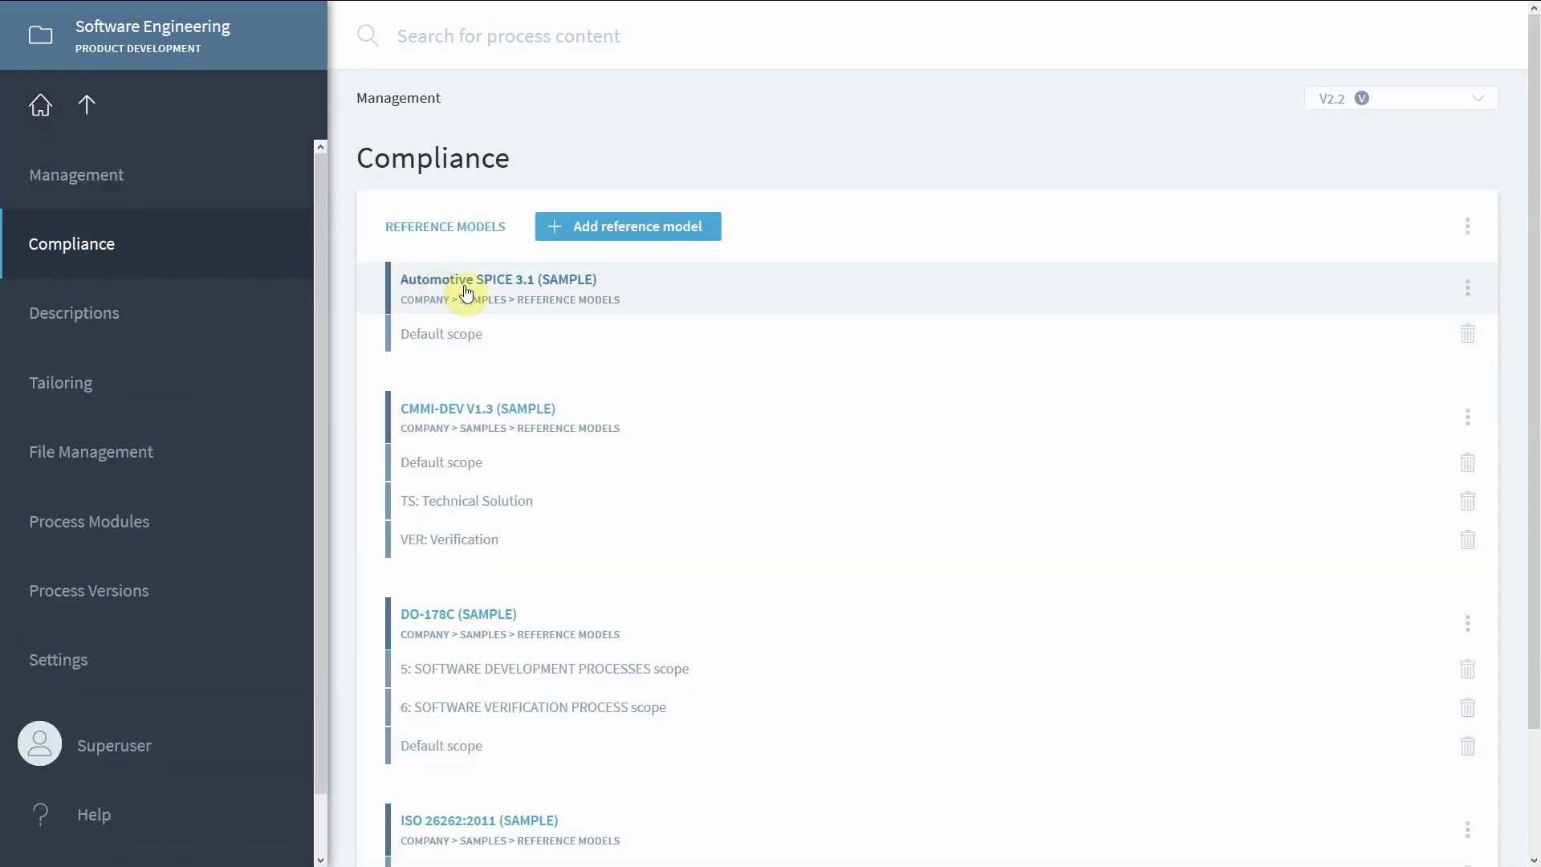
pyautogui.click(498, 279)
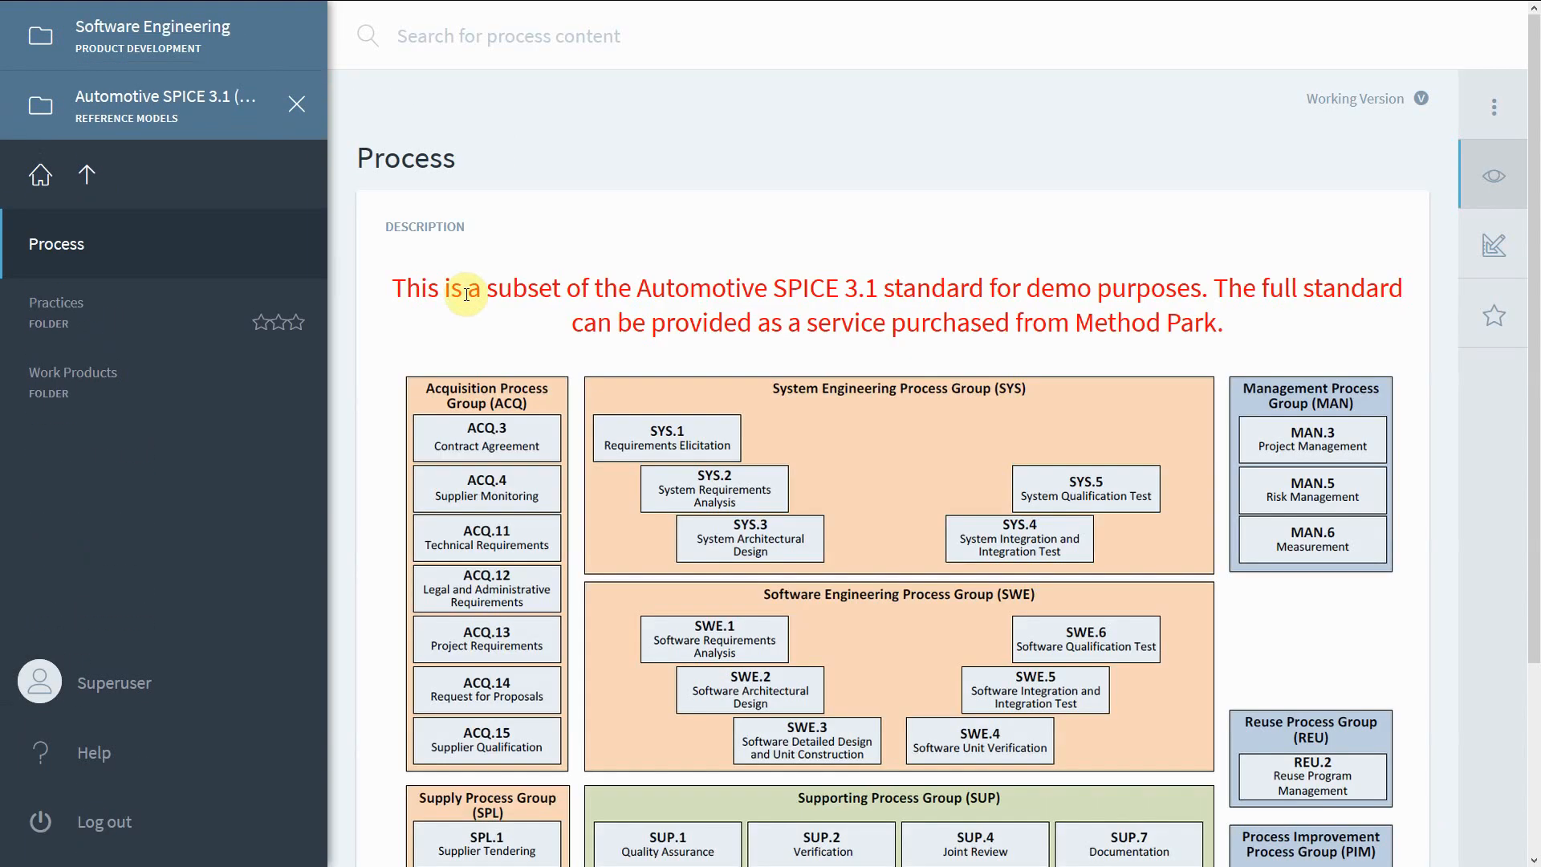
pyautogui.moveTo(1441, 317)
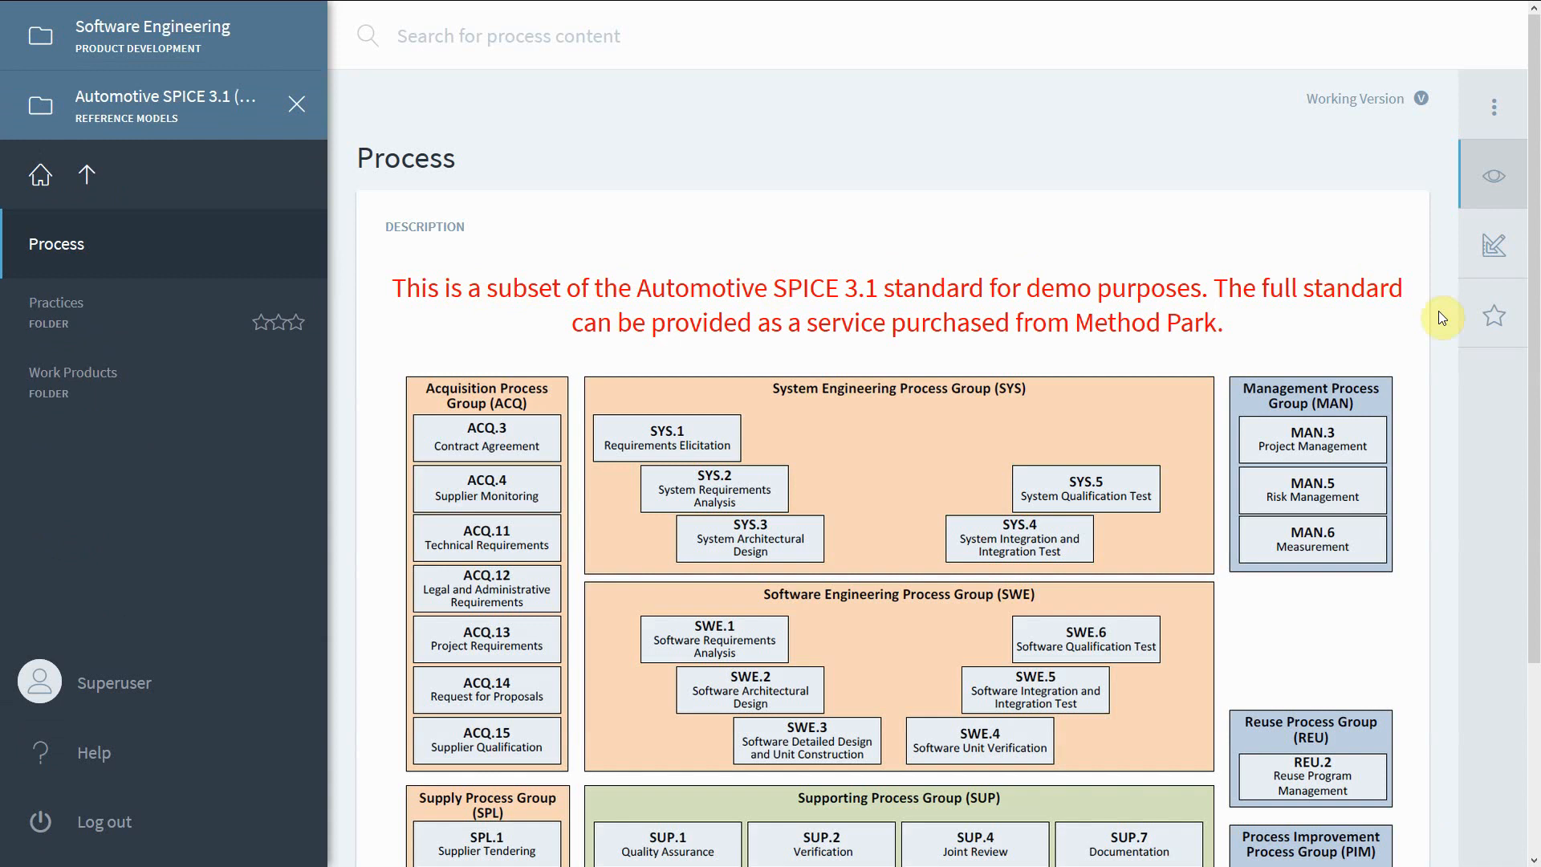
pyautogui.moveTo(859, 274)
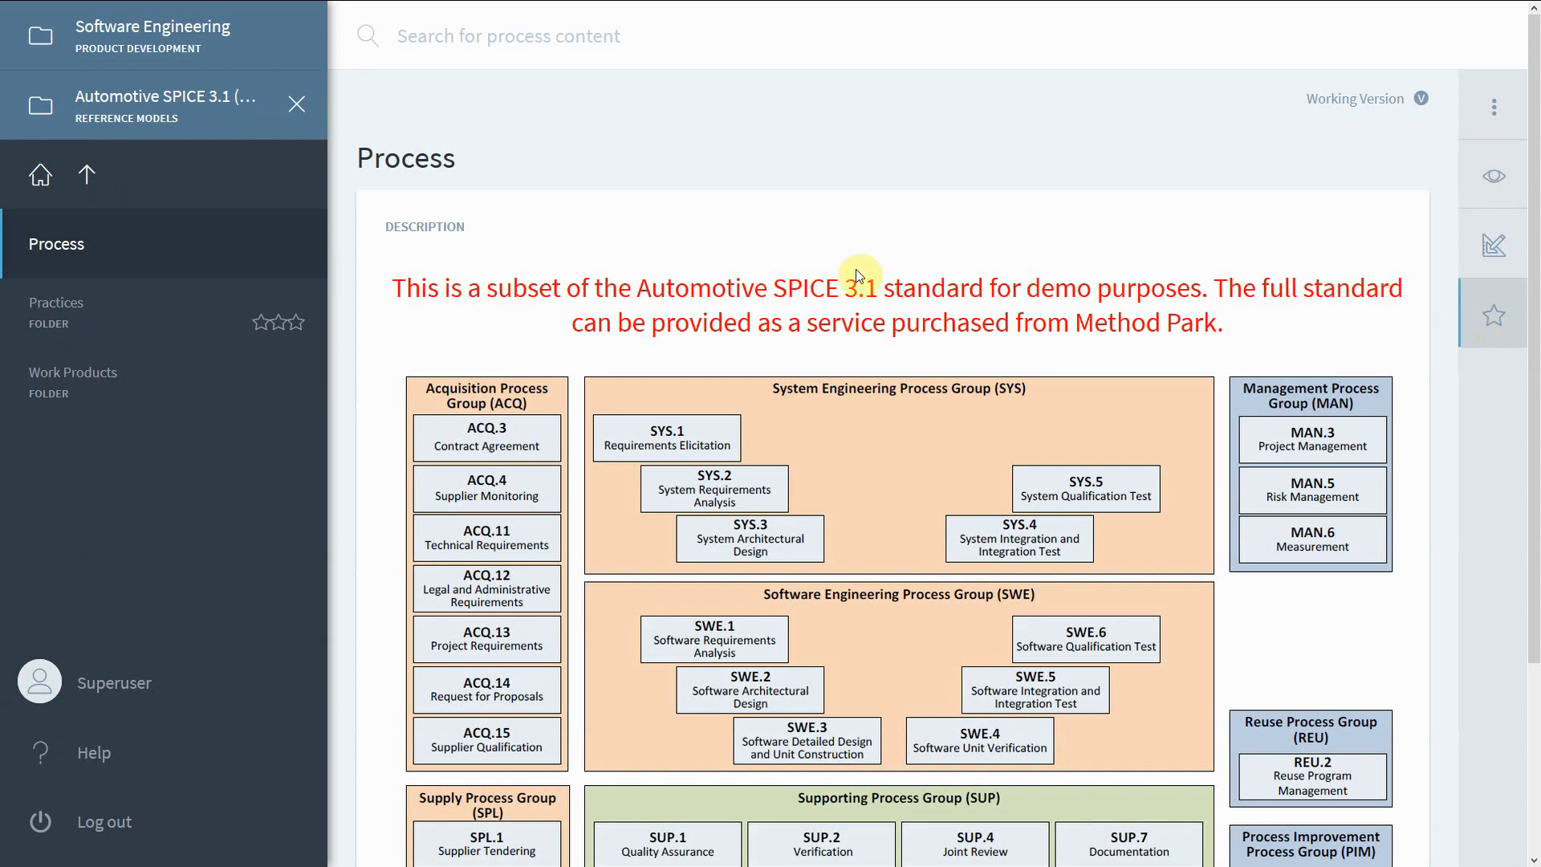
pyautogui.moveTo(794, 388)
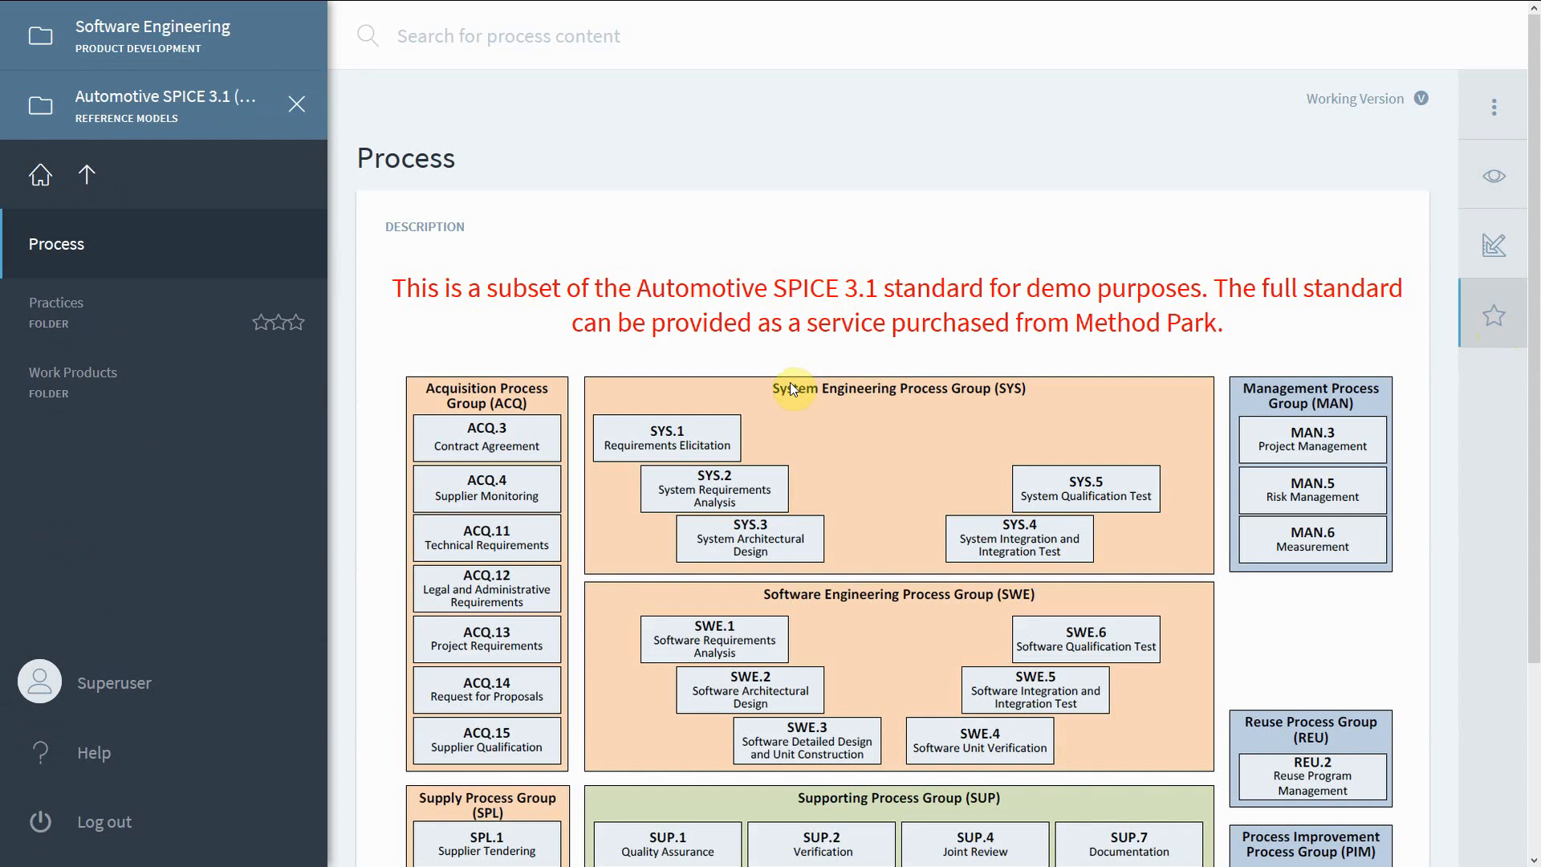
pyautogui.moveTo(713, 639)
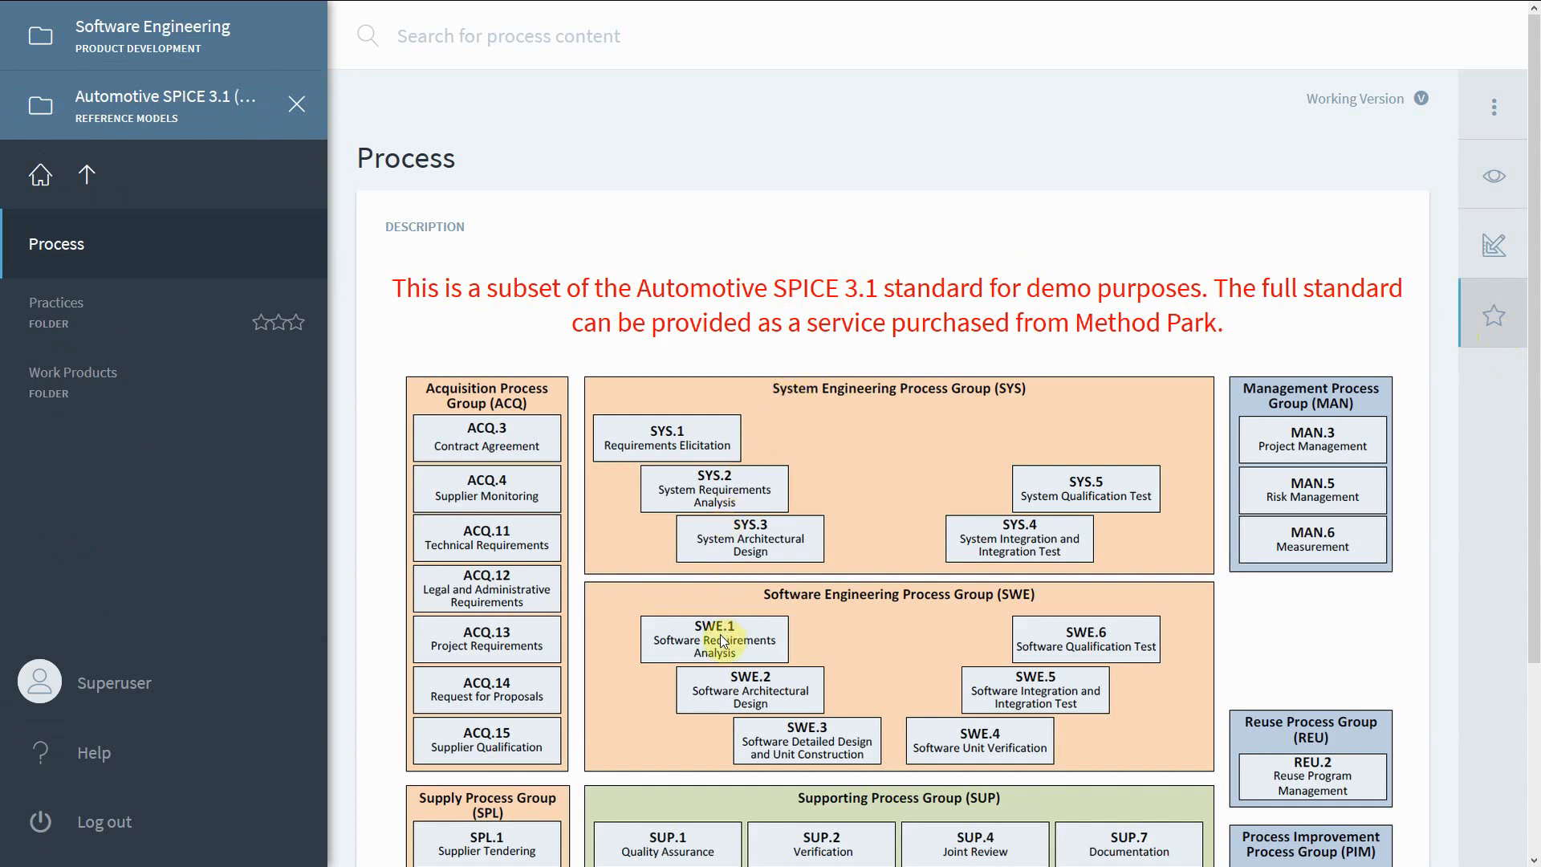
# - Open the SWE.1 Software Requirements Analysis process from the process diagram
pyautogui.click(713, 639)
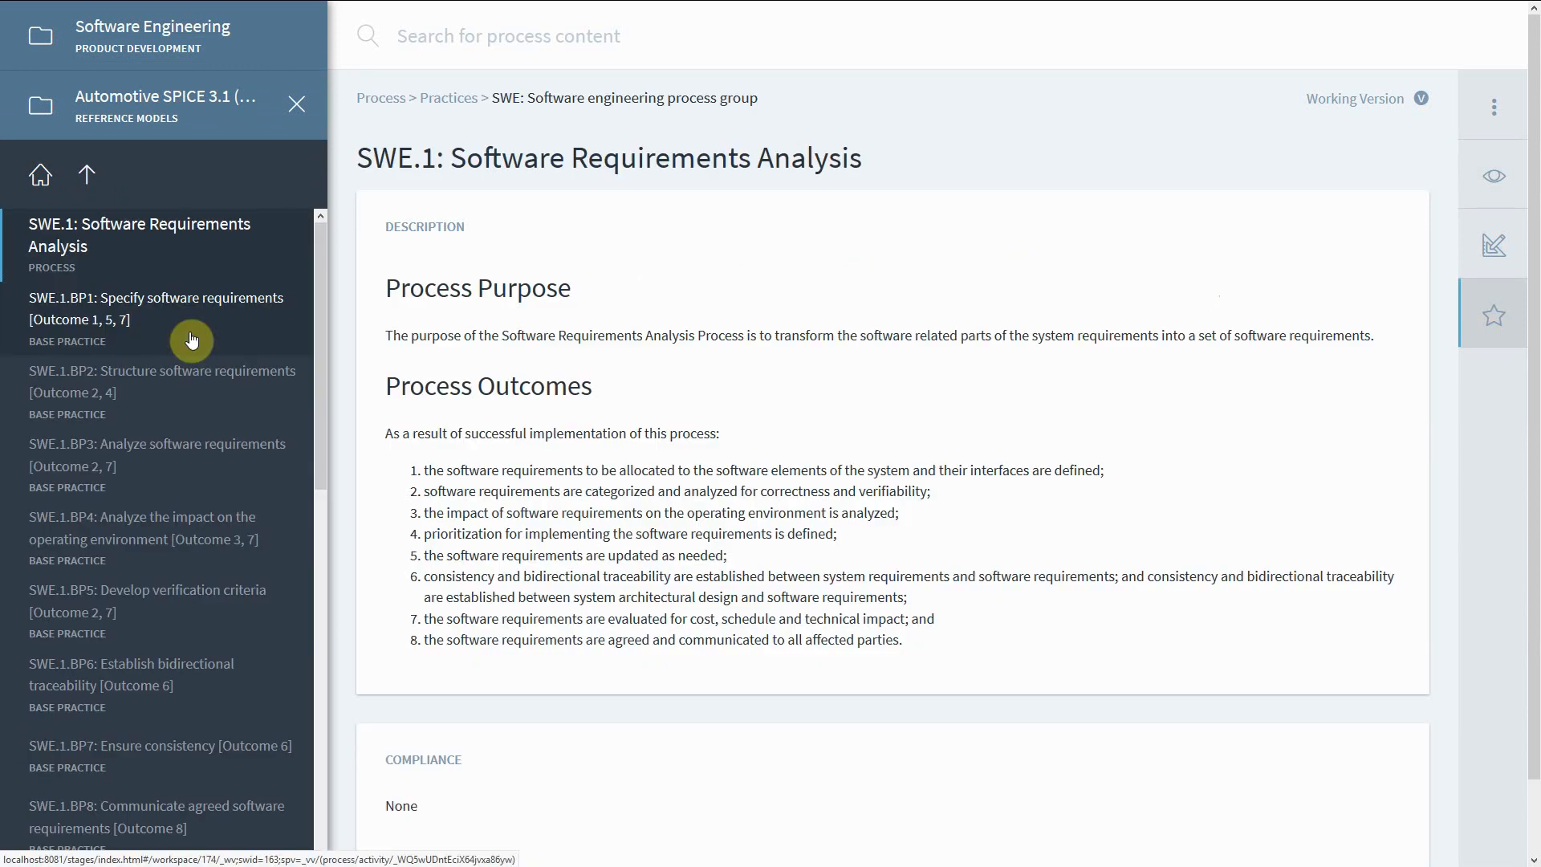
pyautogui.moveTo(180, 347)
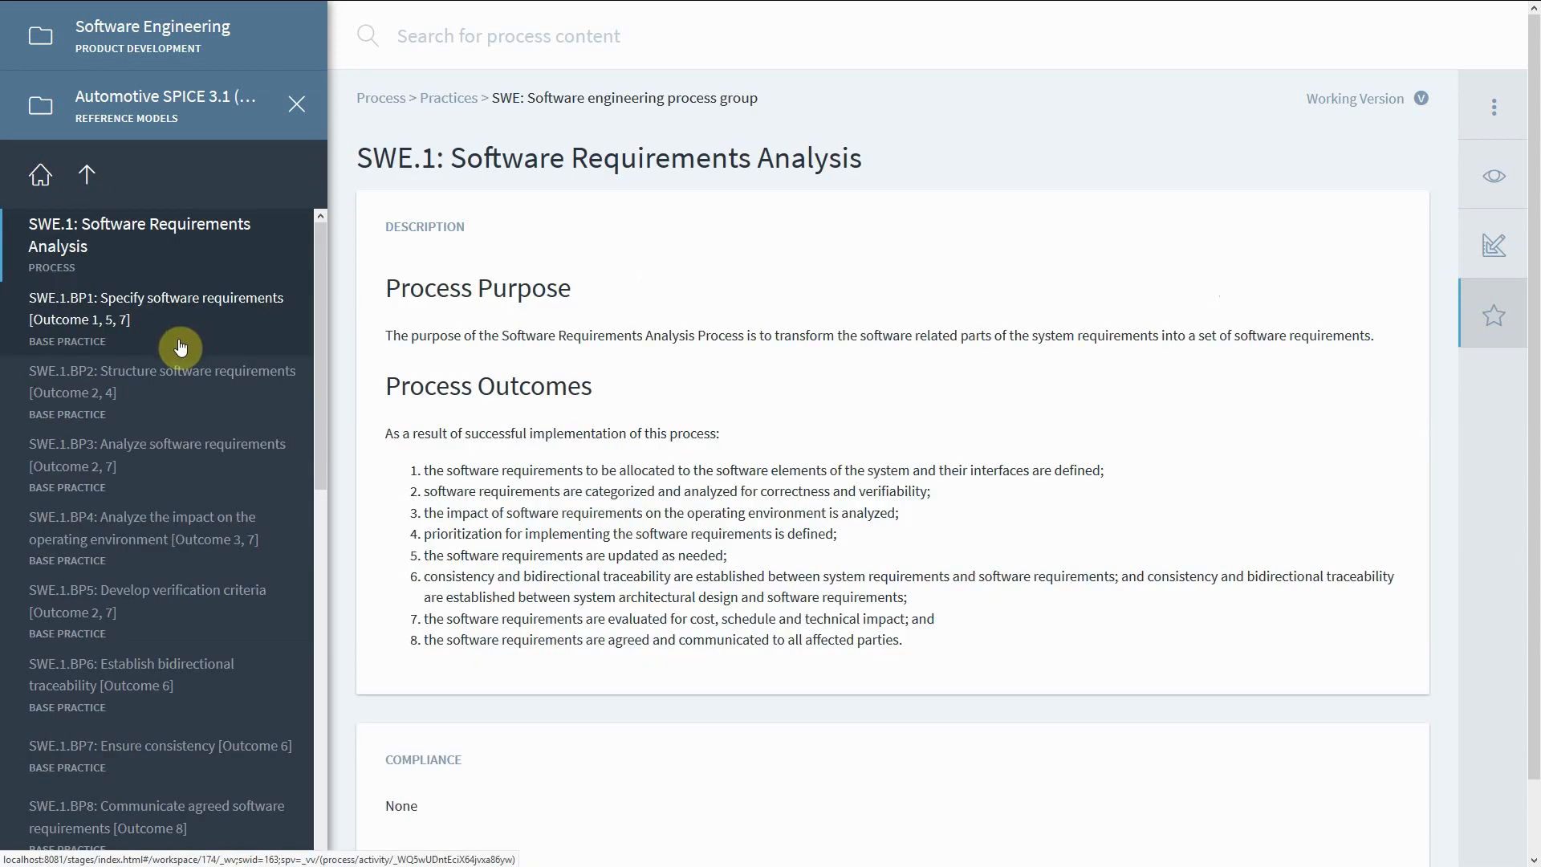
pyautogui.moveTo(95, 310)
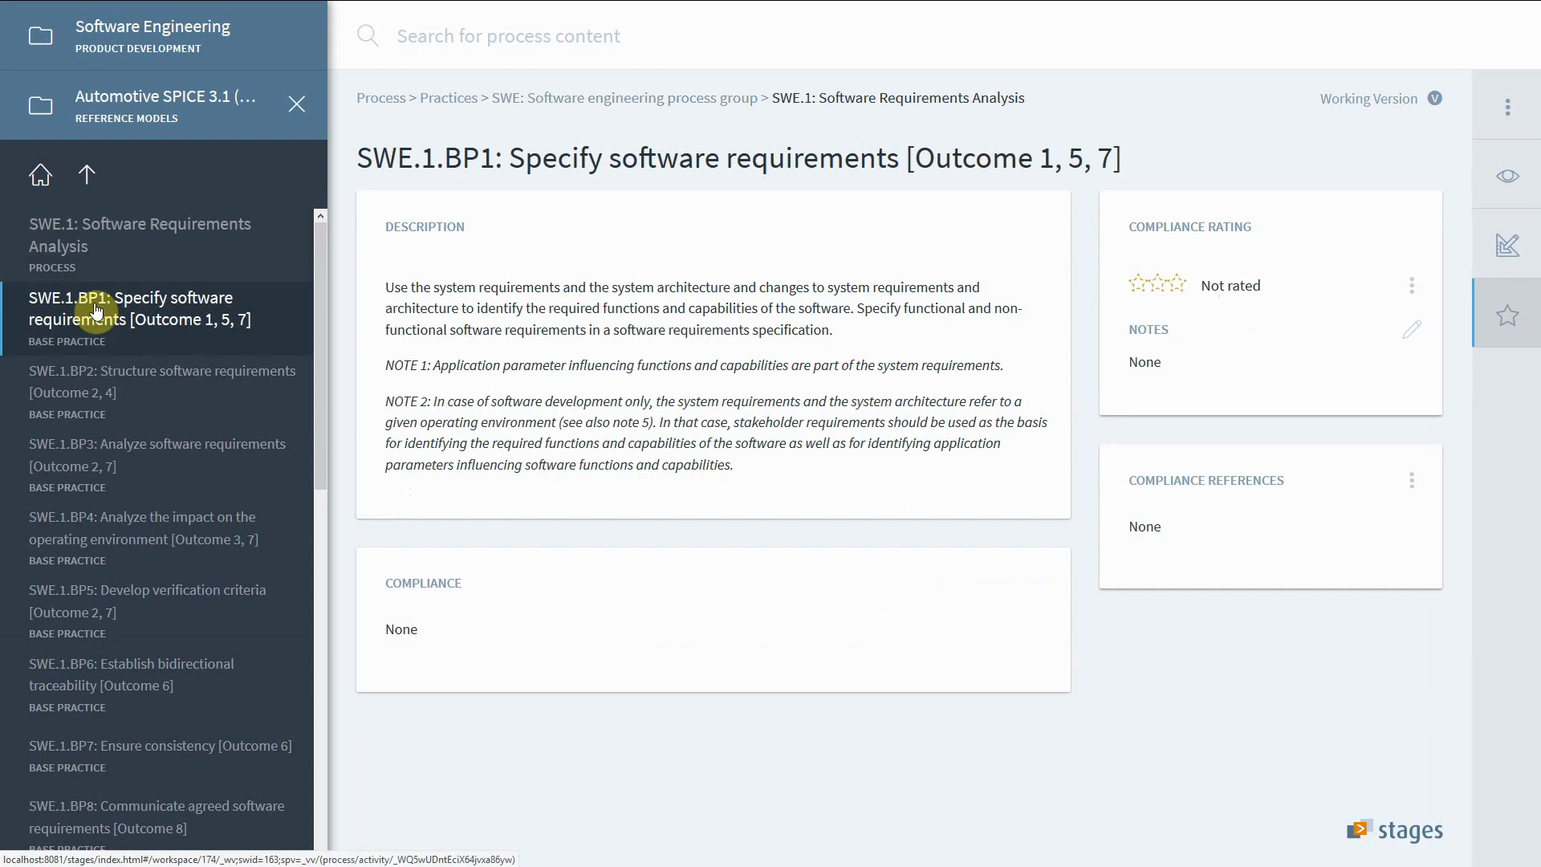
pyautogui.moveTo(1435, 459)
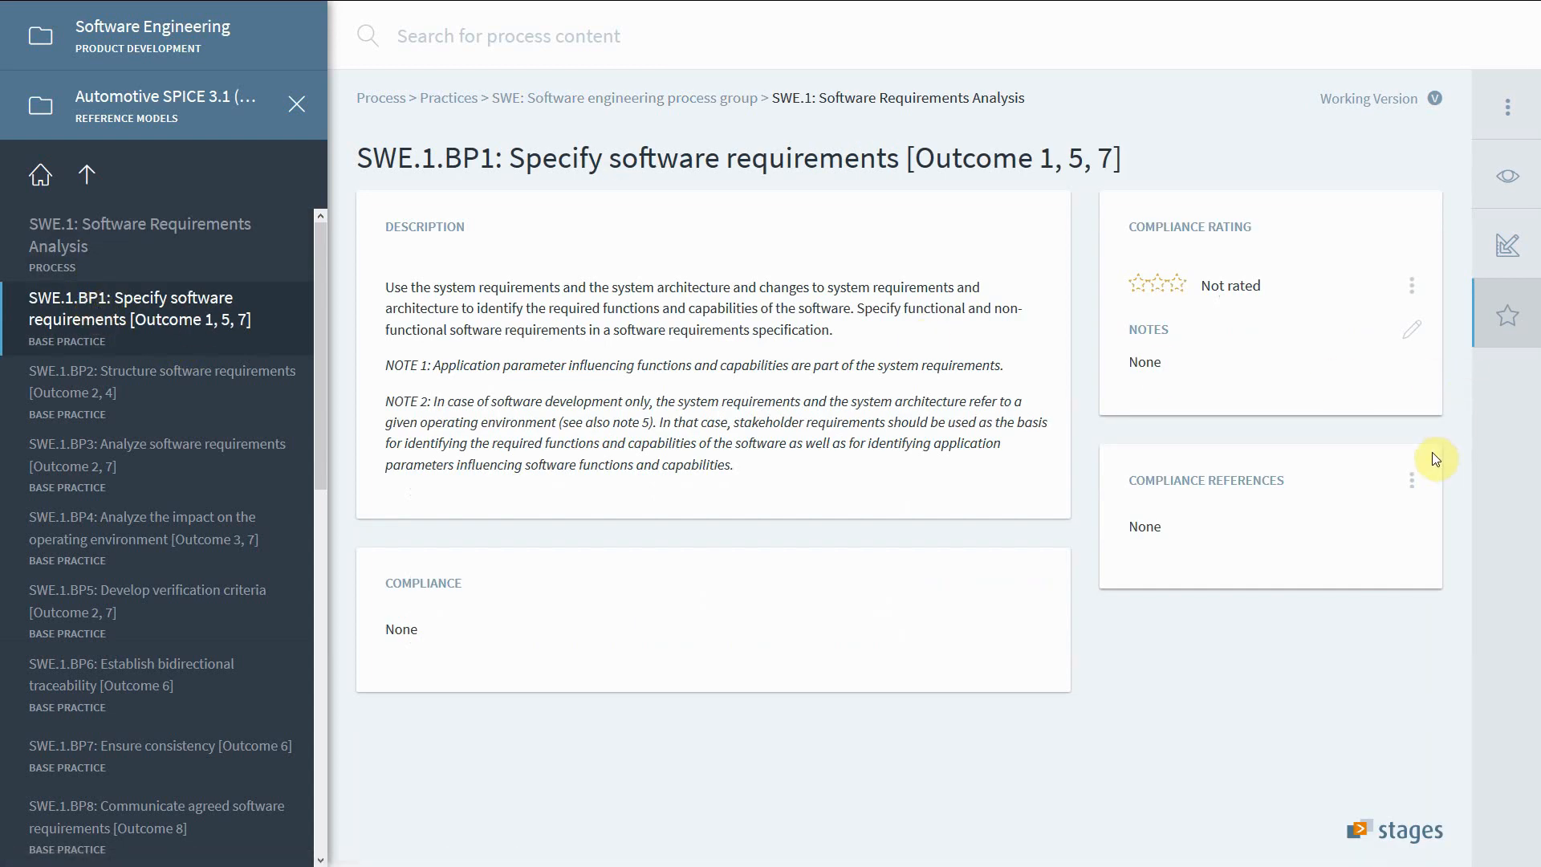
# - Add the Create Software Requirements Specification activity and Software Requirements Specification work product as SWE.1.BP1 compliance references
pyautogui.click(1413, 482)
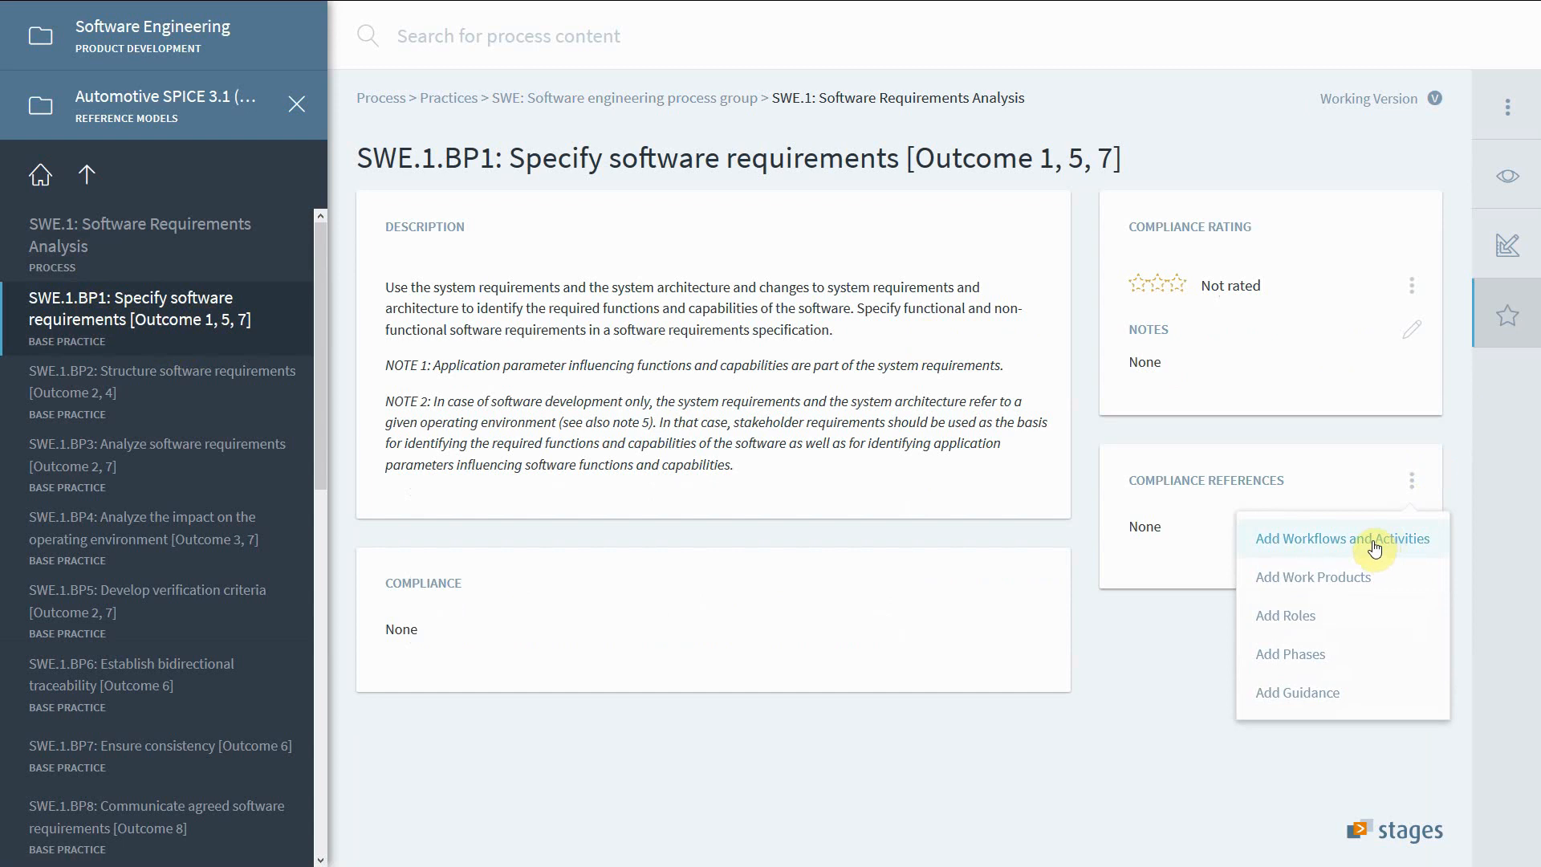
pyautogui.click(1340, 537)
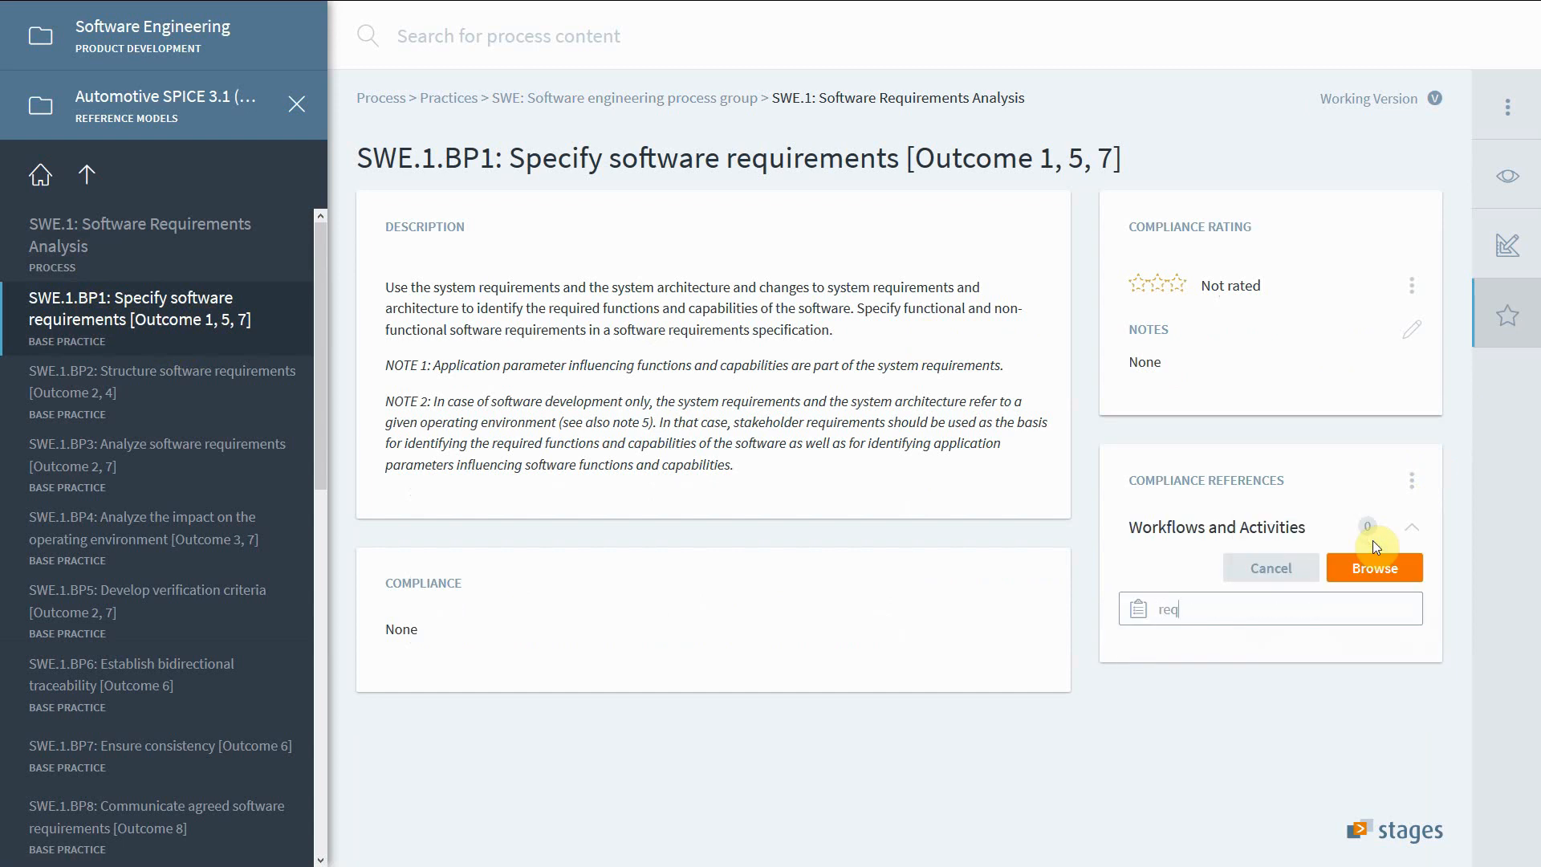
pyautogui.write('req')
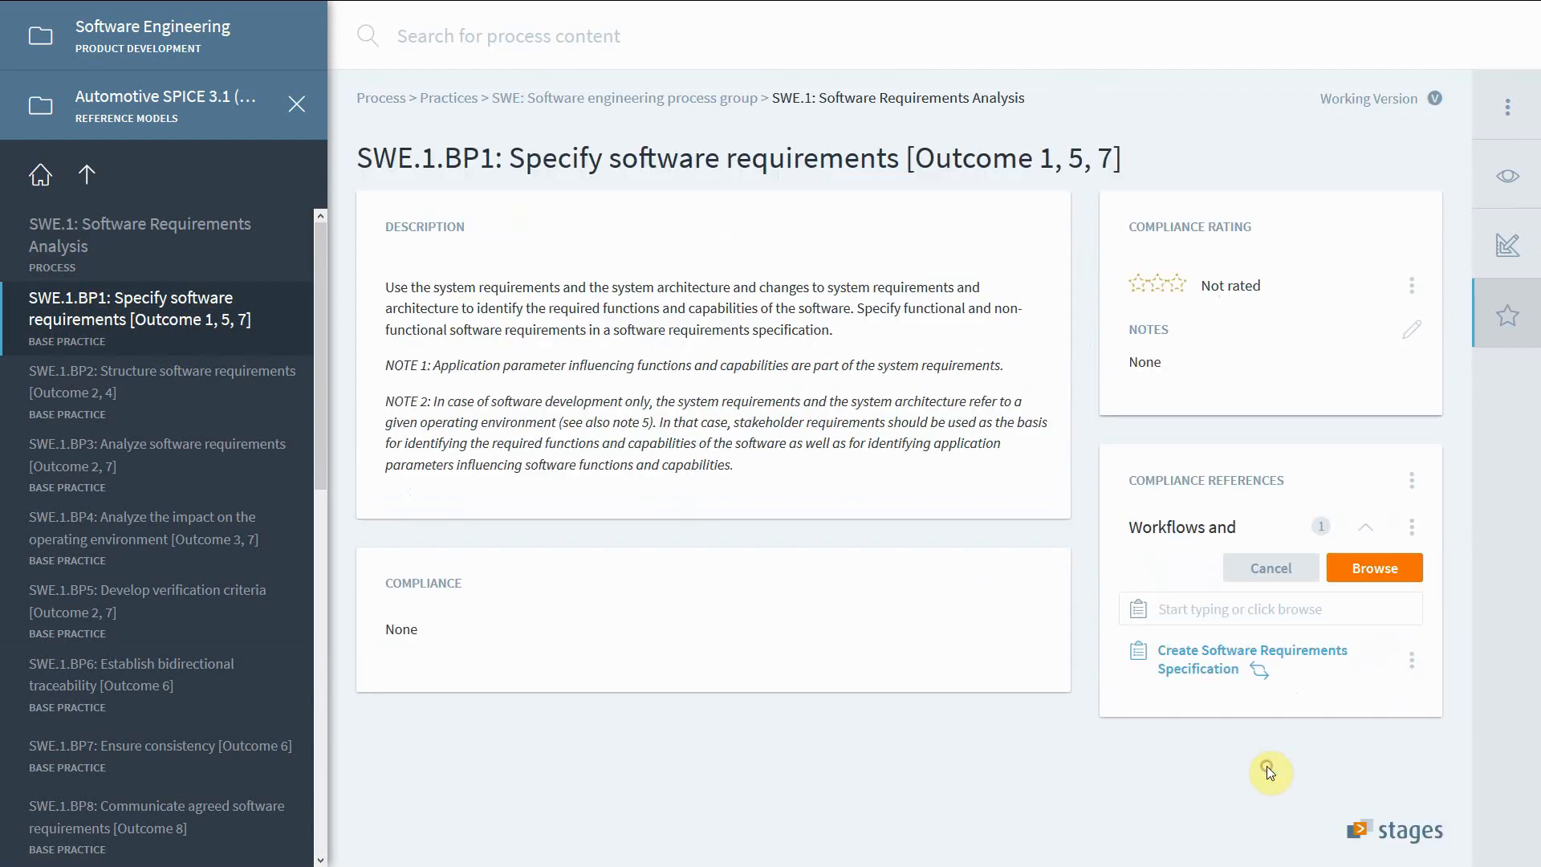
pyautogui.moveTo(1372, 658)
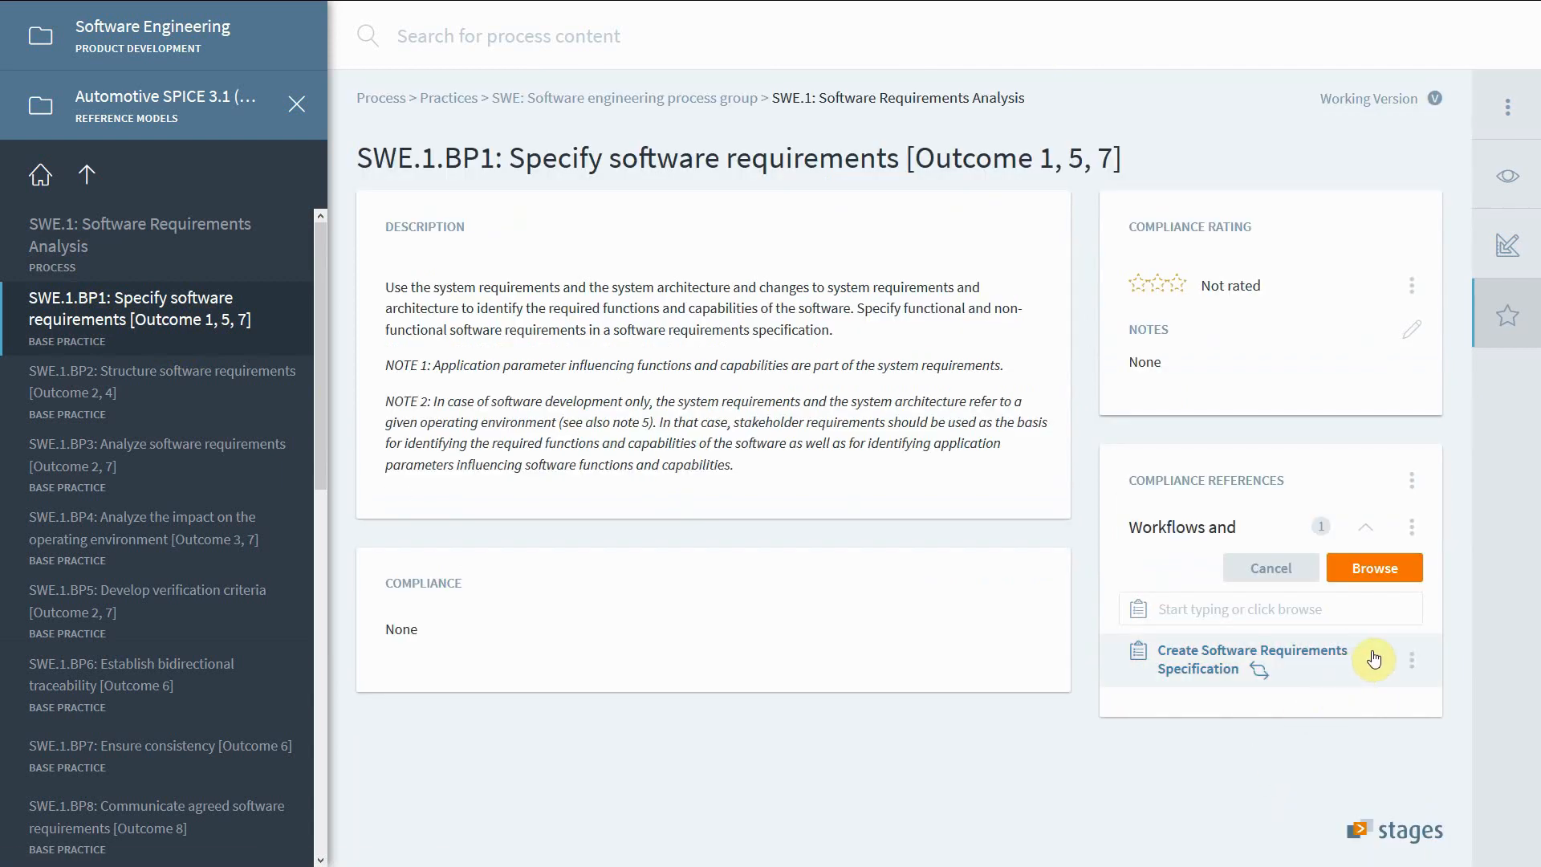
pyautogui.moveTo(1374, 567)
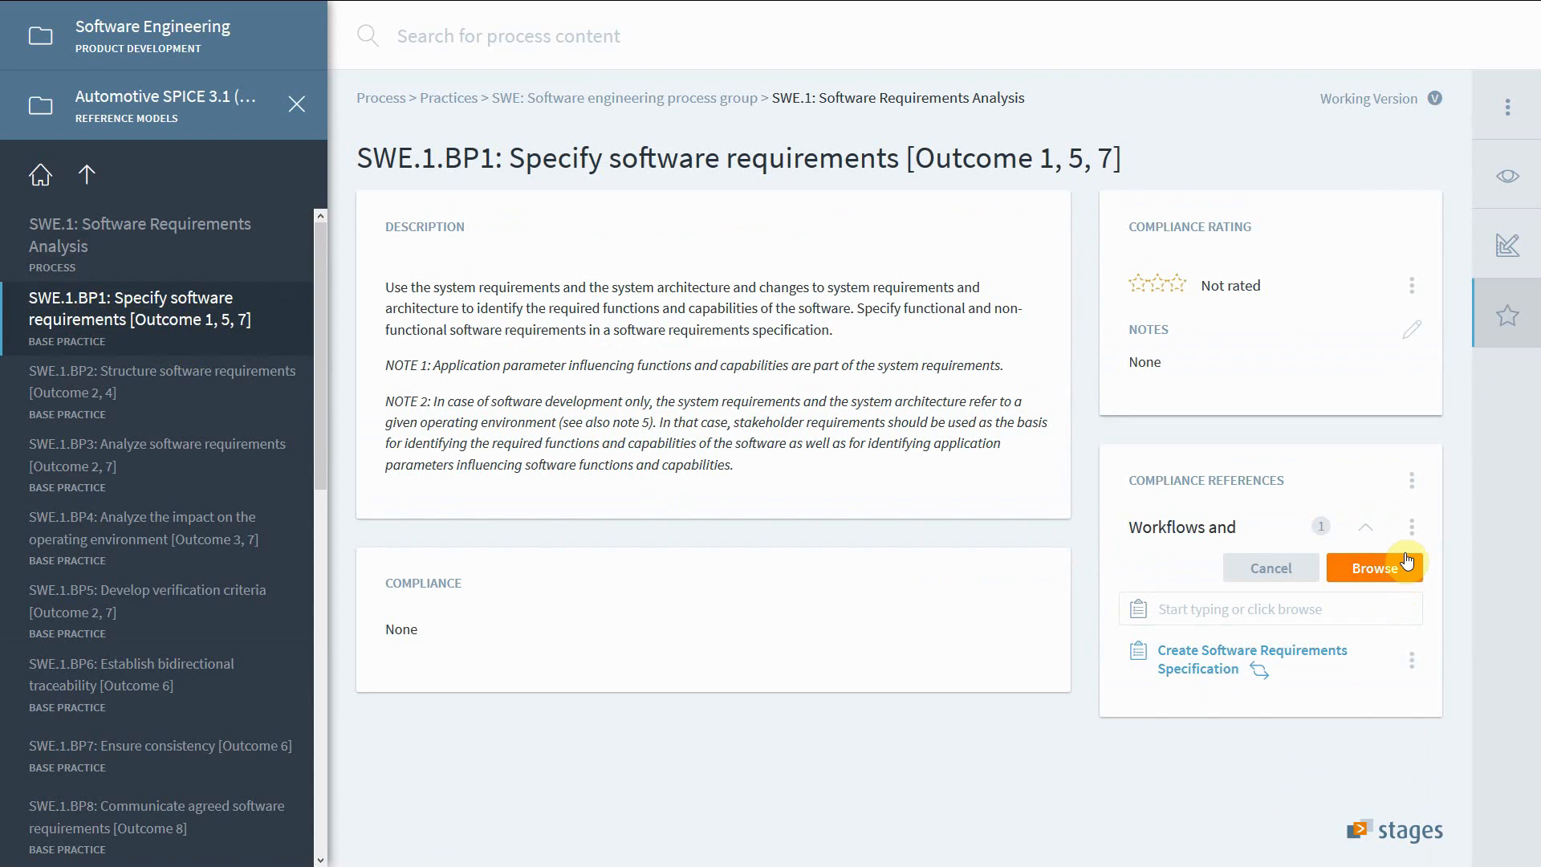
pyautogui.click(1413, 480)
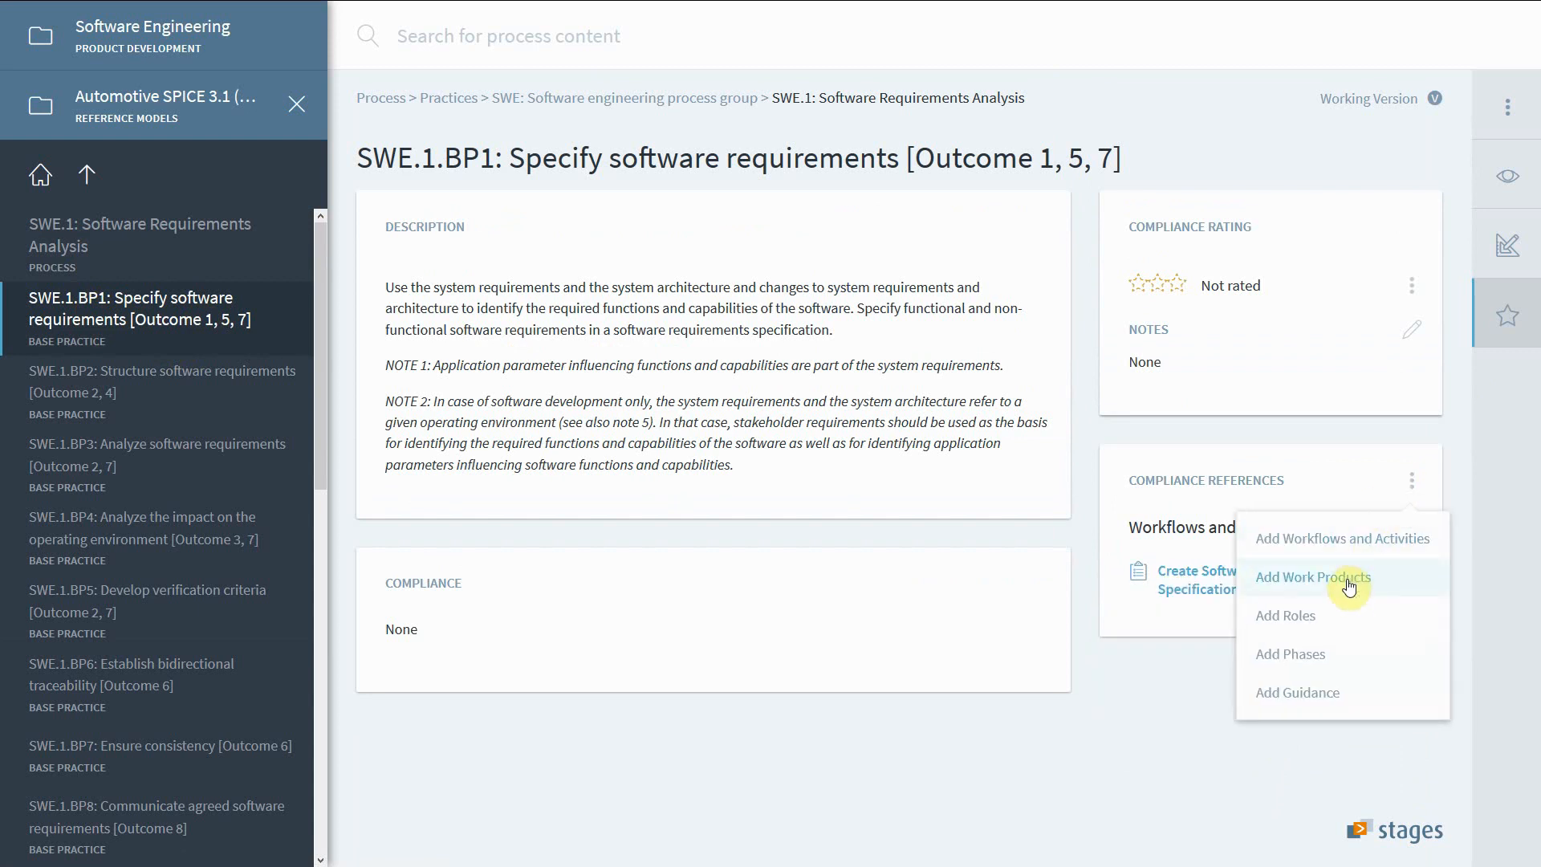
pyautogui.click(1313, 576)
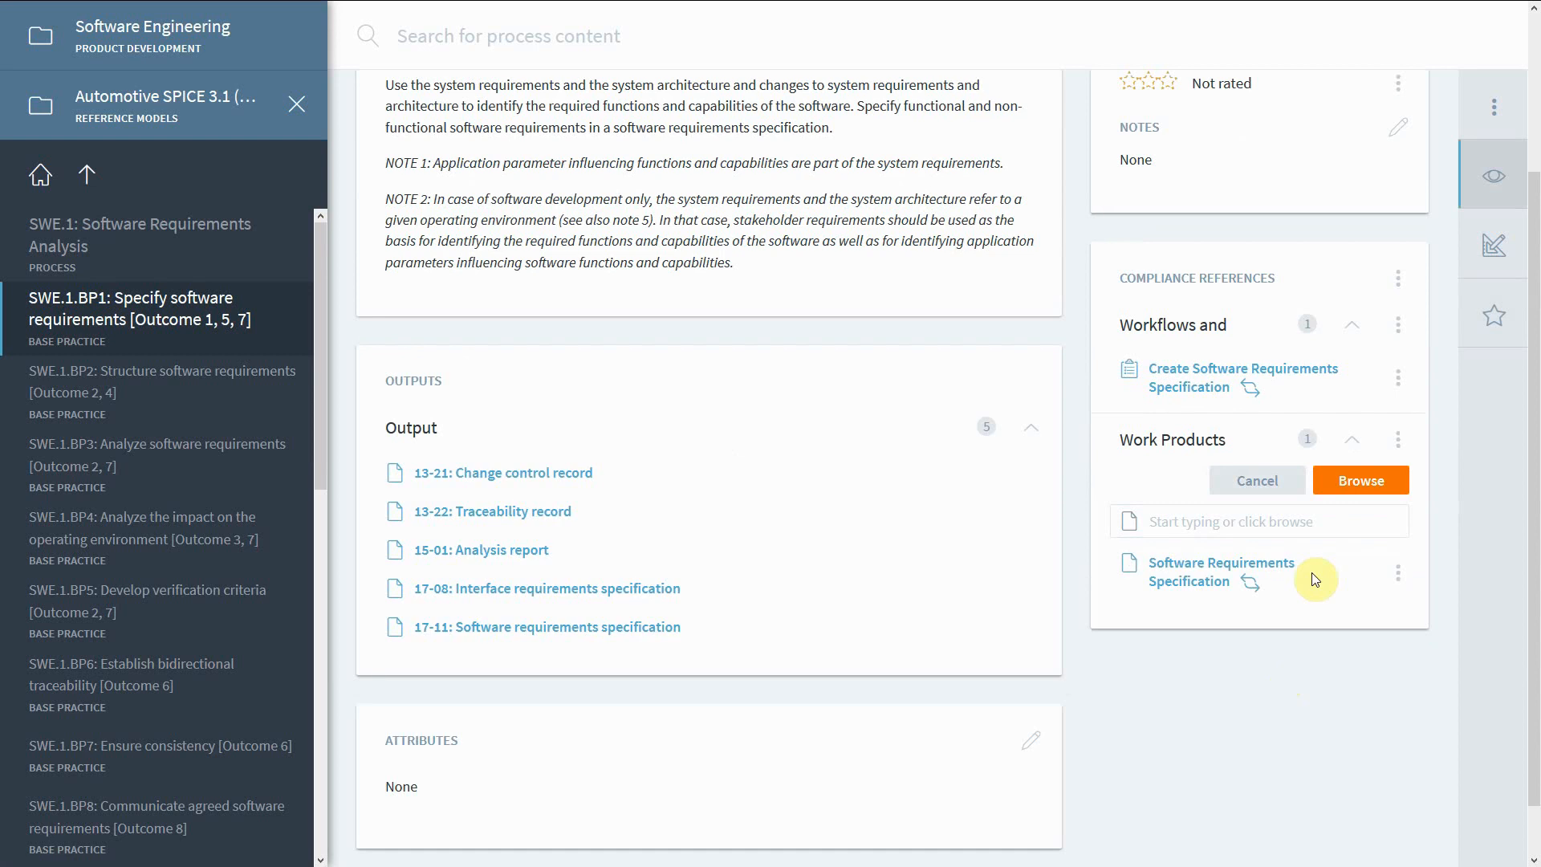
pyautogui.moveTo(1408, 91)
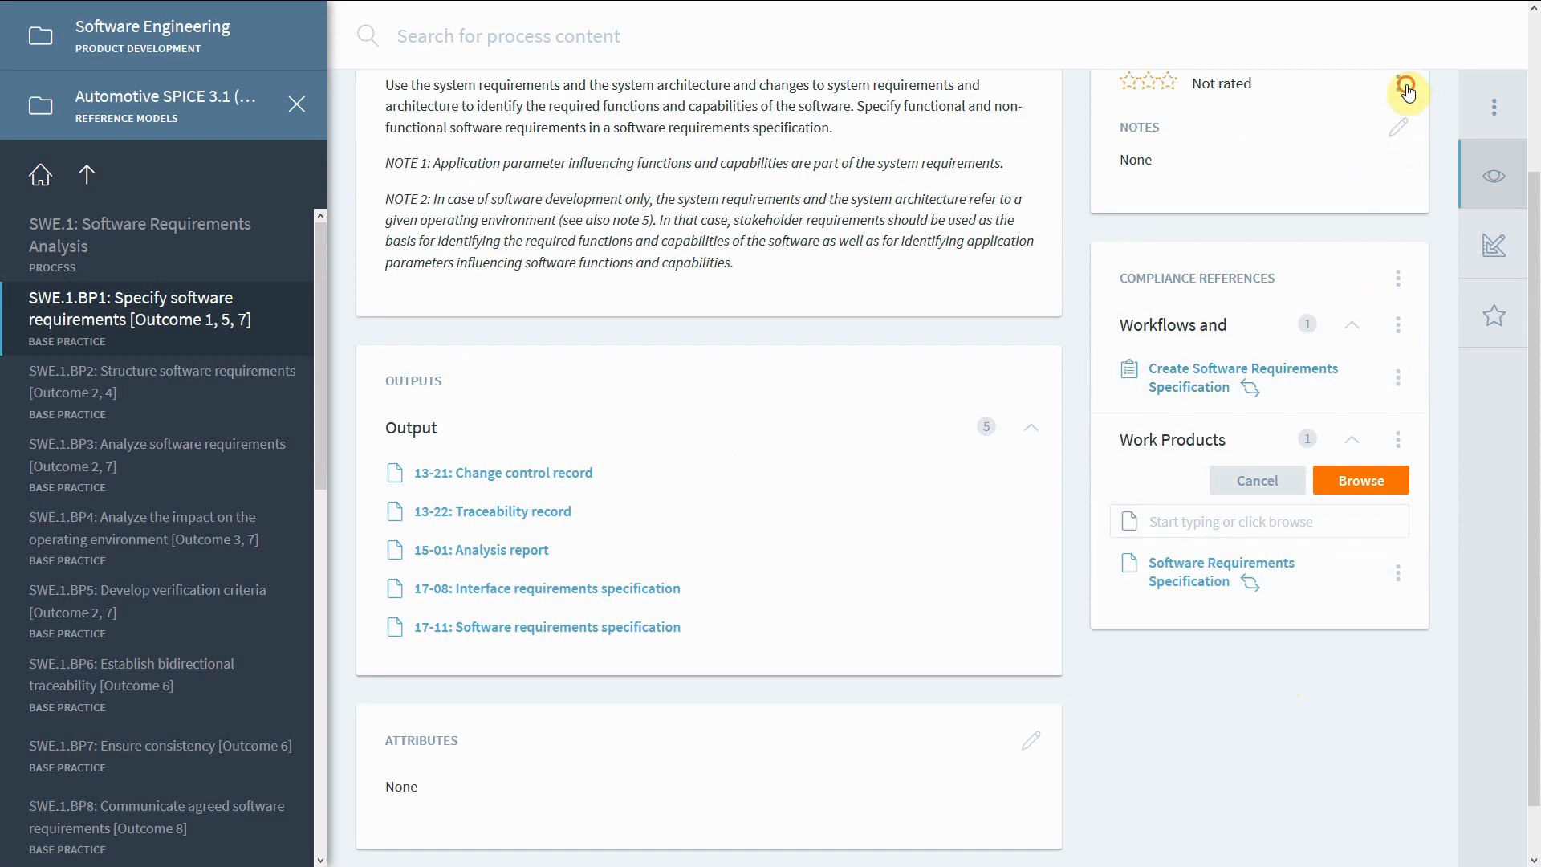
# - Rate SWE.1.BP1 as Complete (three stars) and leave the rating unchanged on review
pyautogui.click(1146, 82)
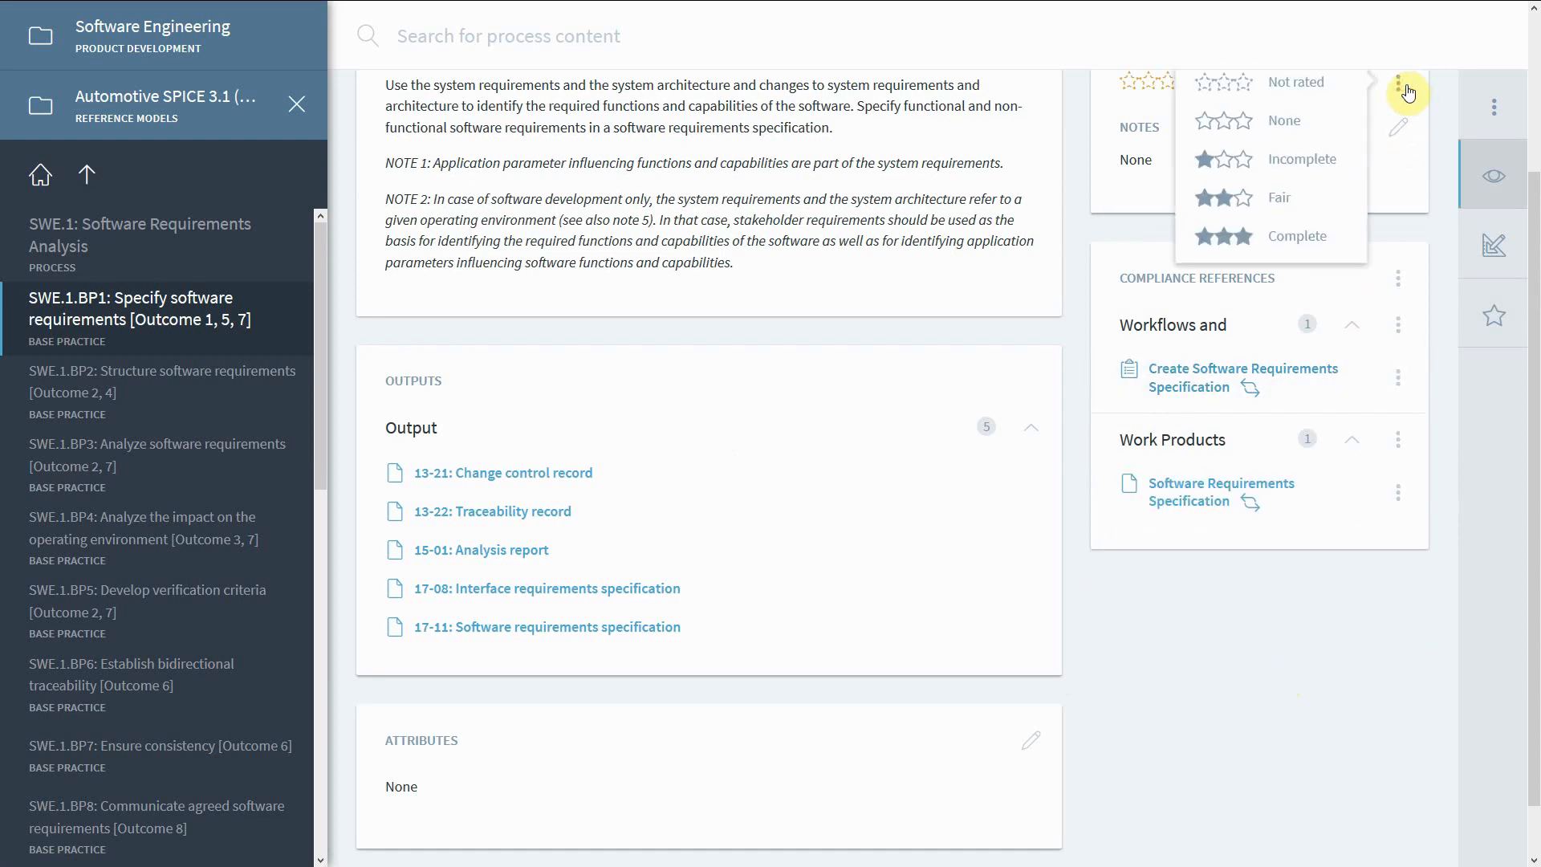
pyautogui.moveTo(1297, 236)
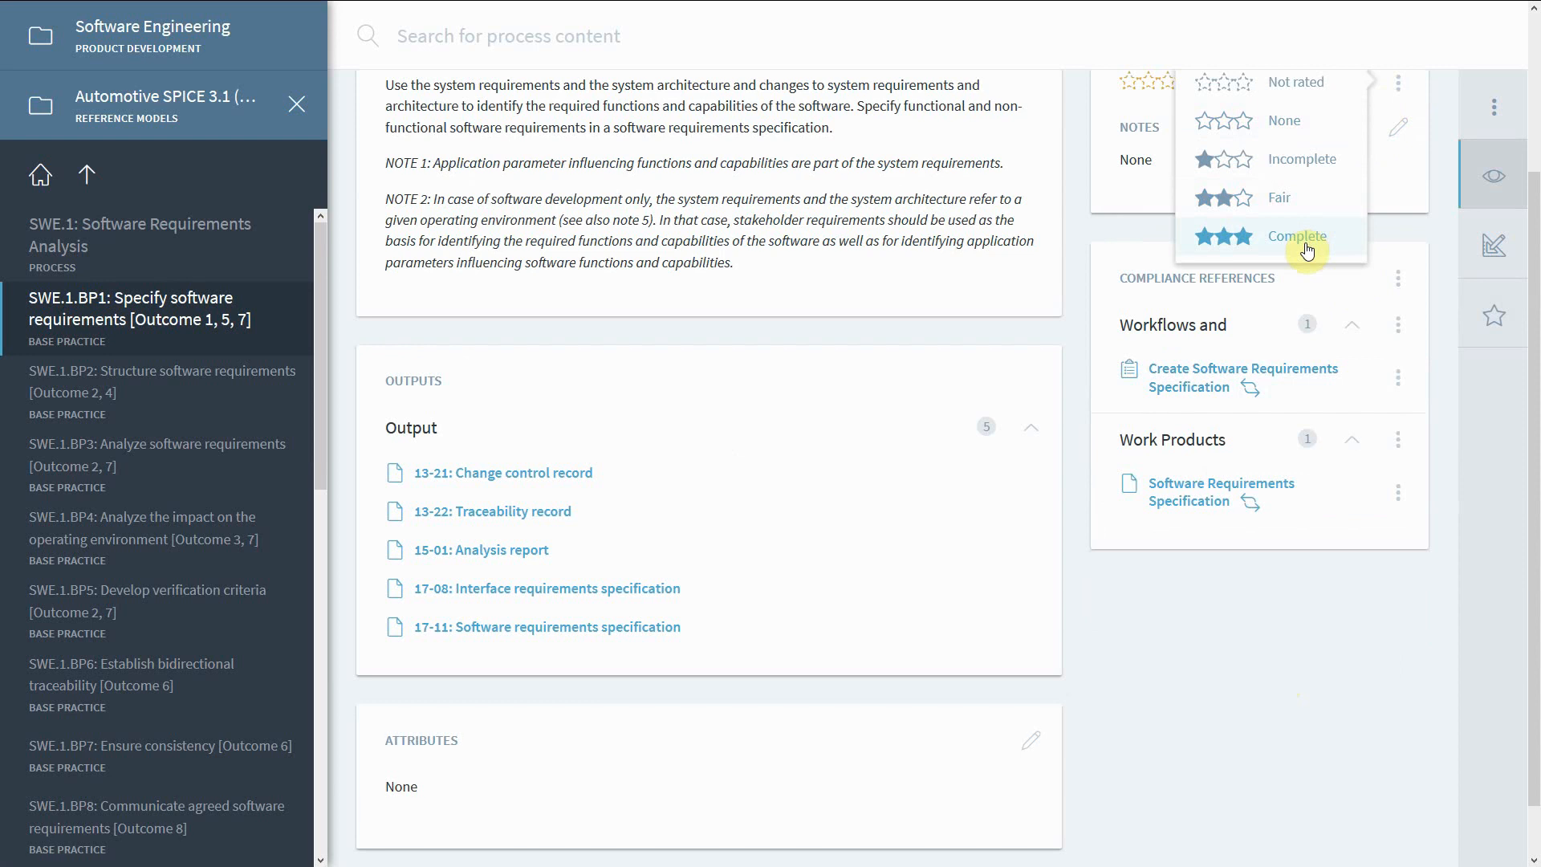
pyautogui.click(1297, 235)
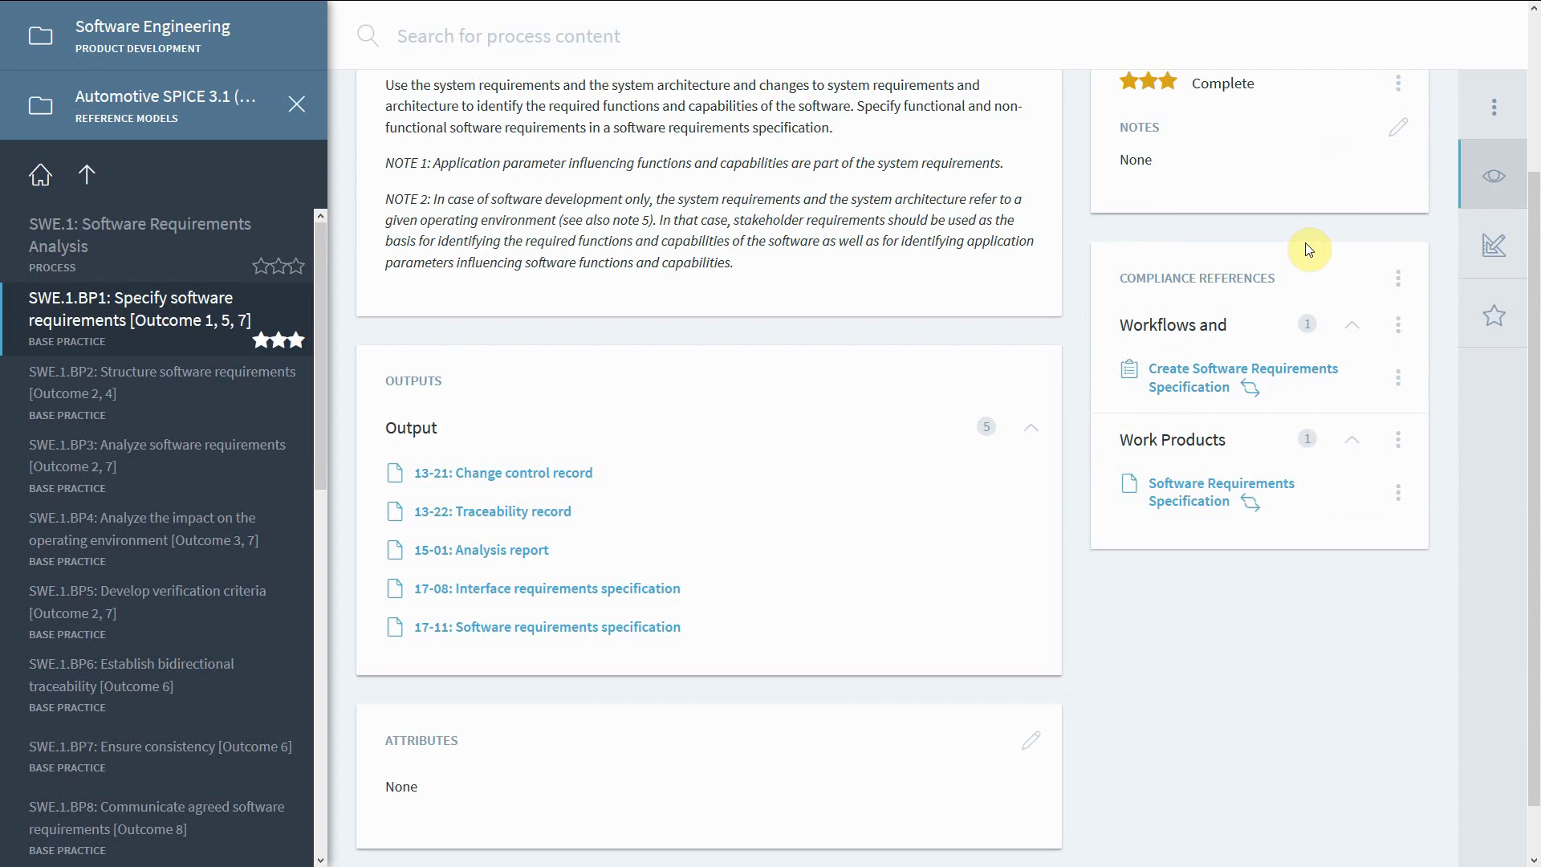
pyautogui.scroll(3)
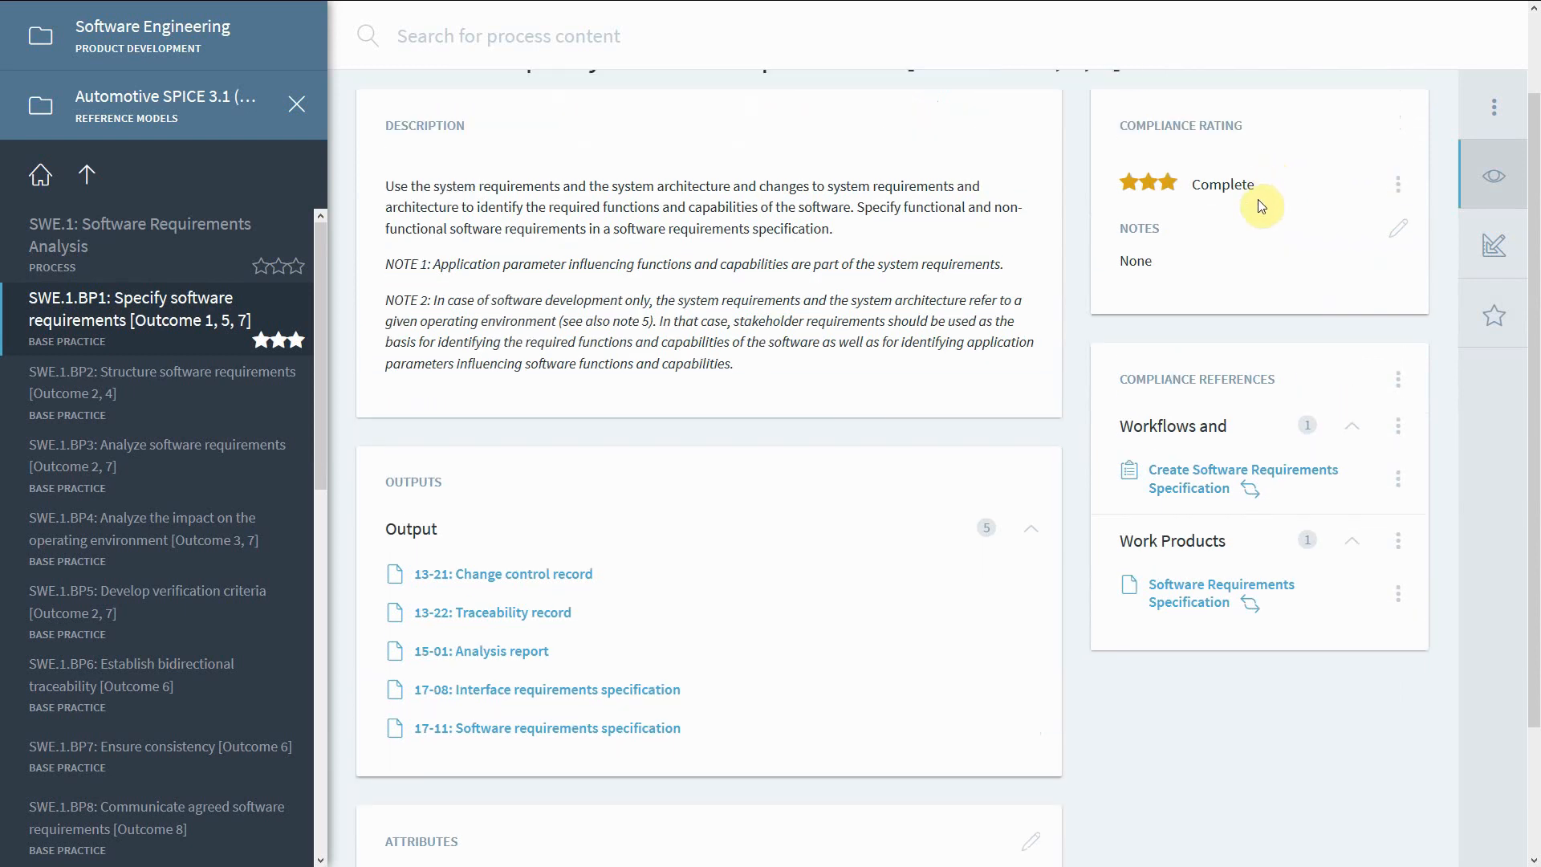
pyautogui.moveTo(1398, 184)
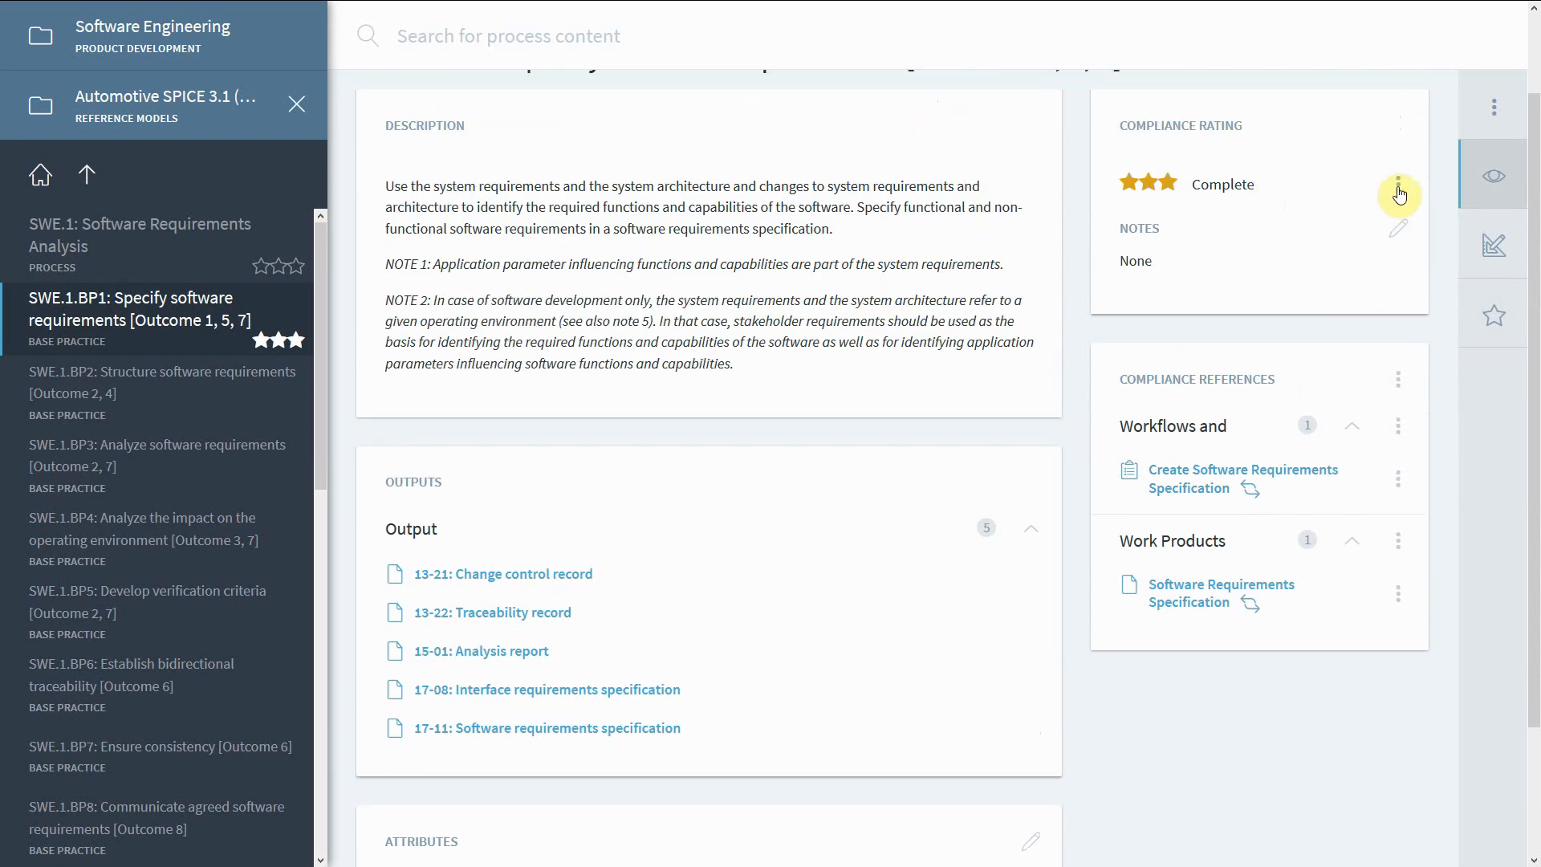
pyautogui.click(1398, 194)
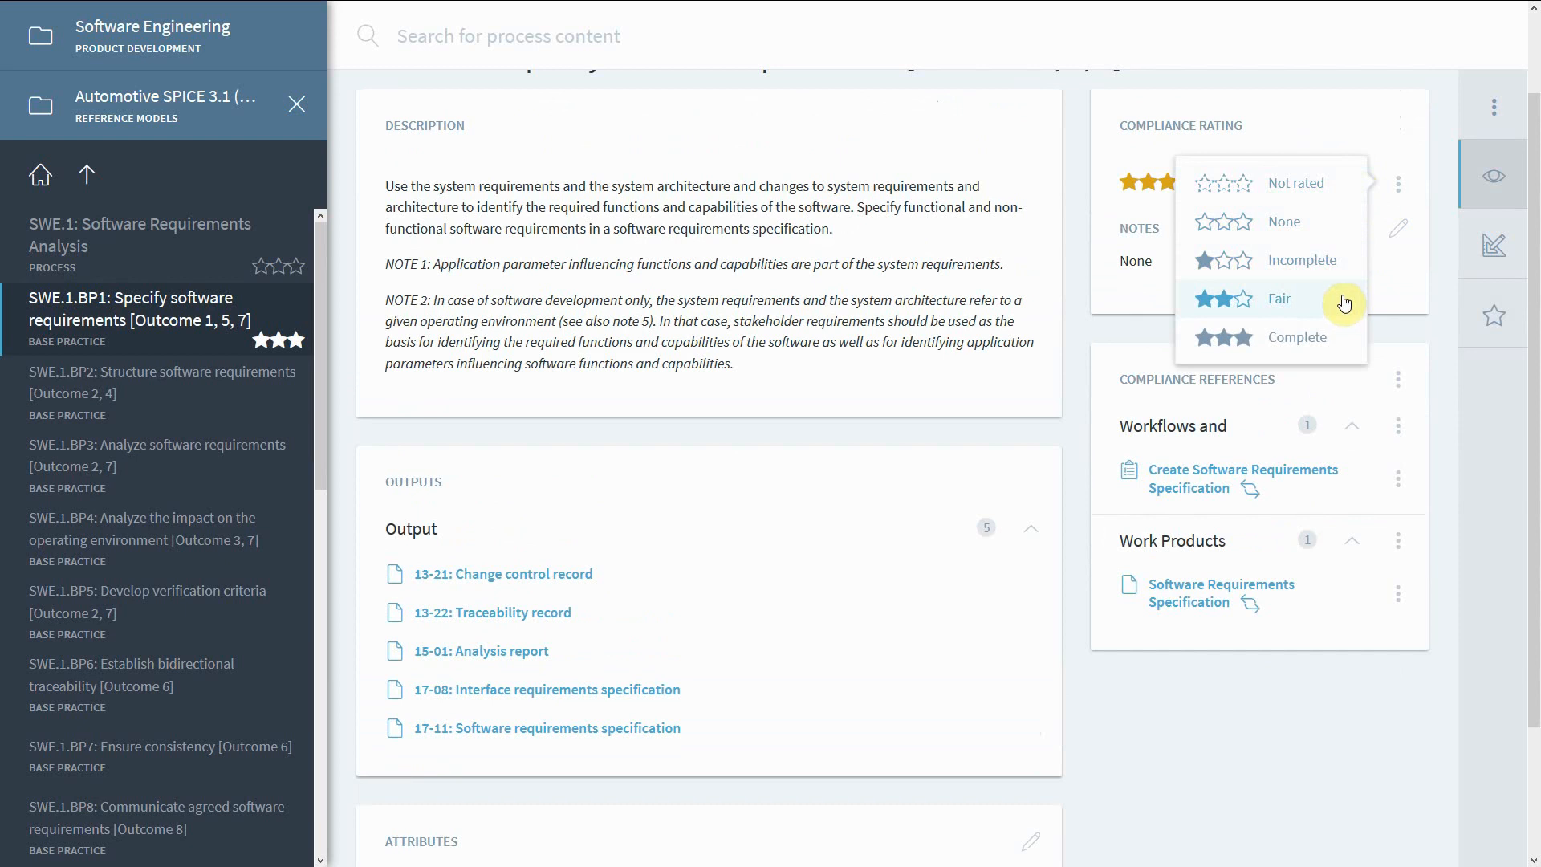
pyautogui.click(1297, 335)
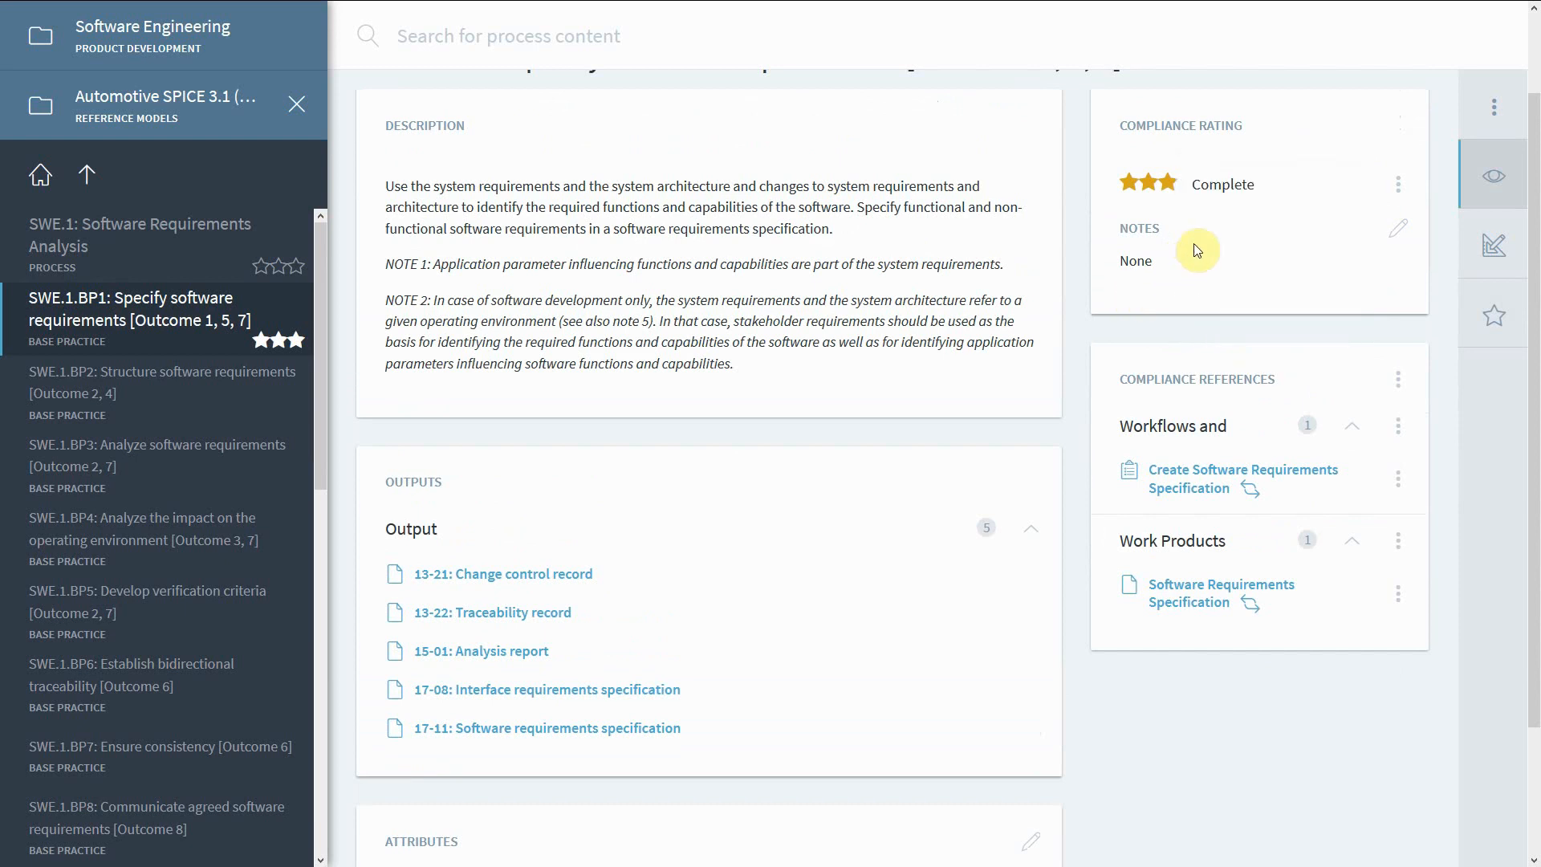
pyautogui.moveTo(1243, 279)
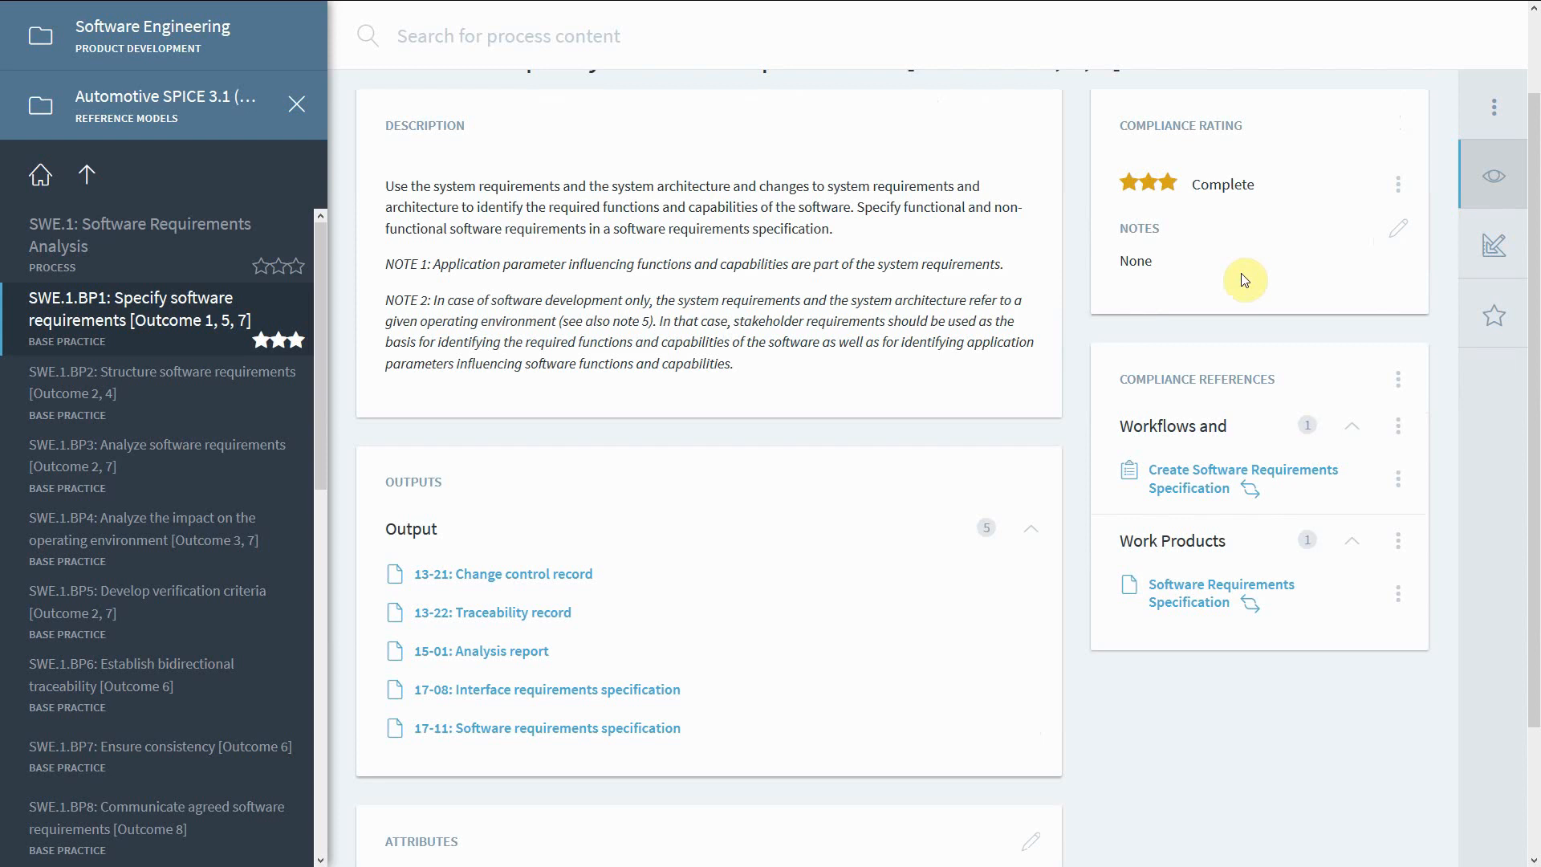
pyautogui.scroll(3)
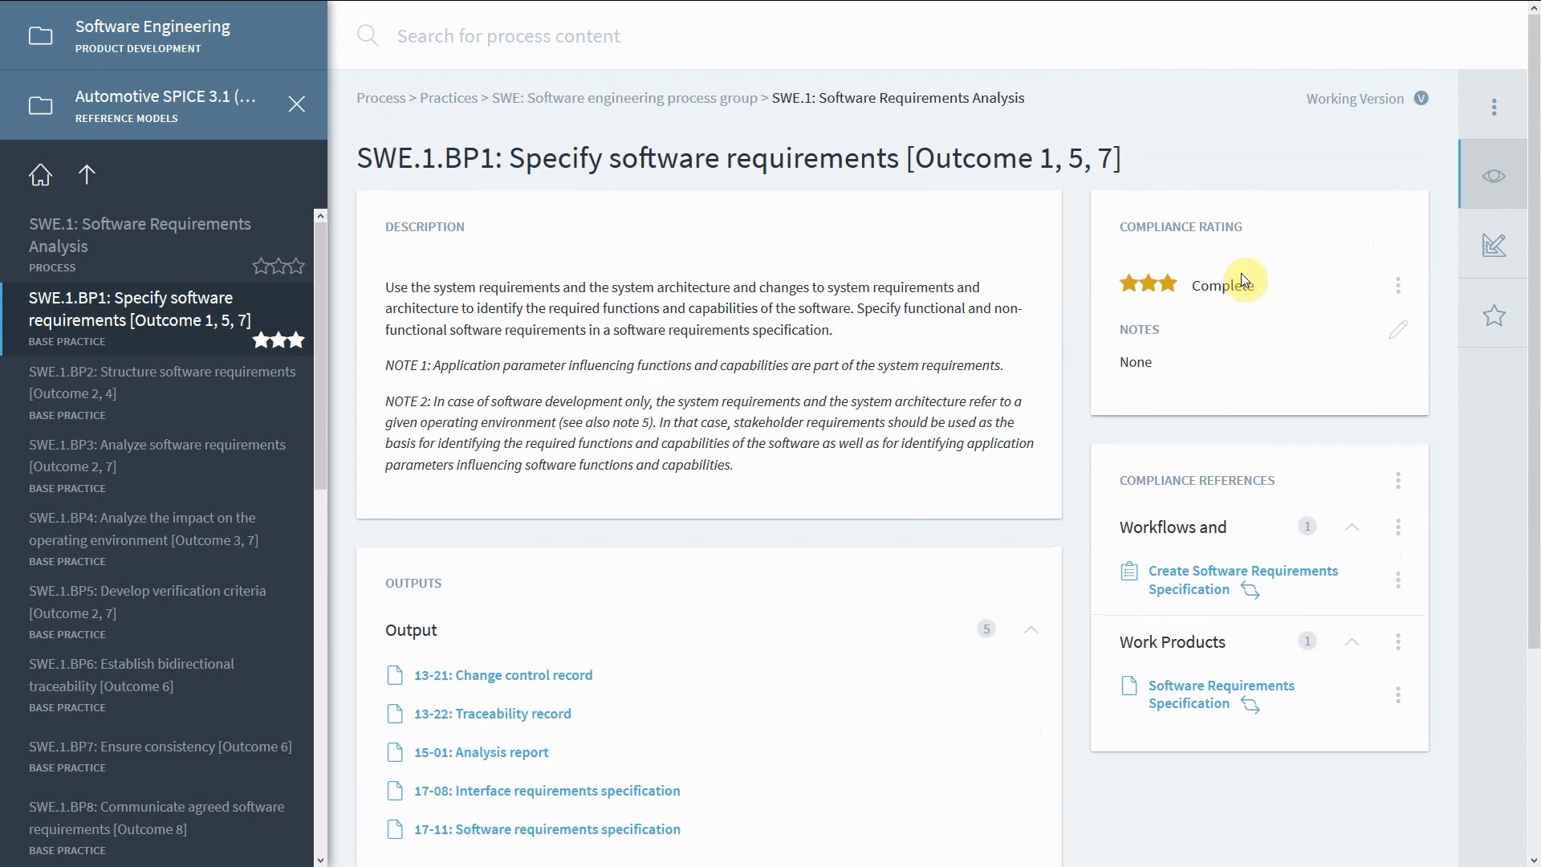
pyautogui.moveTo(1206, 574)
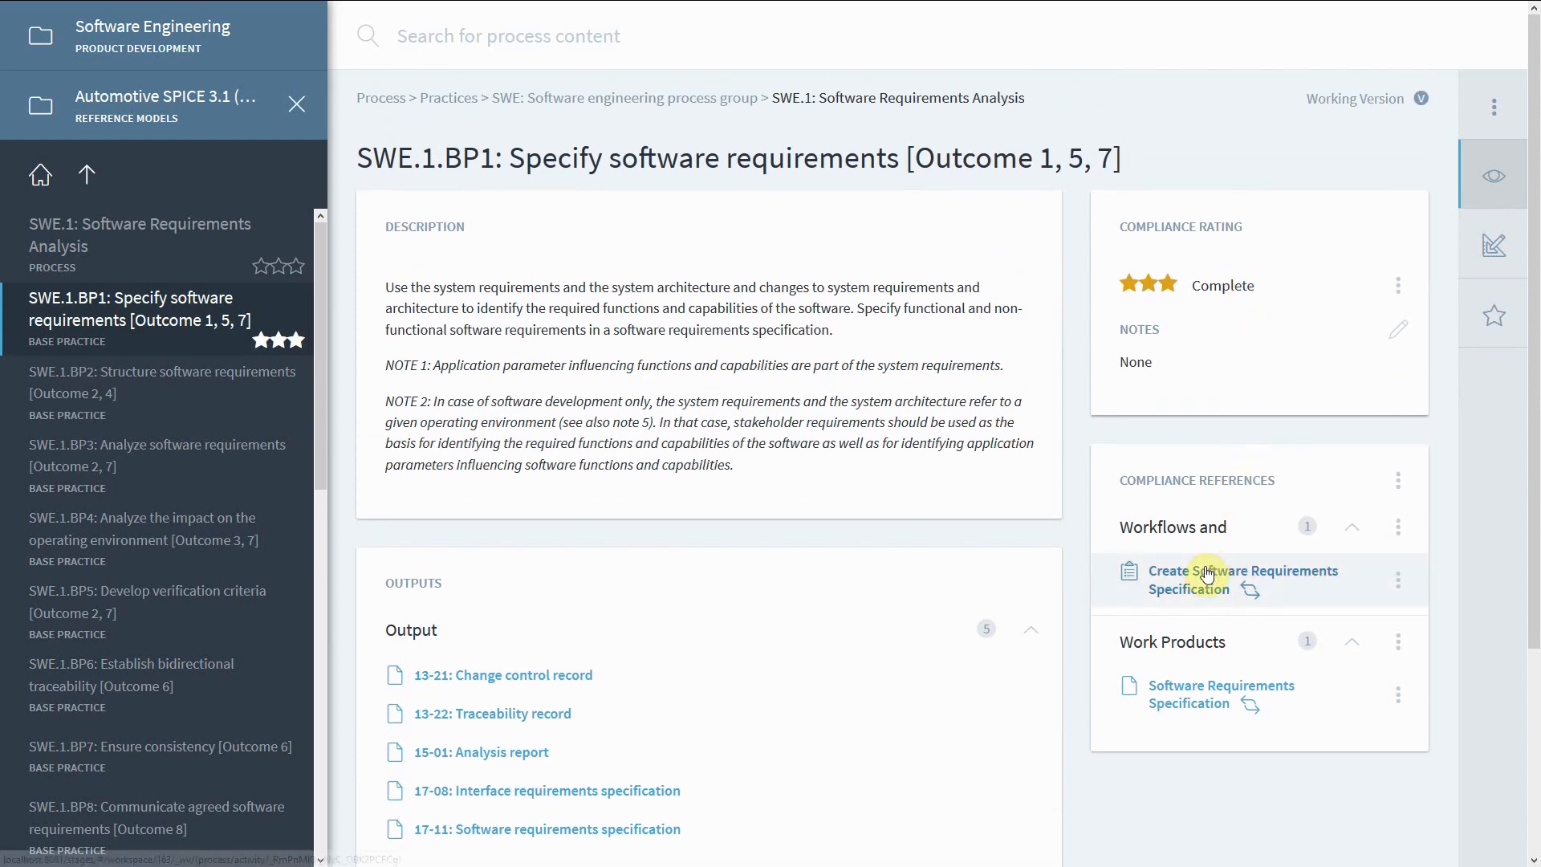
# - Open the referenced Create Software Requirements Specification activity and show its compliance mapping to SWE.1.BP1
pyautogui.click(1242, 579)
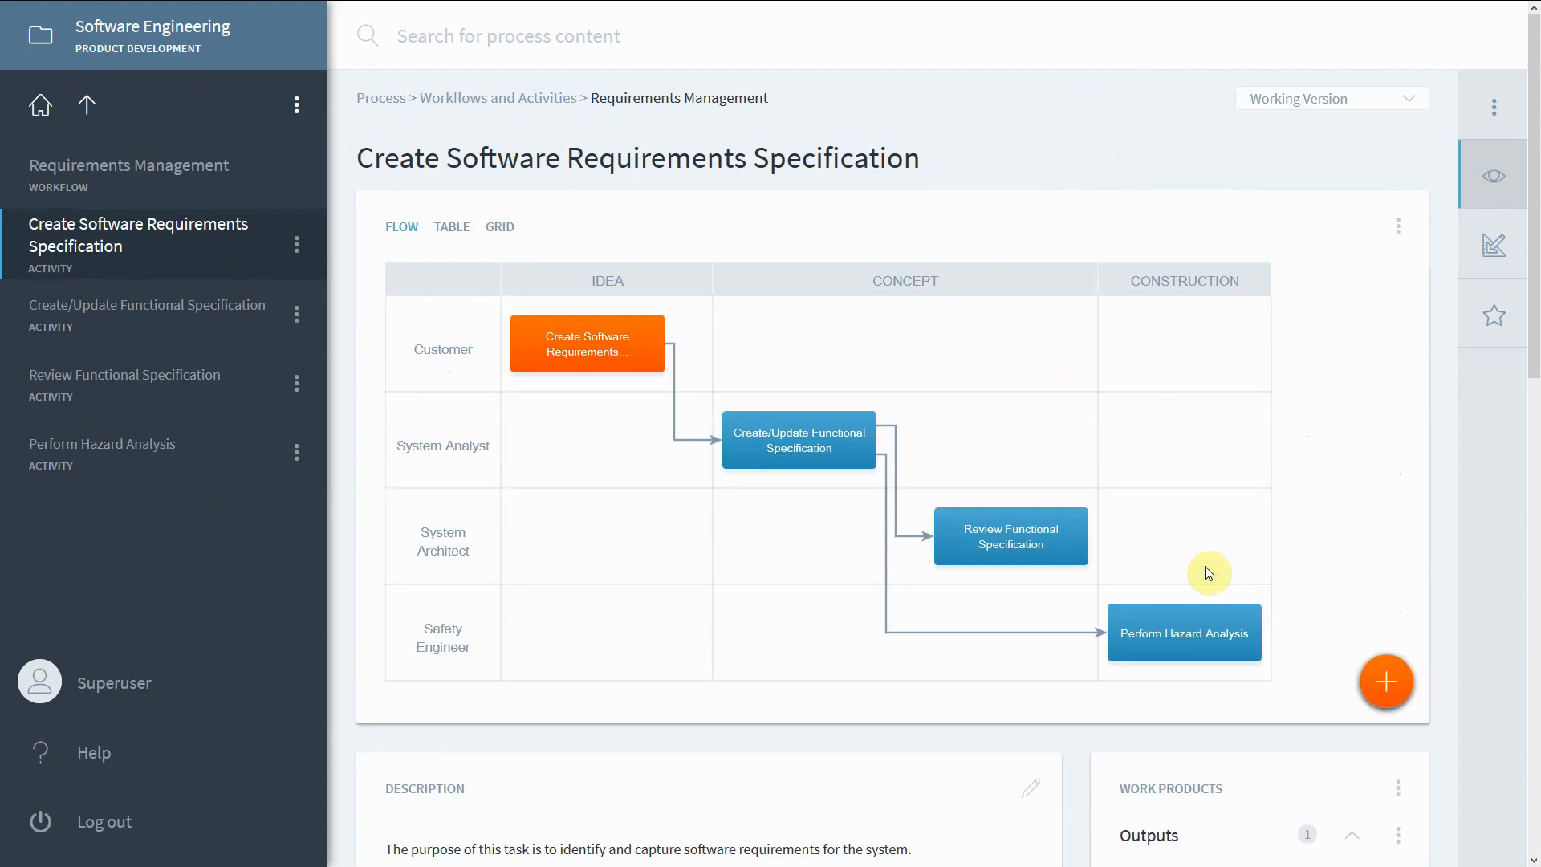
pyautogui.scroll(-3)
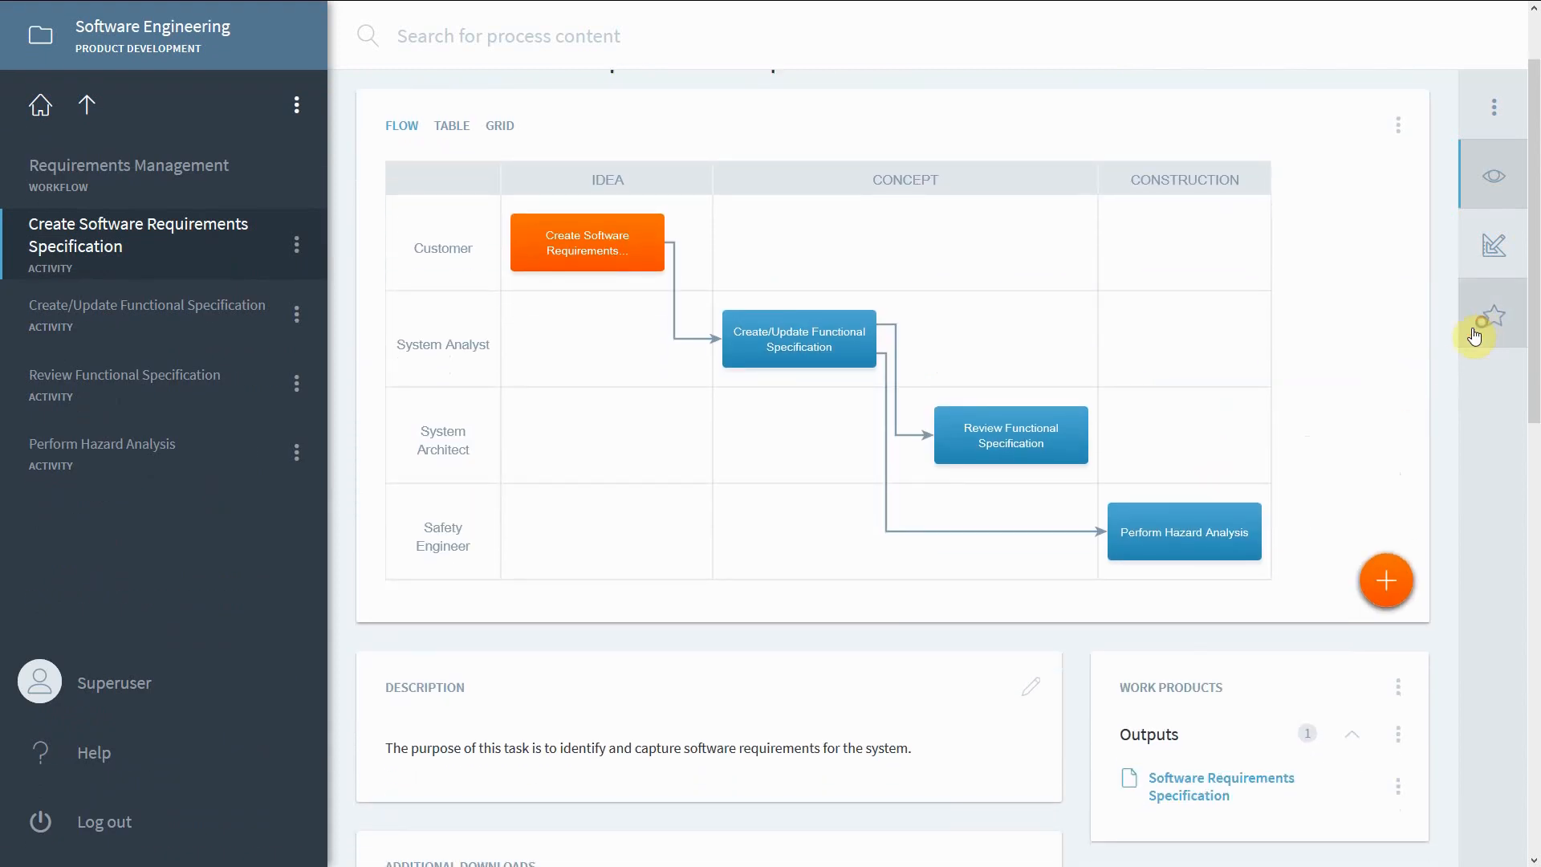
pyautogui.click(1493, 315)
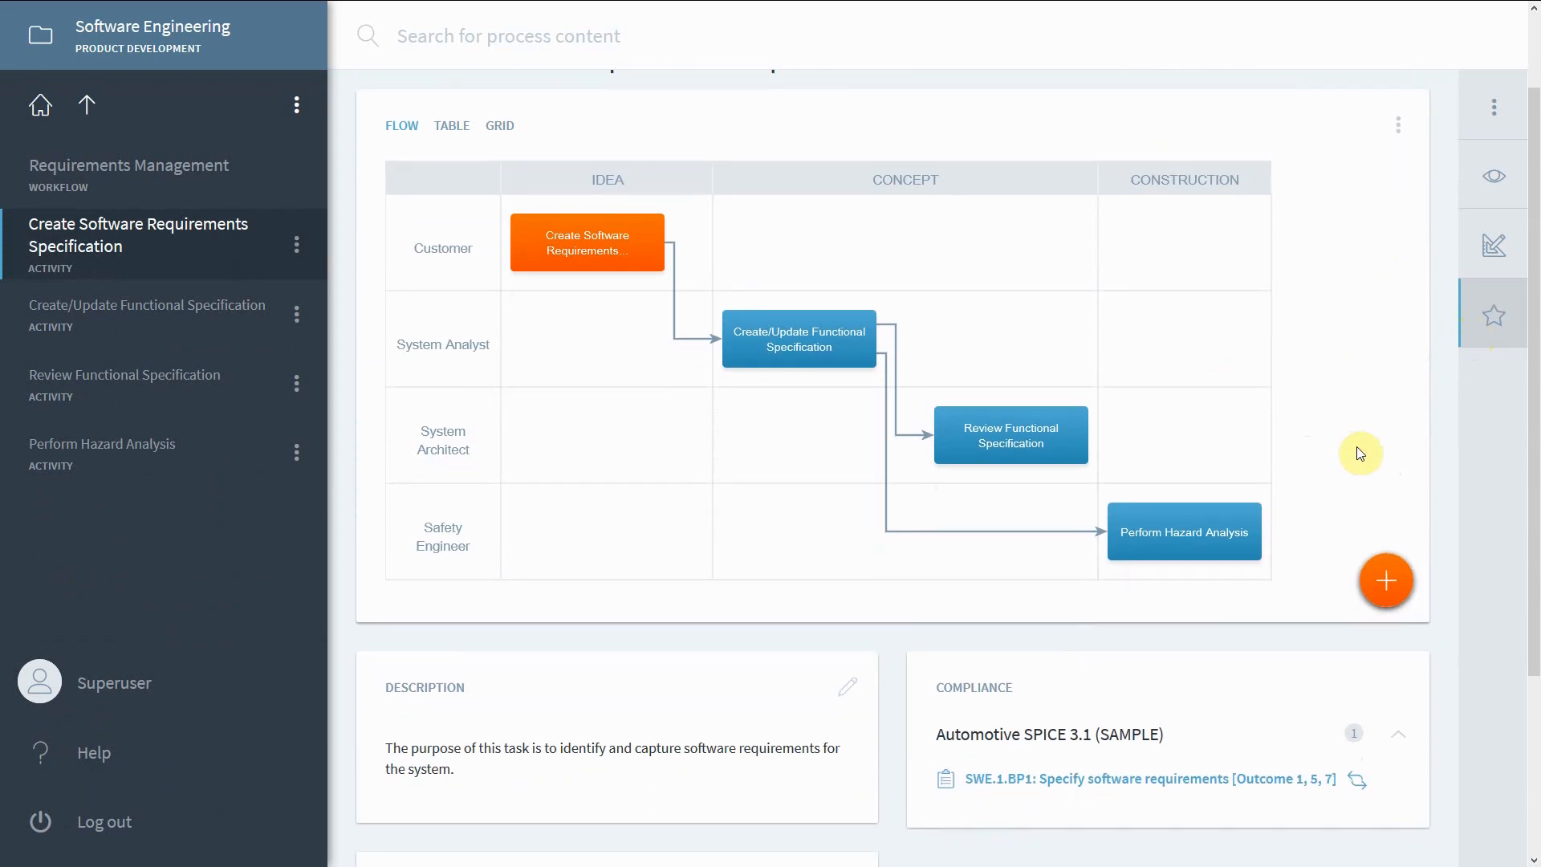
pyautogui.moveTo(1080, 778)
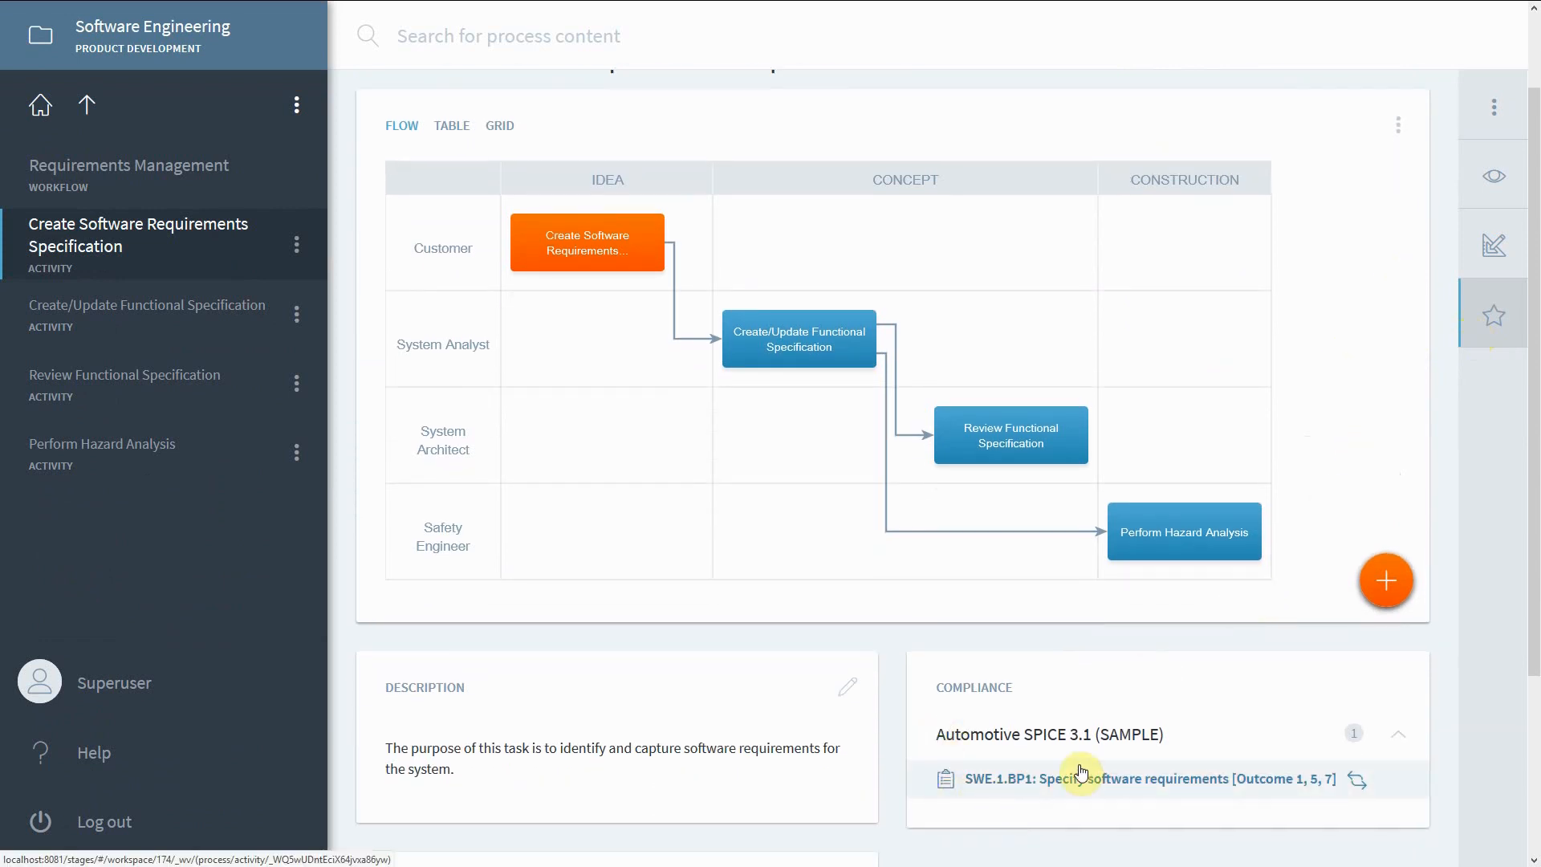
pyautogui.moveTo(1140, 697)
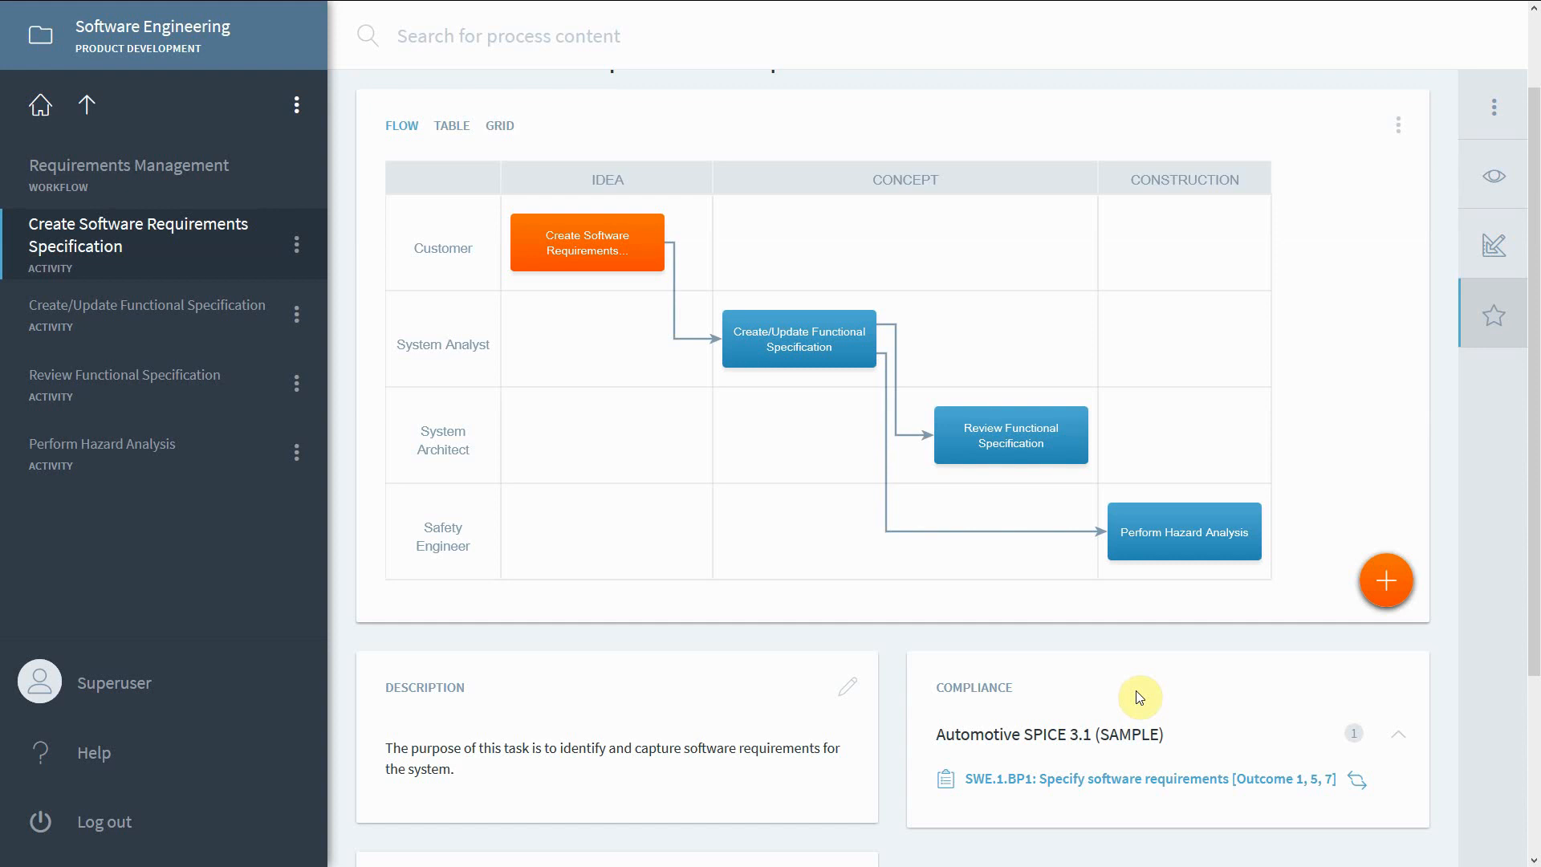
pyautogui.moveTo(851, 573)
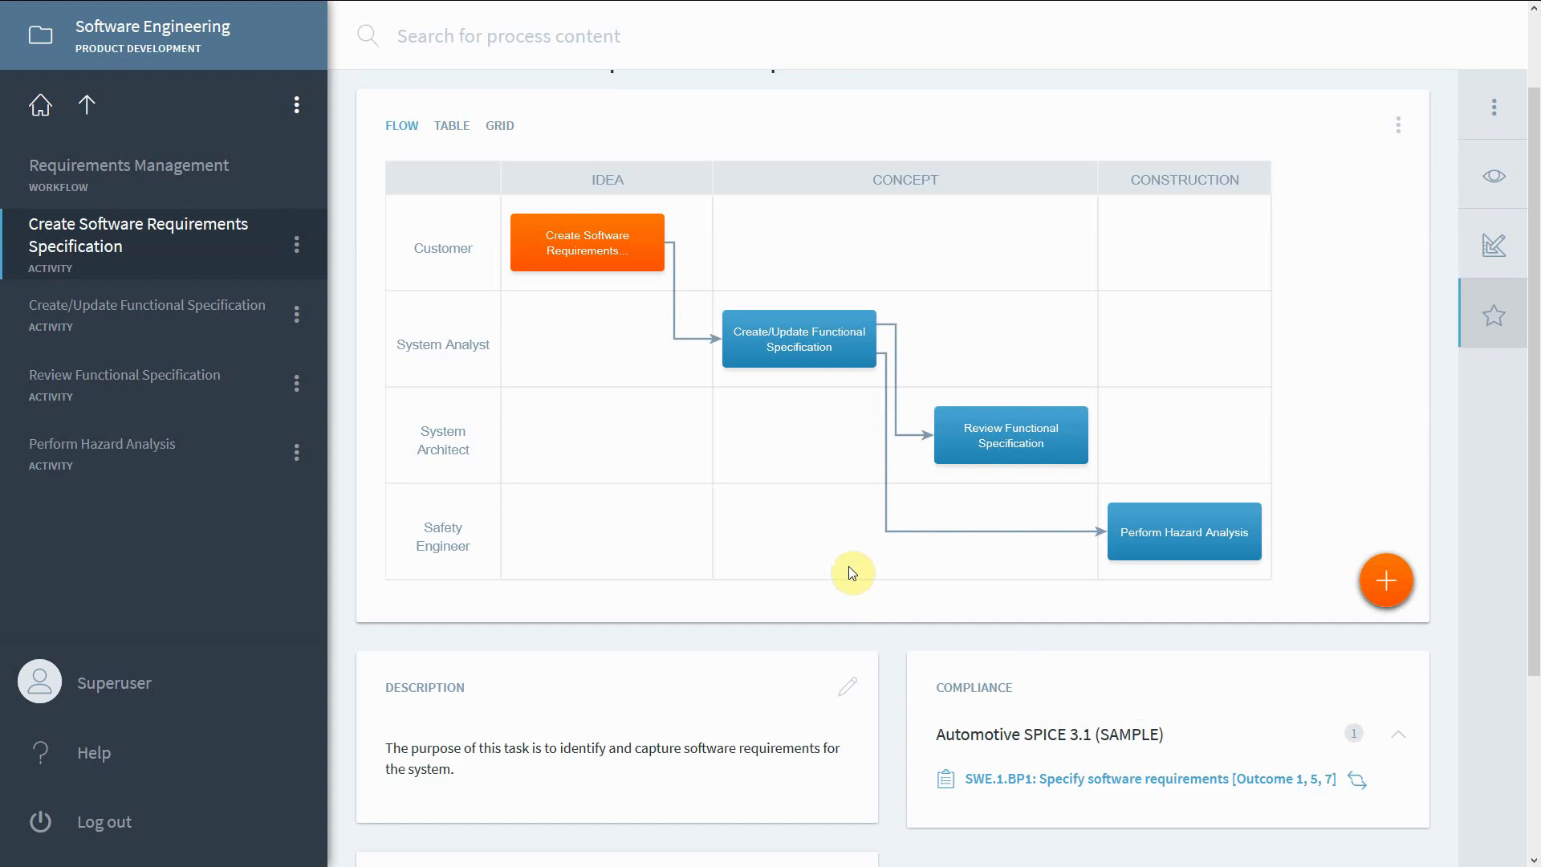
pyautogui.moveTo(38, 103)
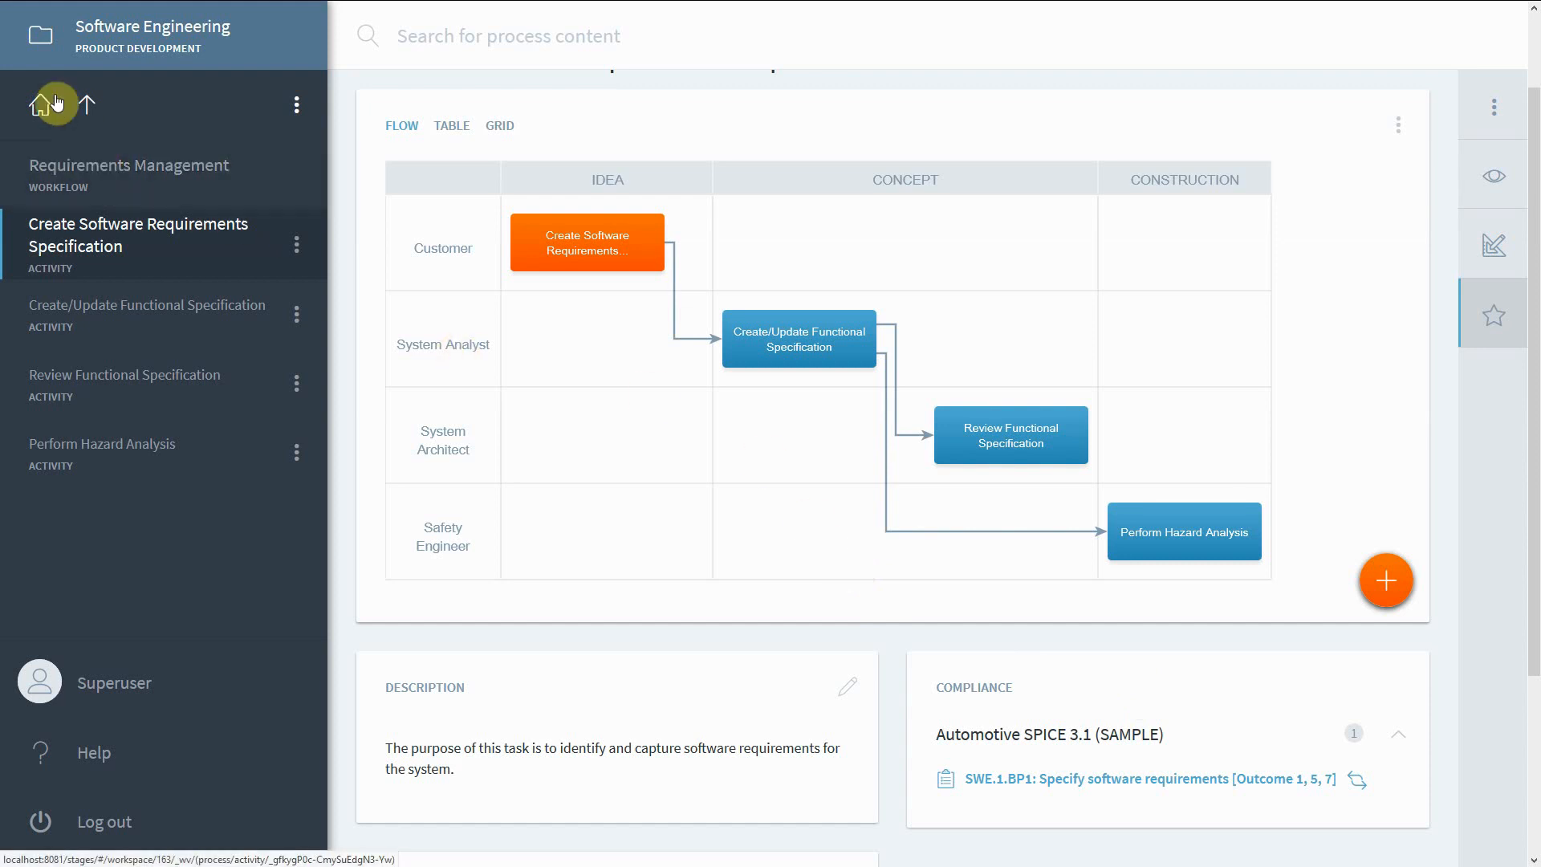
# - In Project A, review the Create Software Requirements Specification activity's SWE.1.BP1 compliance link
pyautogui.click(38, 105)
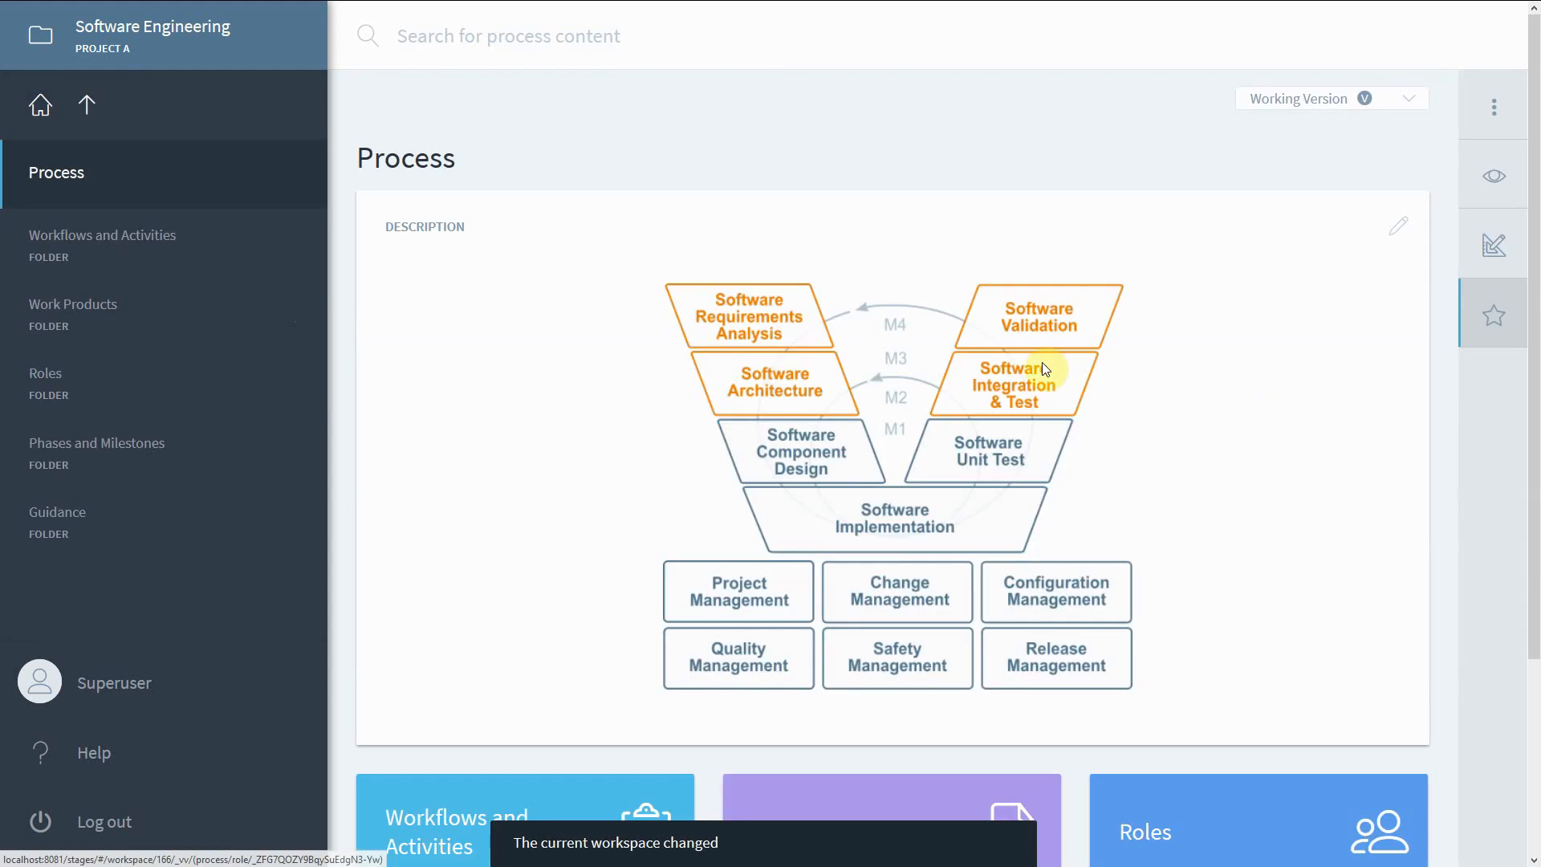
pyautogui.moveTo(775, 316)
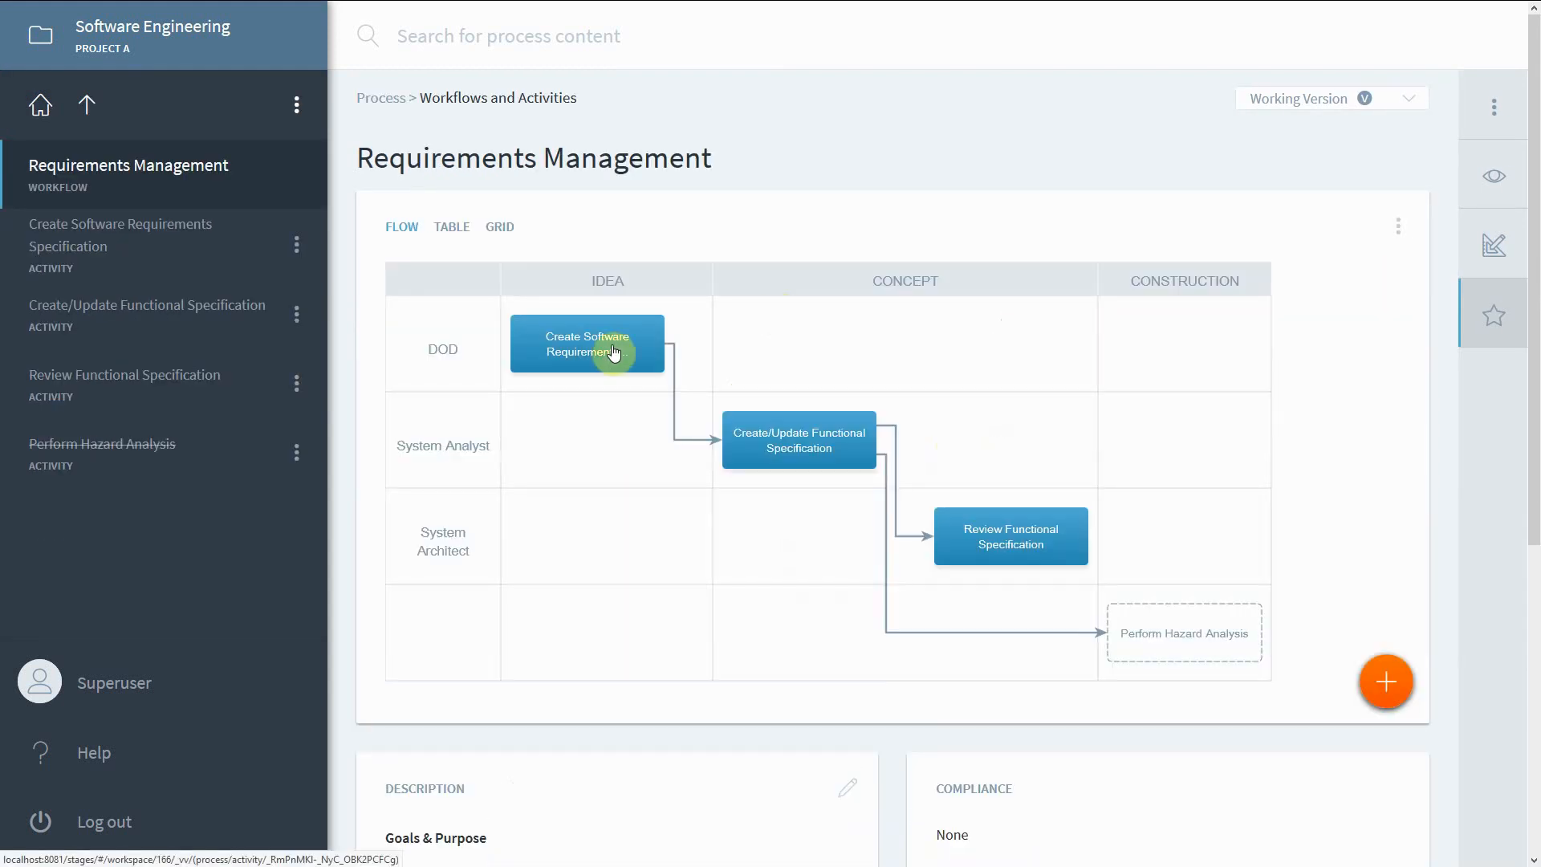
pyautogui.click(587, 344)
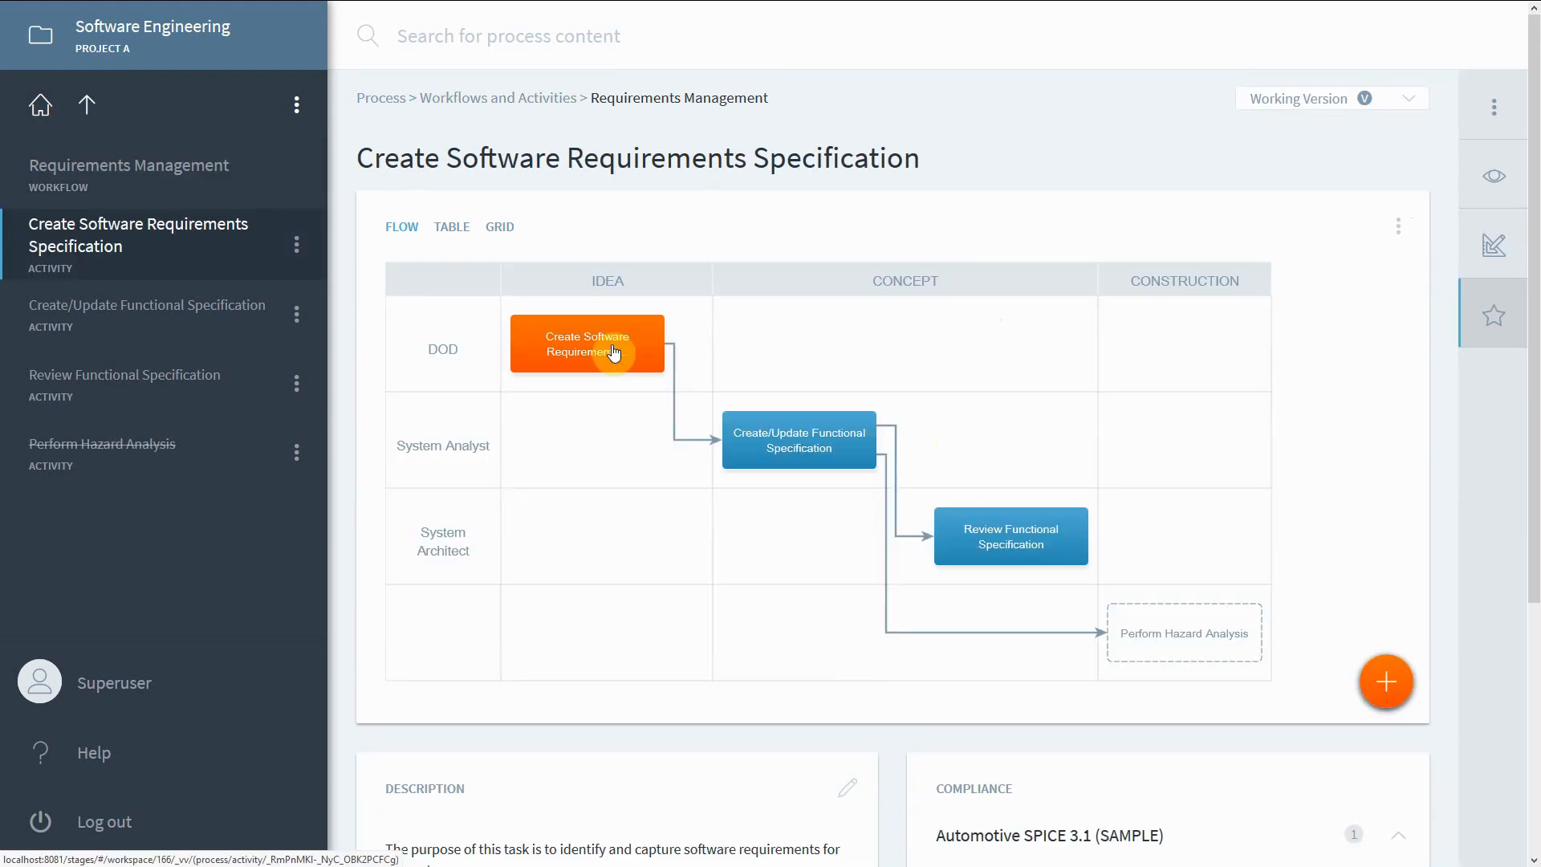
pyautogui.moveTo(723, 345)
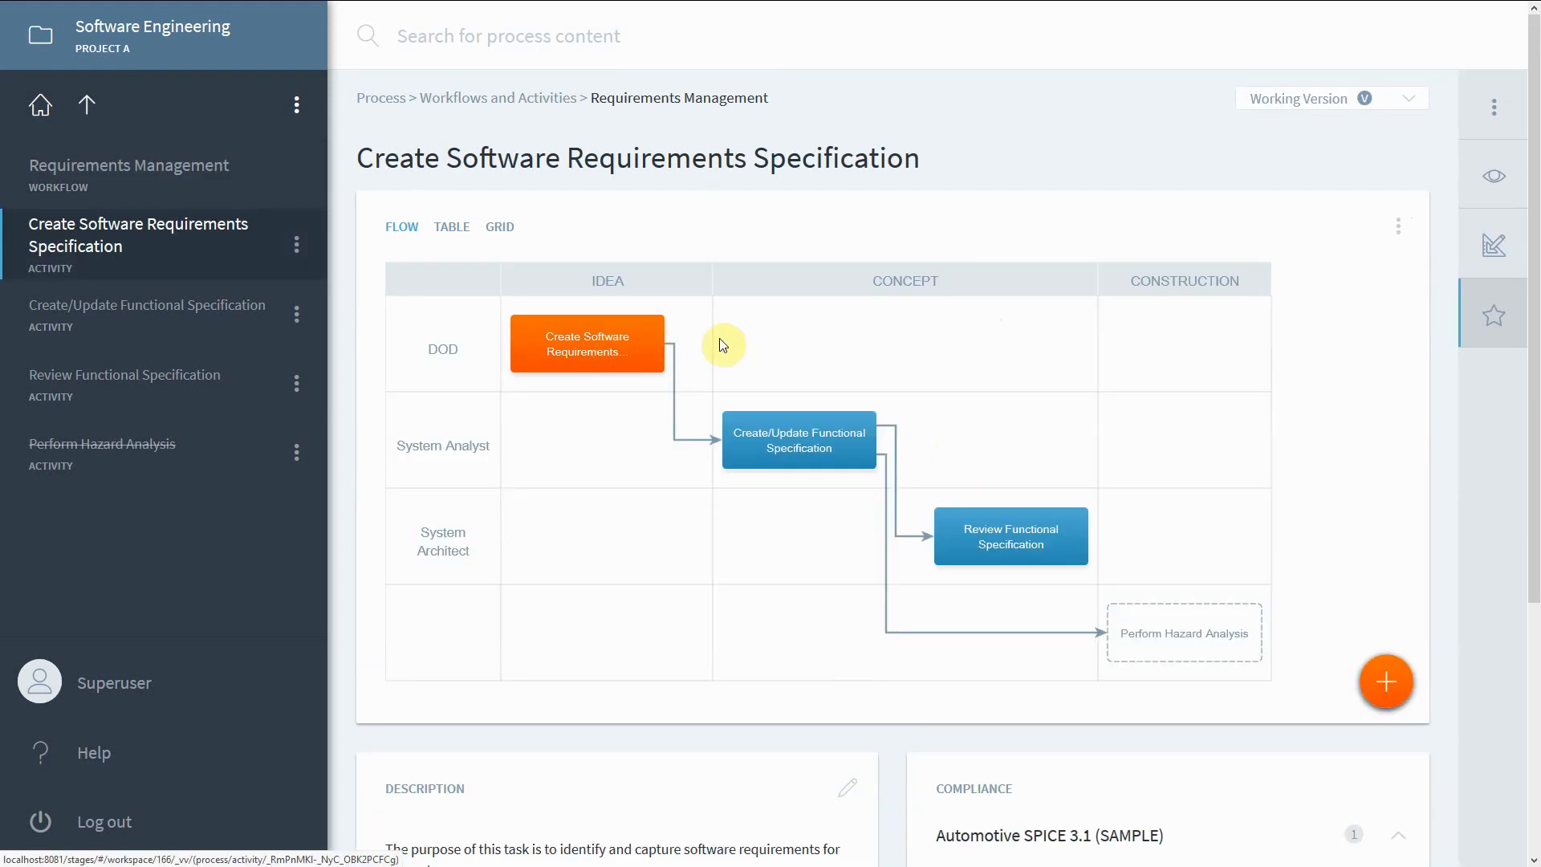
pyautogui.moveTo(922, 406)
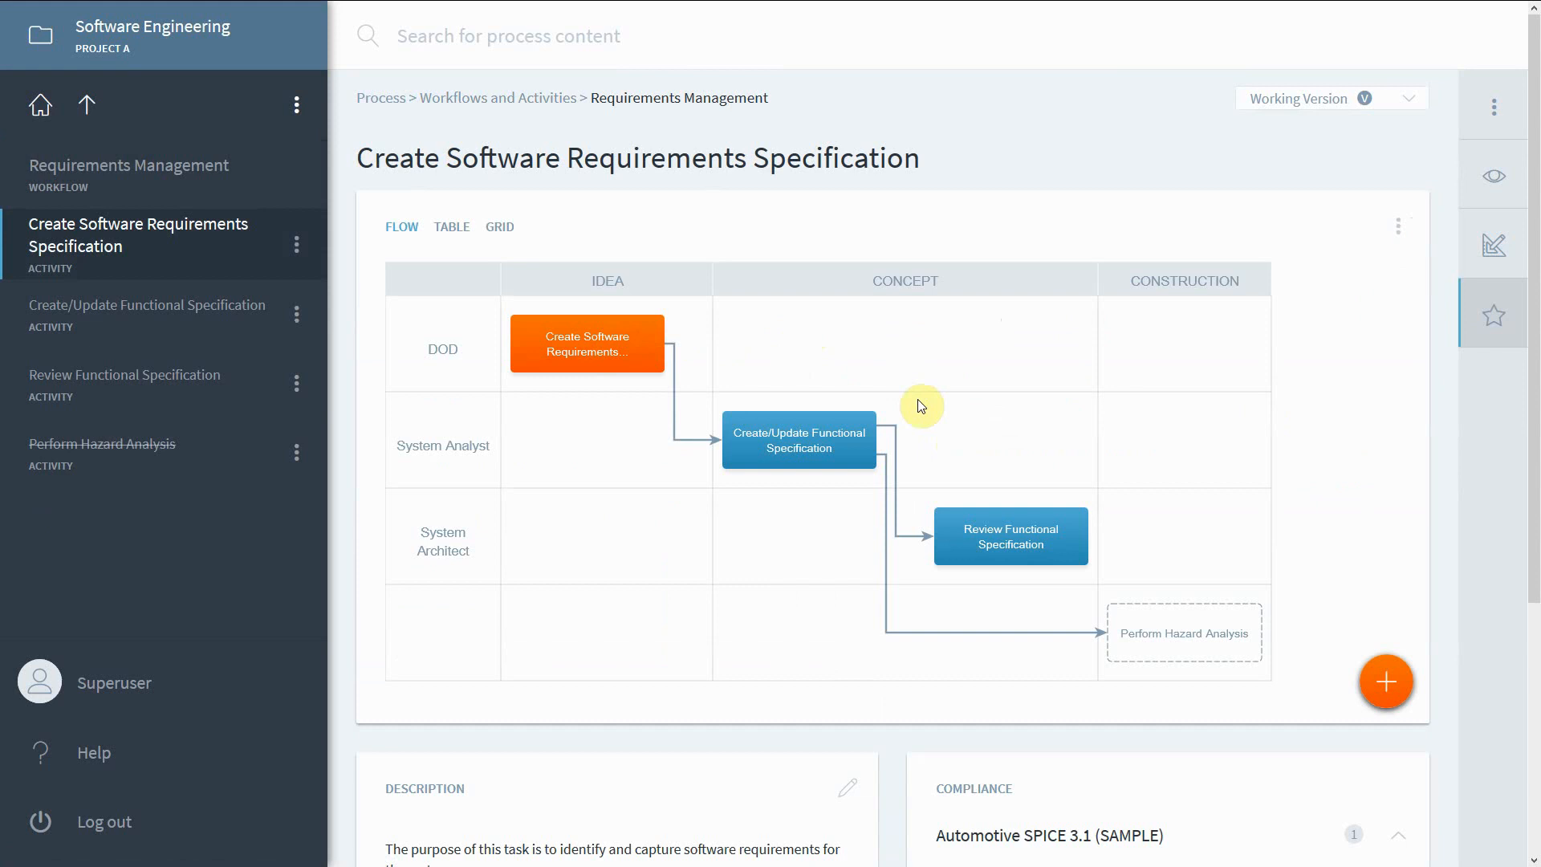
pyautogui.scroll(-3)
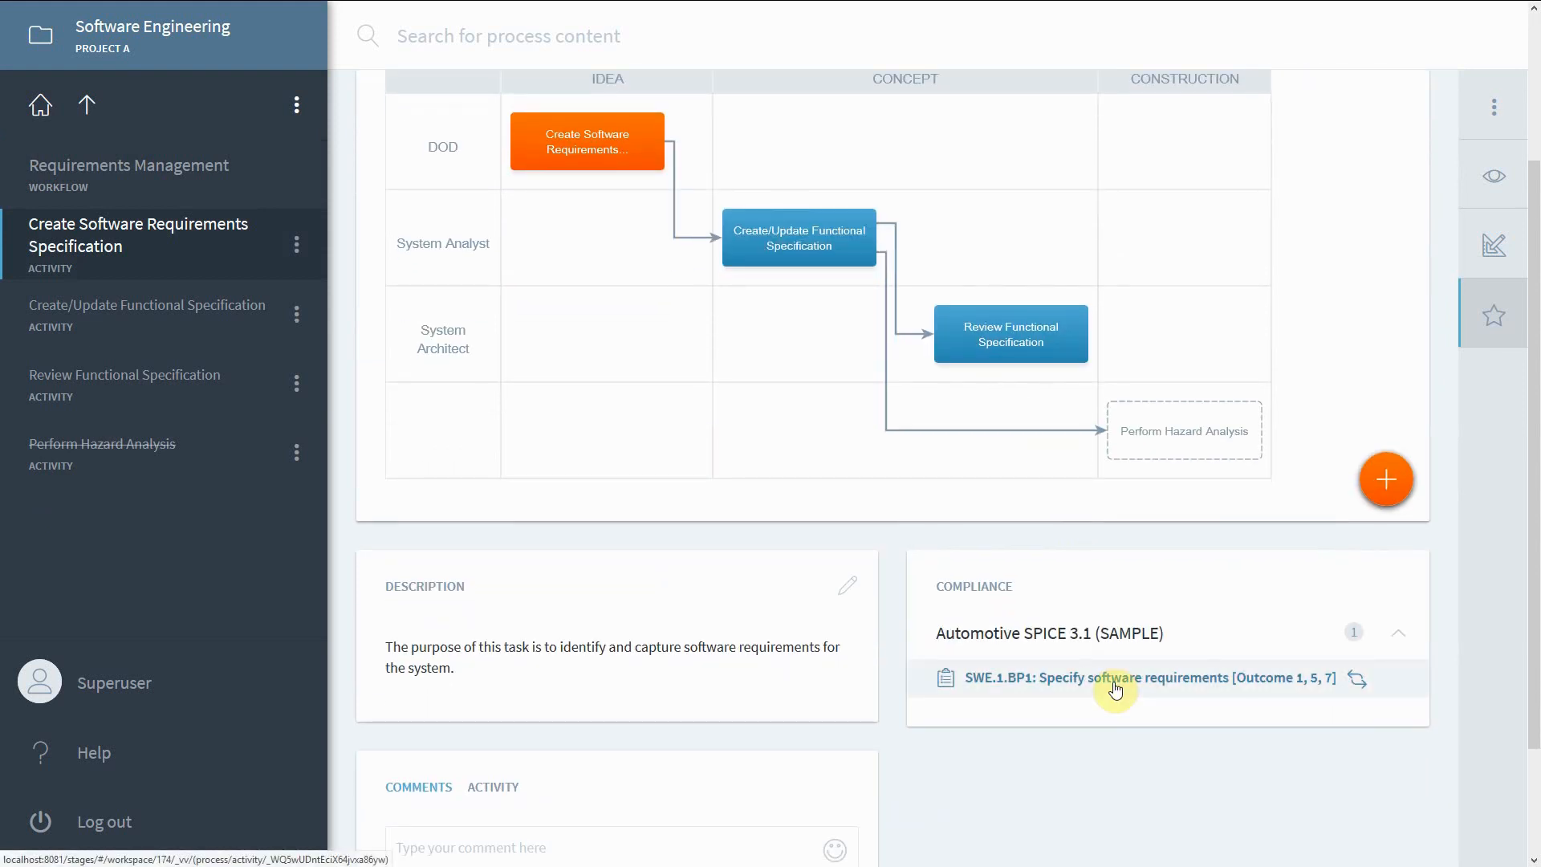
pyautogui.moveTo(135, 173)
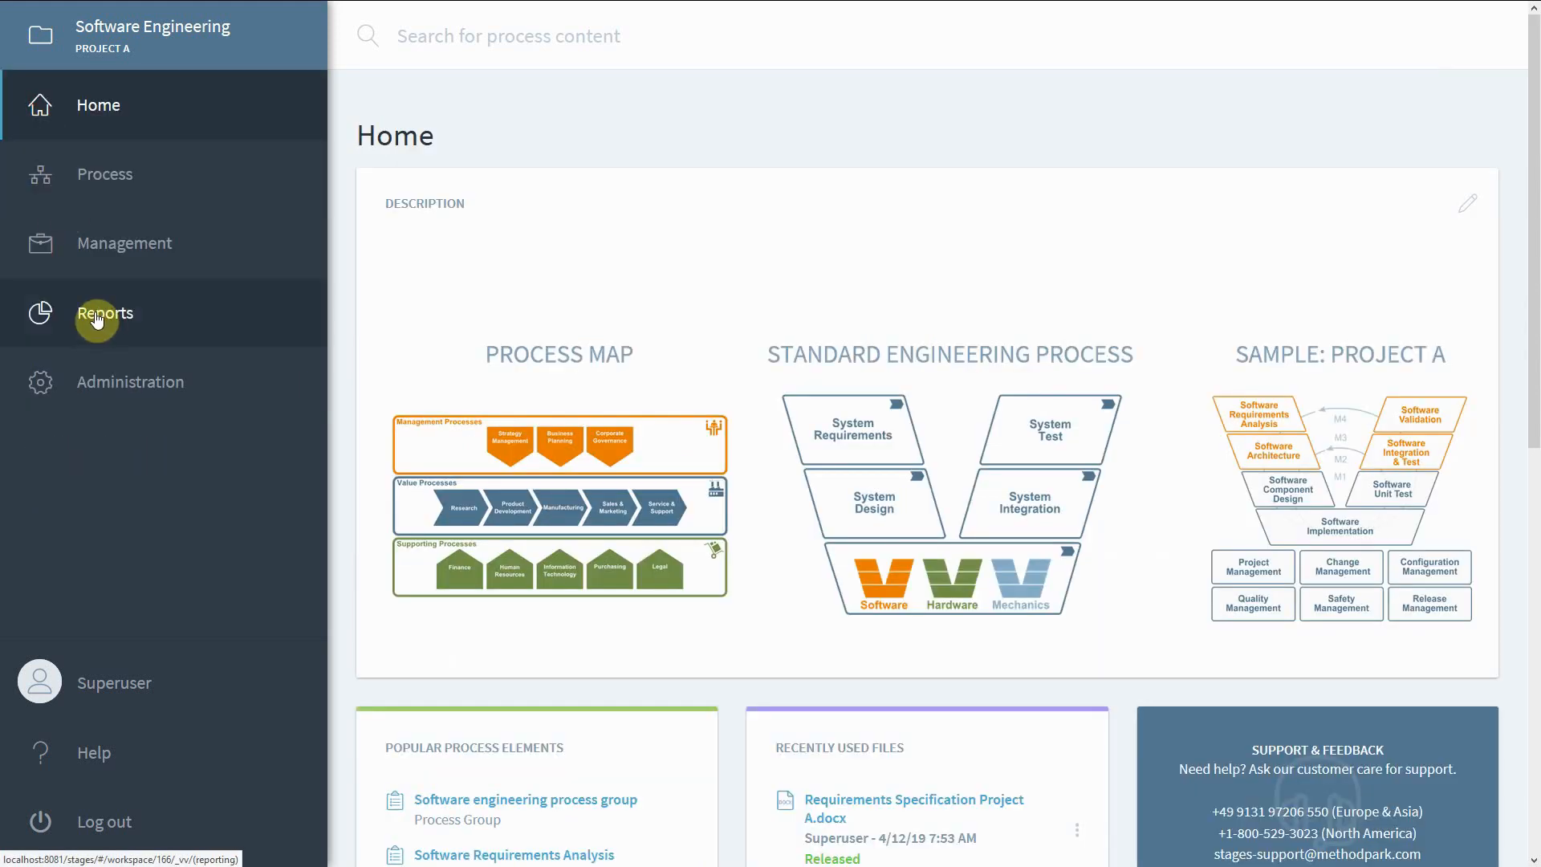
# - Run the Compliance Traces report from the Compliance reports folder
pyautogui.click(104, 313)
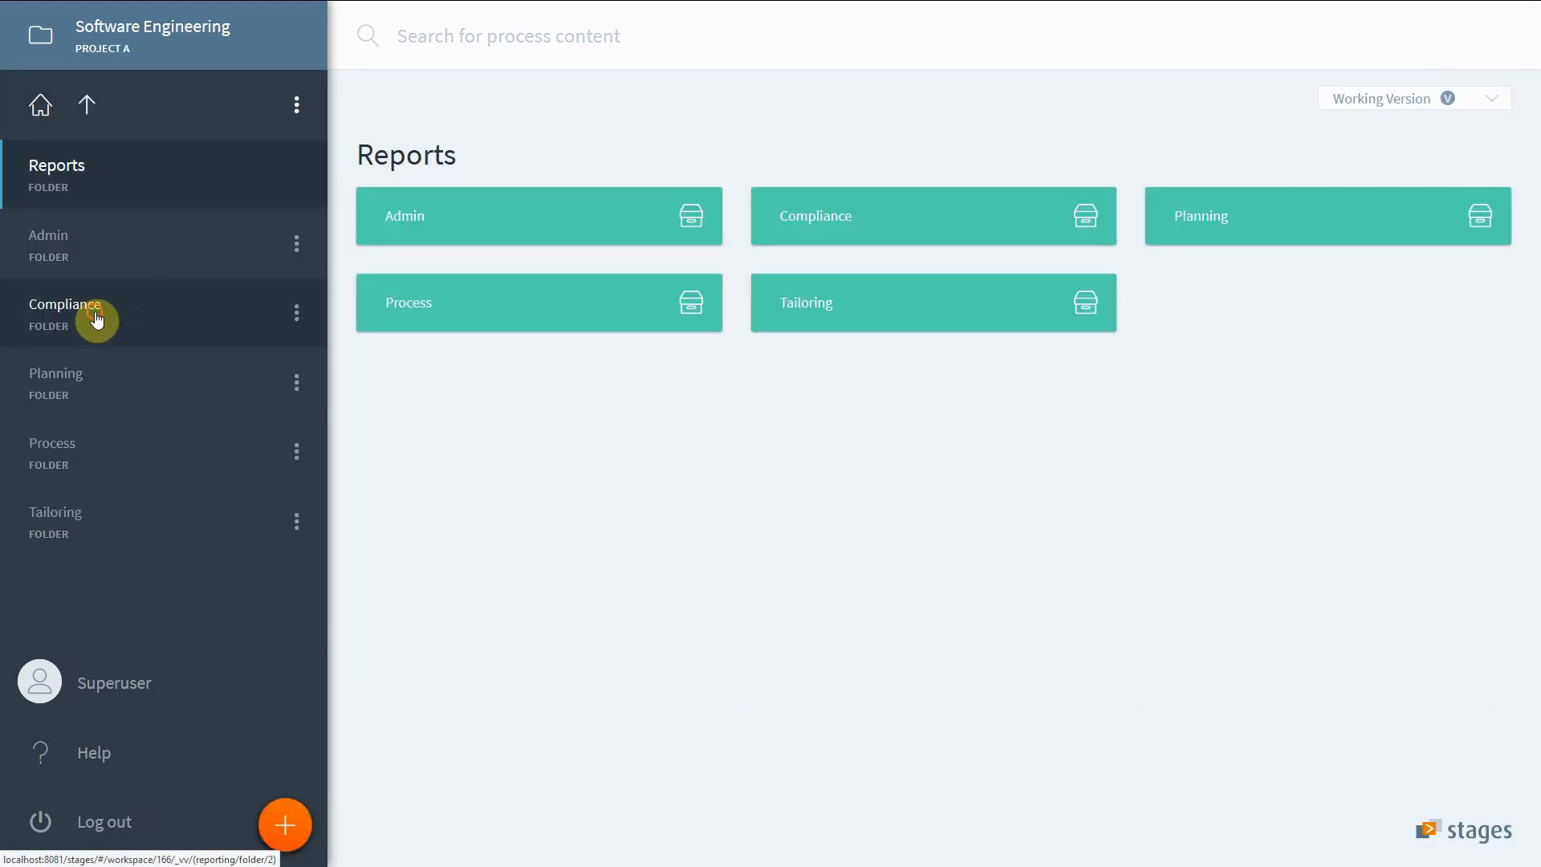
pyautogui.click(93, 313)
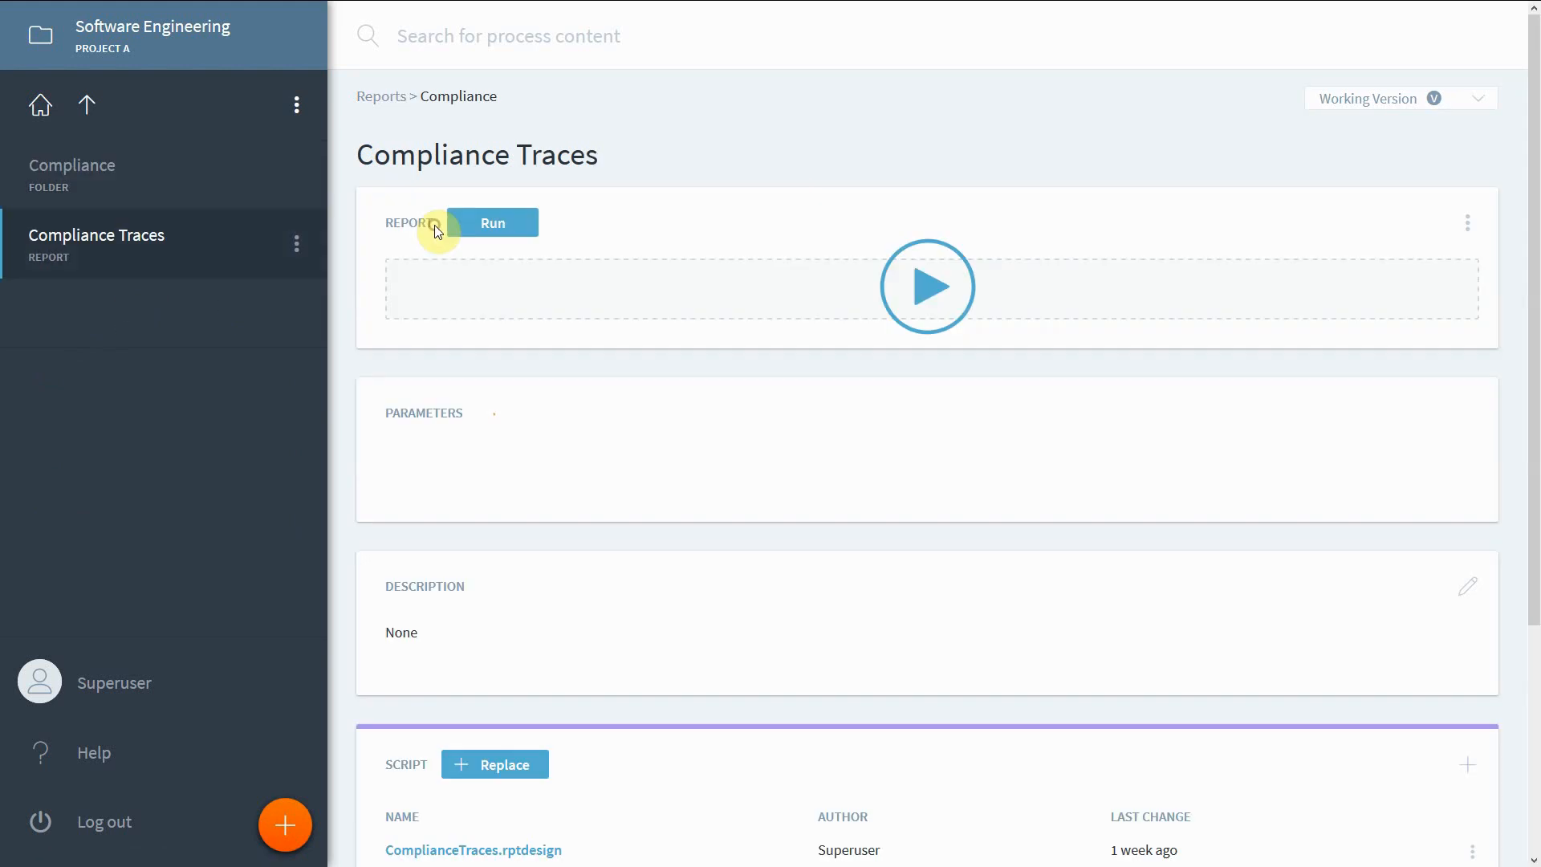
pyautogui.click(493, 222)
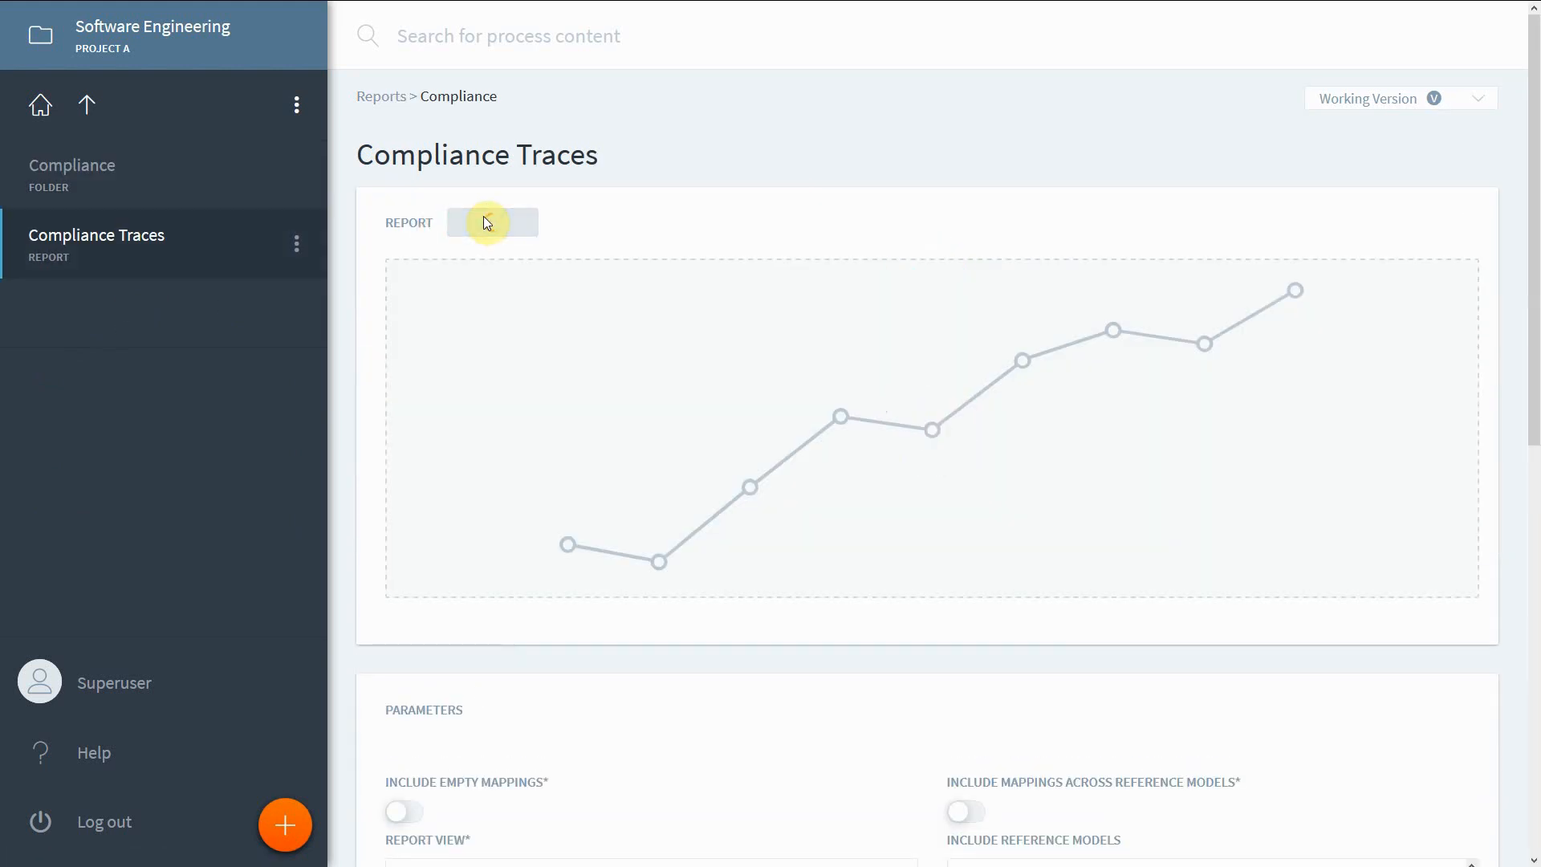
pyautogui.click(492, 222)
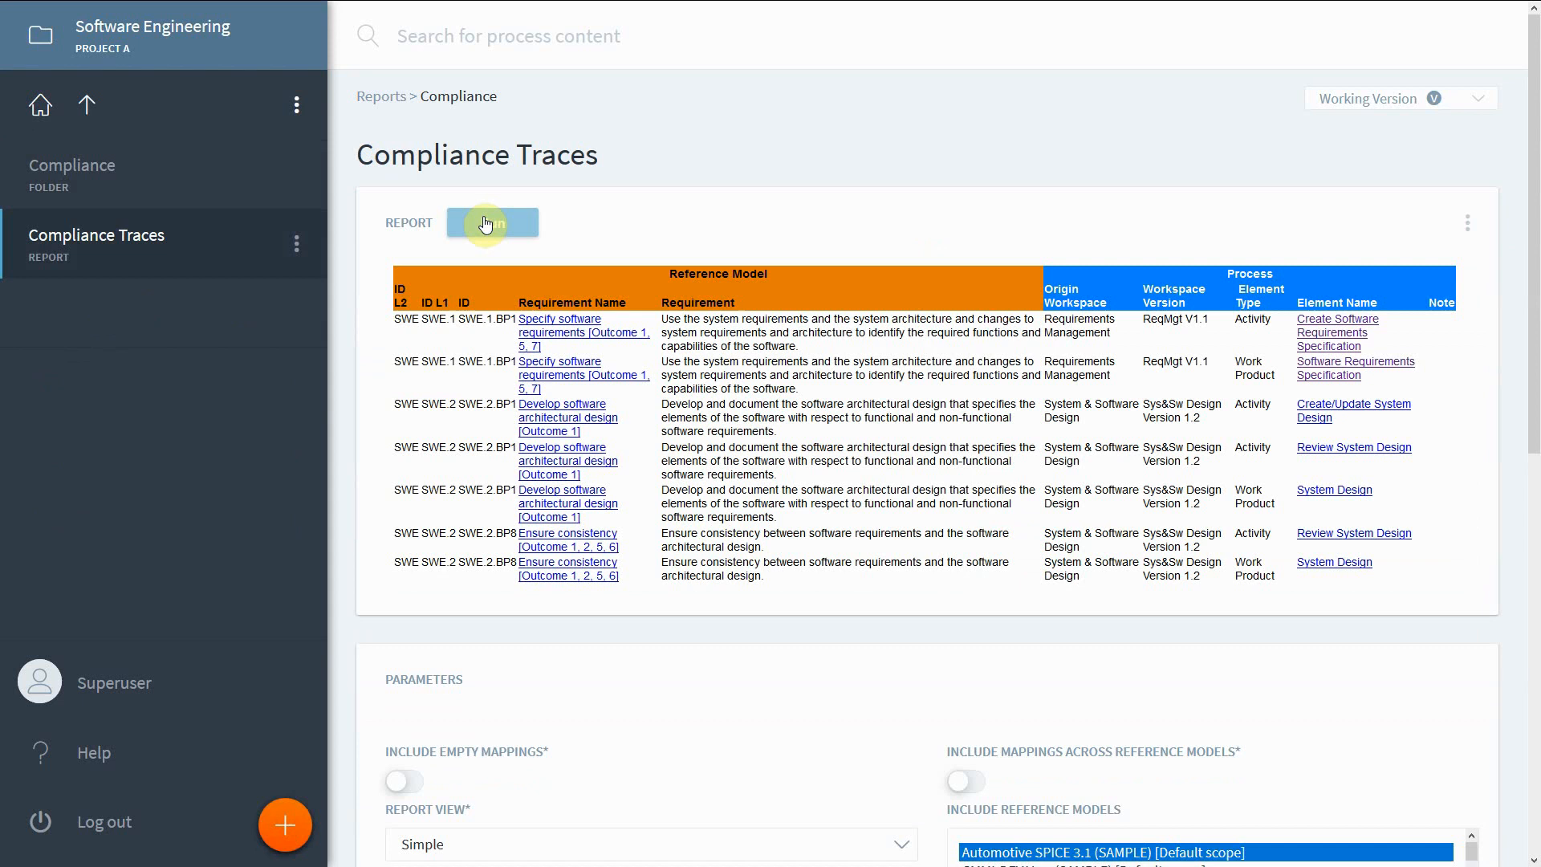
pyautogui.moveTo(1314, 247)
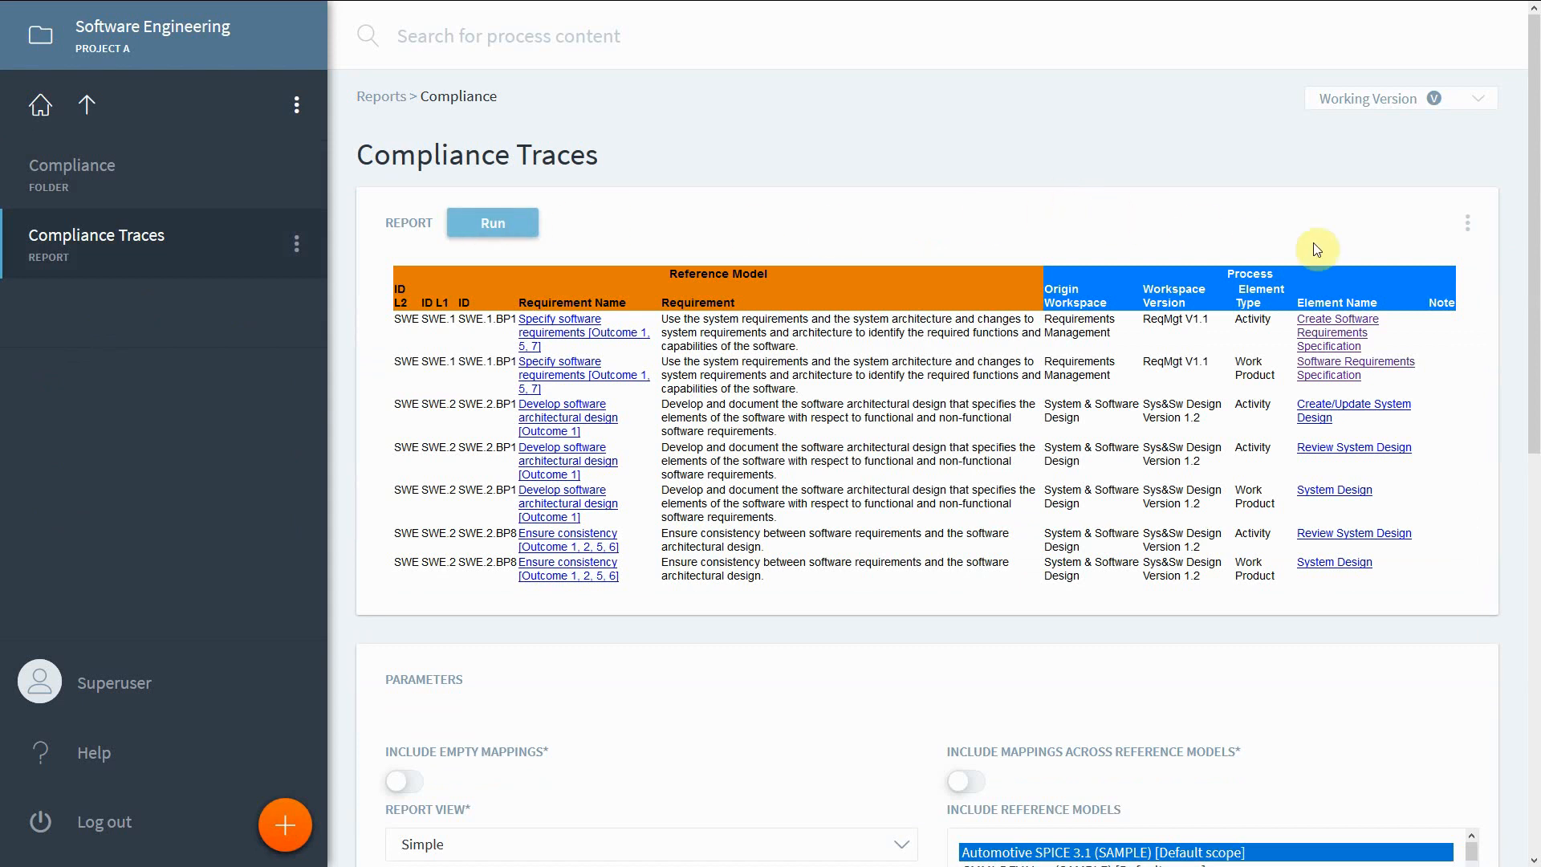
pyautogui.moveTo(1332, 250)
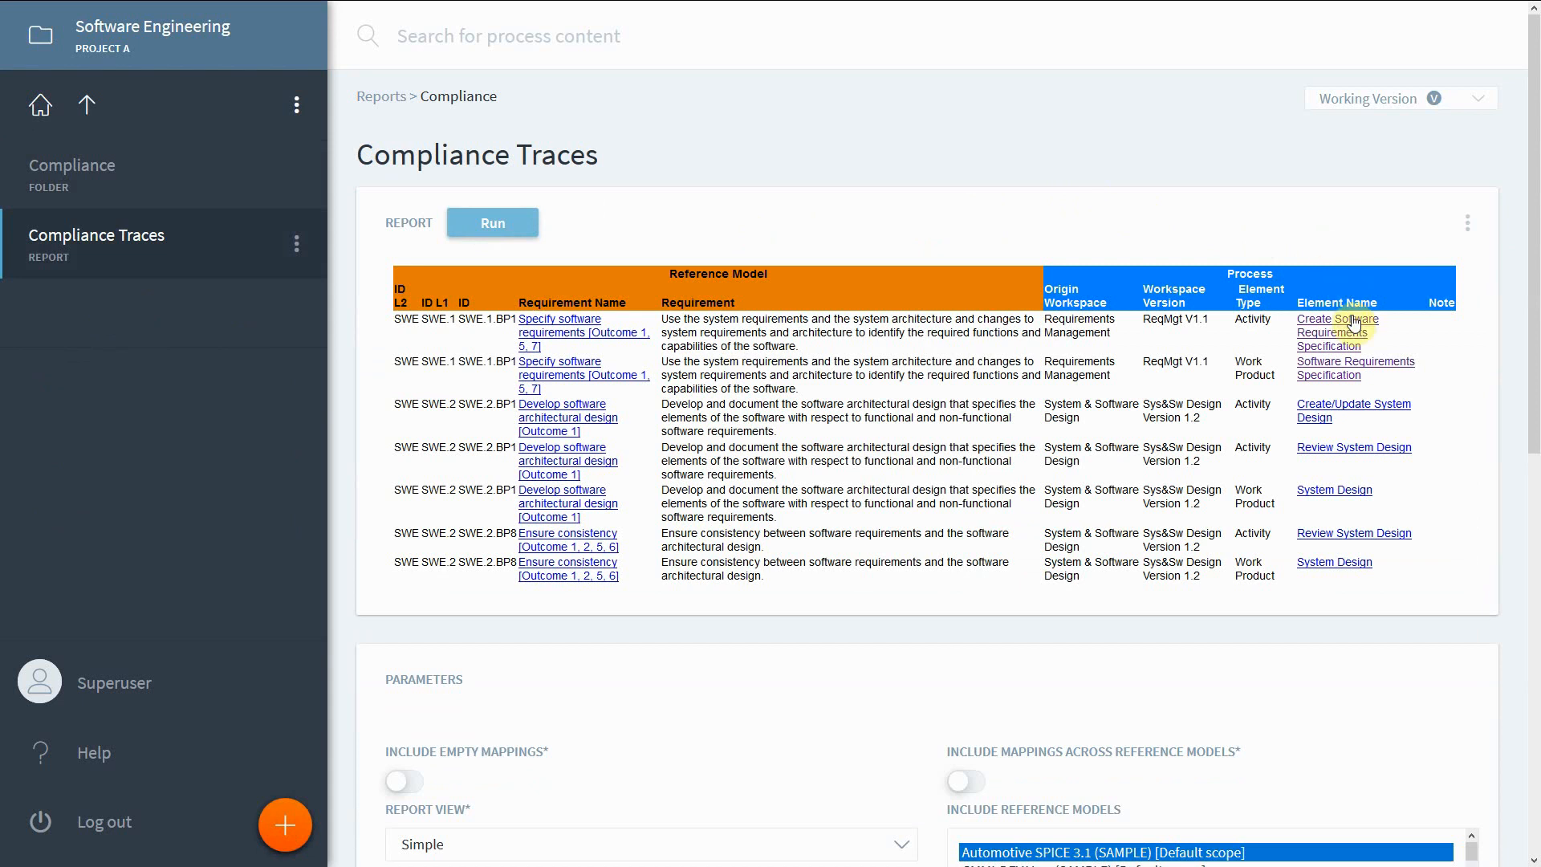
pyautogui.moveTo(1356, 370)
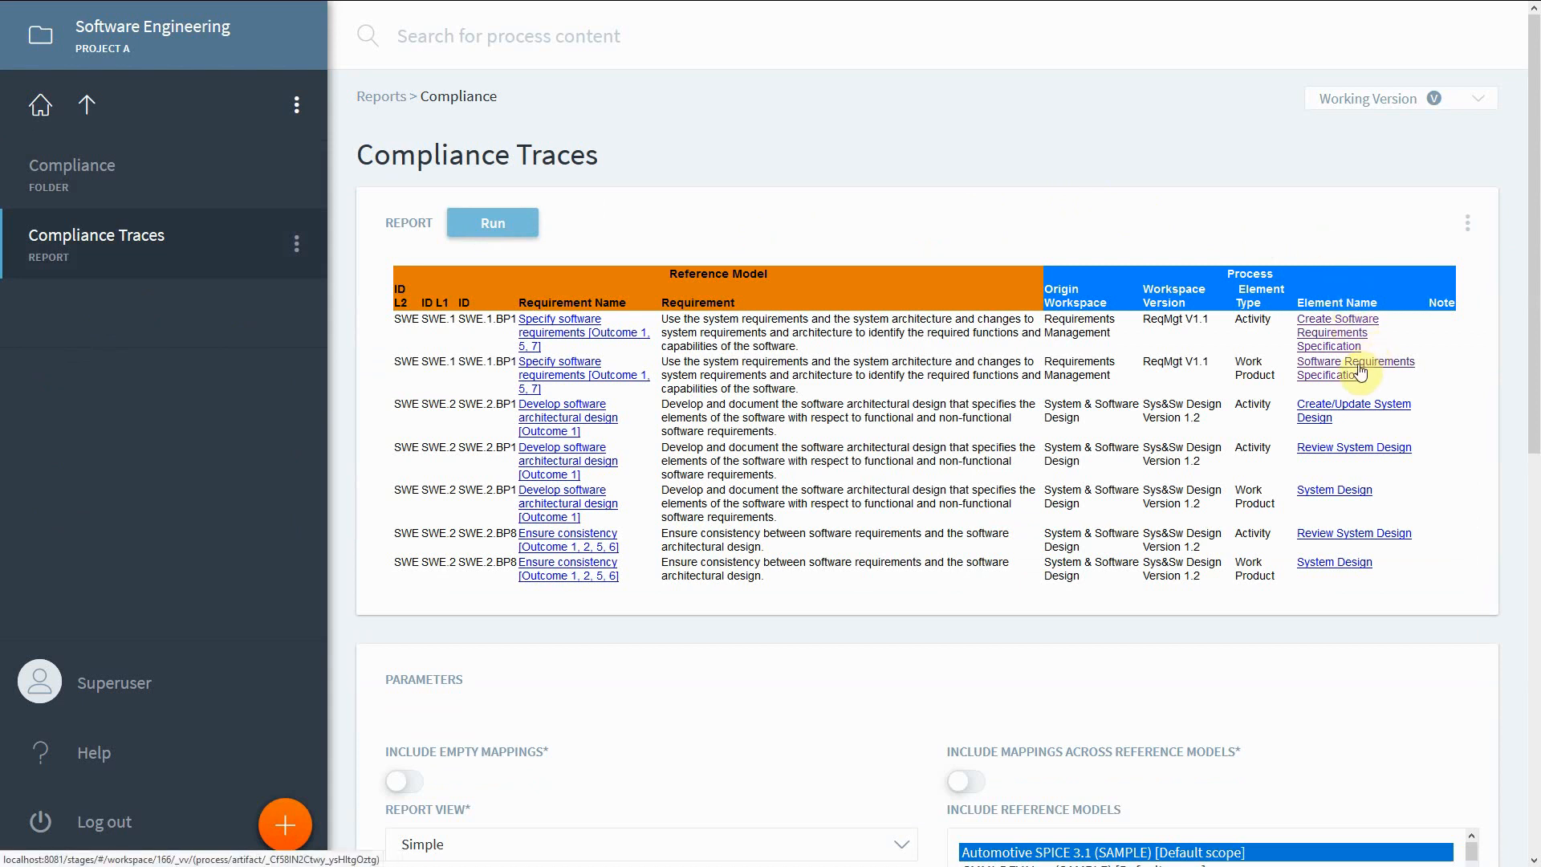
pyautogui.moveTo(1454, 250)
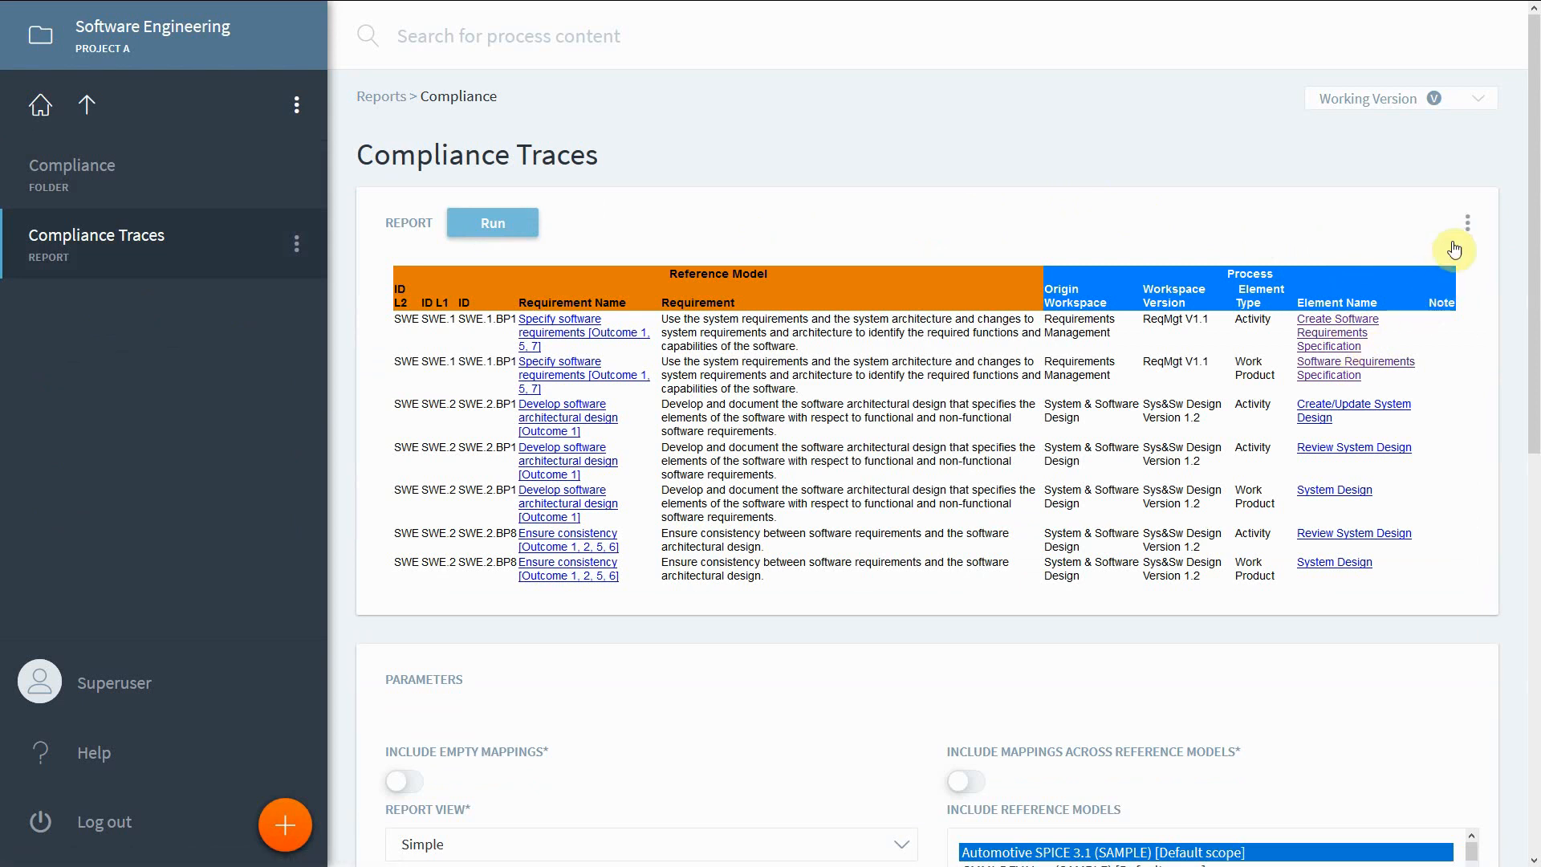
pyautogui.click(1467, 221)
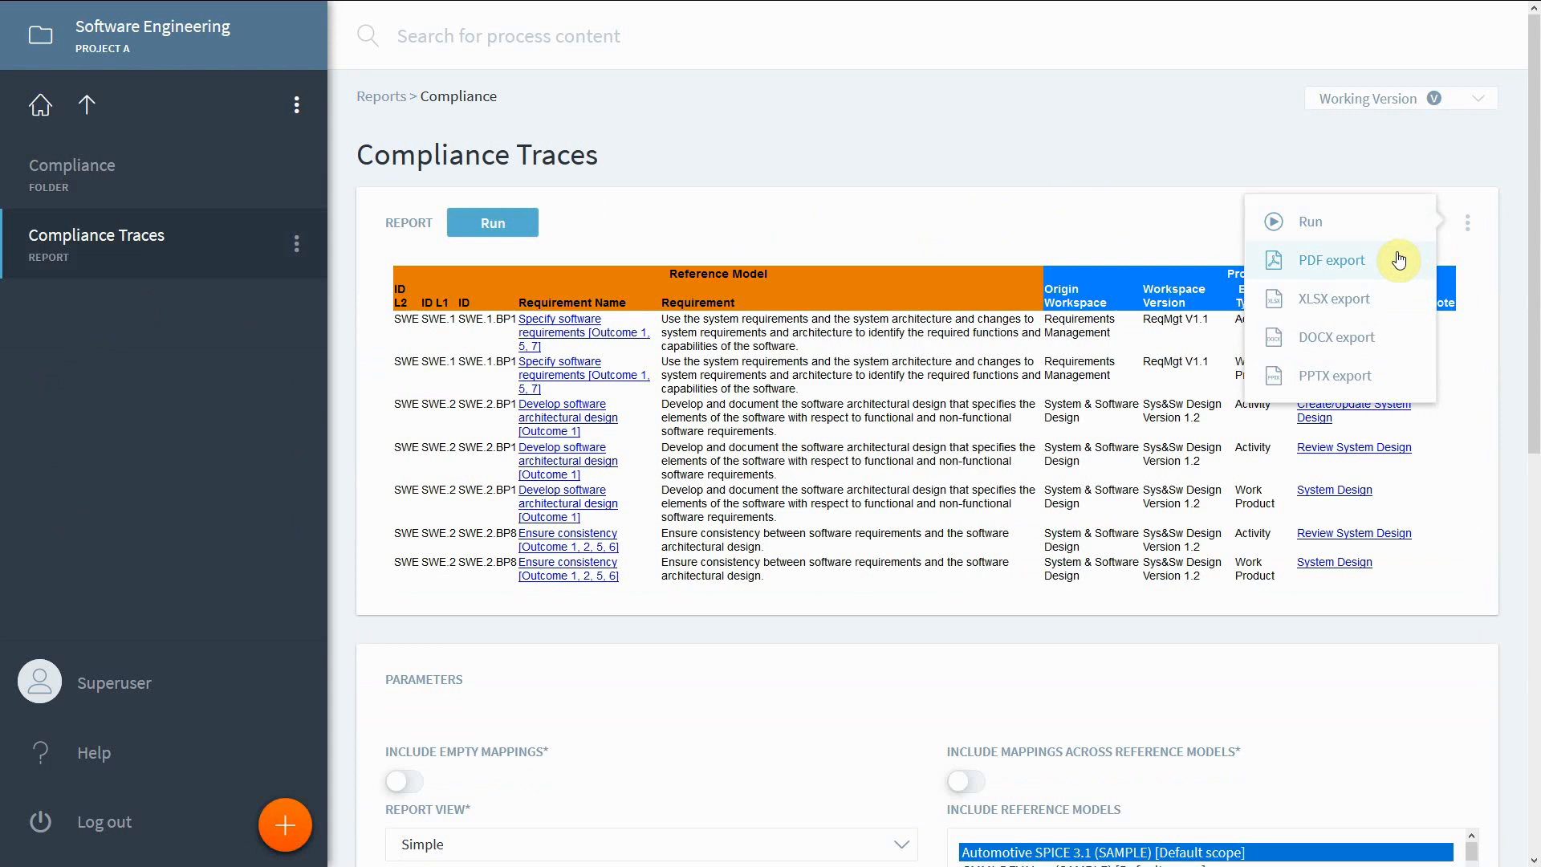
pyautogui.moveTo(1169, 162)
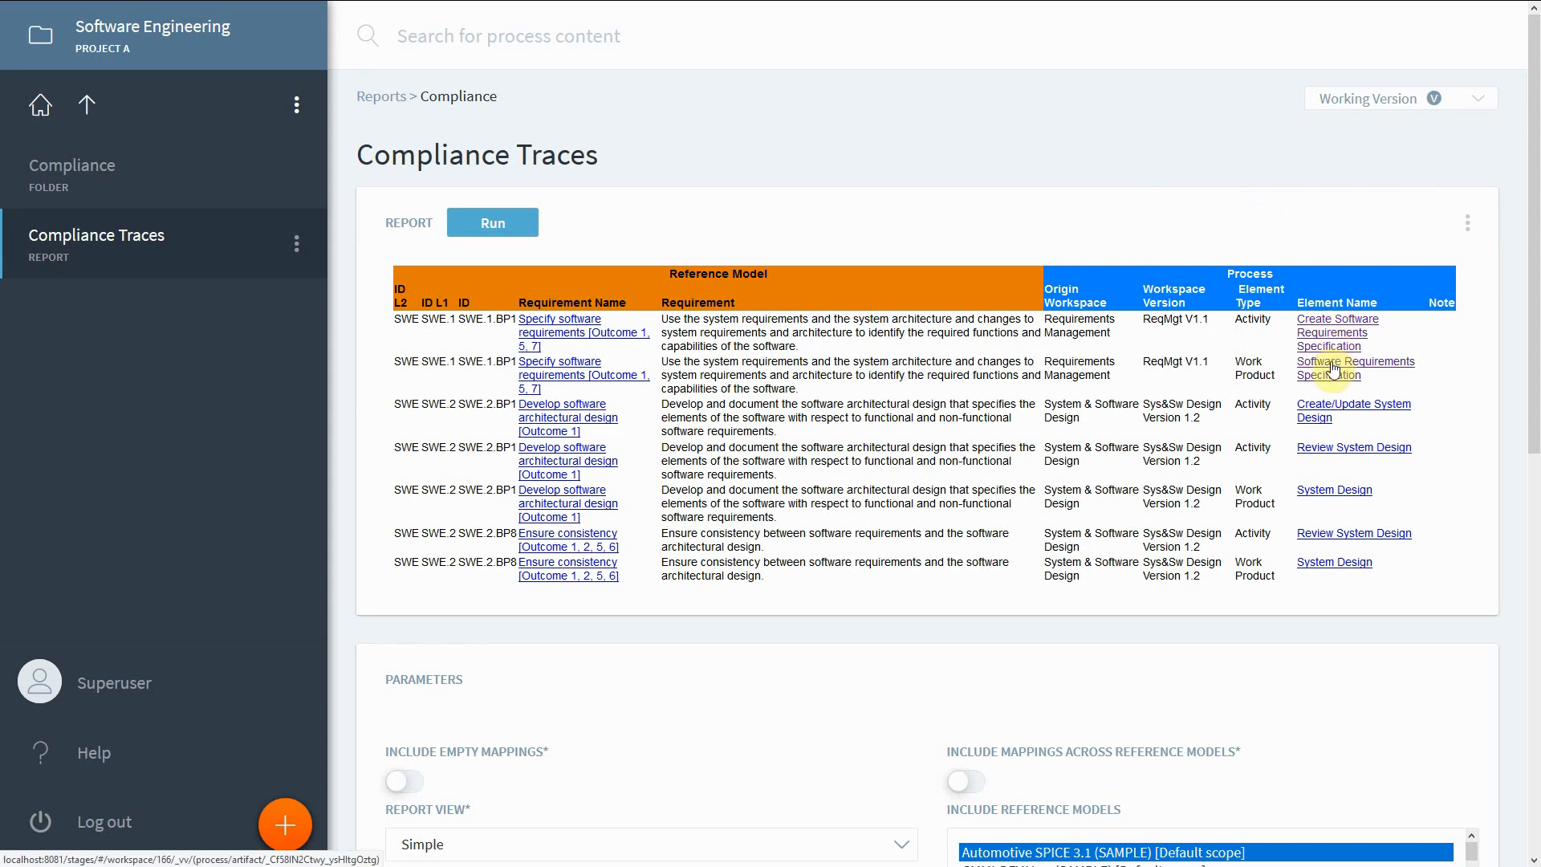
# - Open the Software Requirements Specification work product from the report and view its Files list
pyautogui.click(1355, 368)
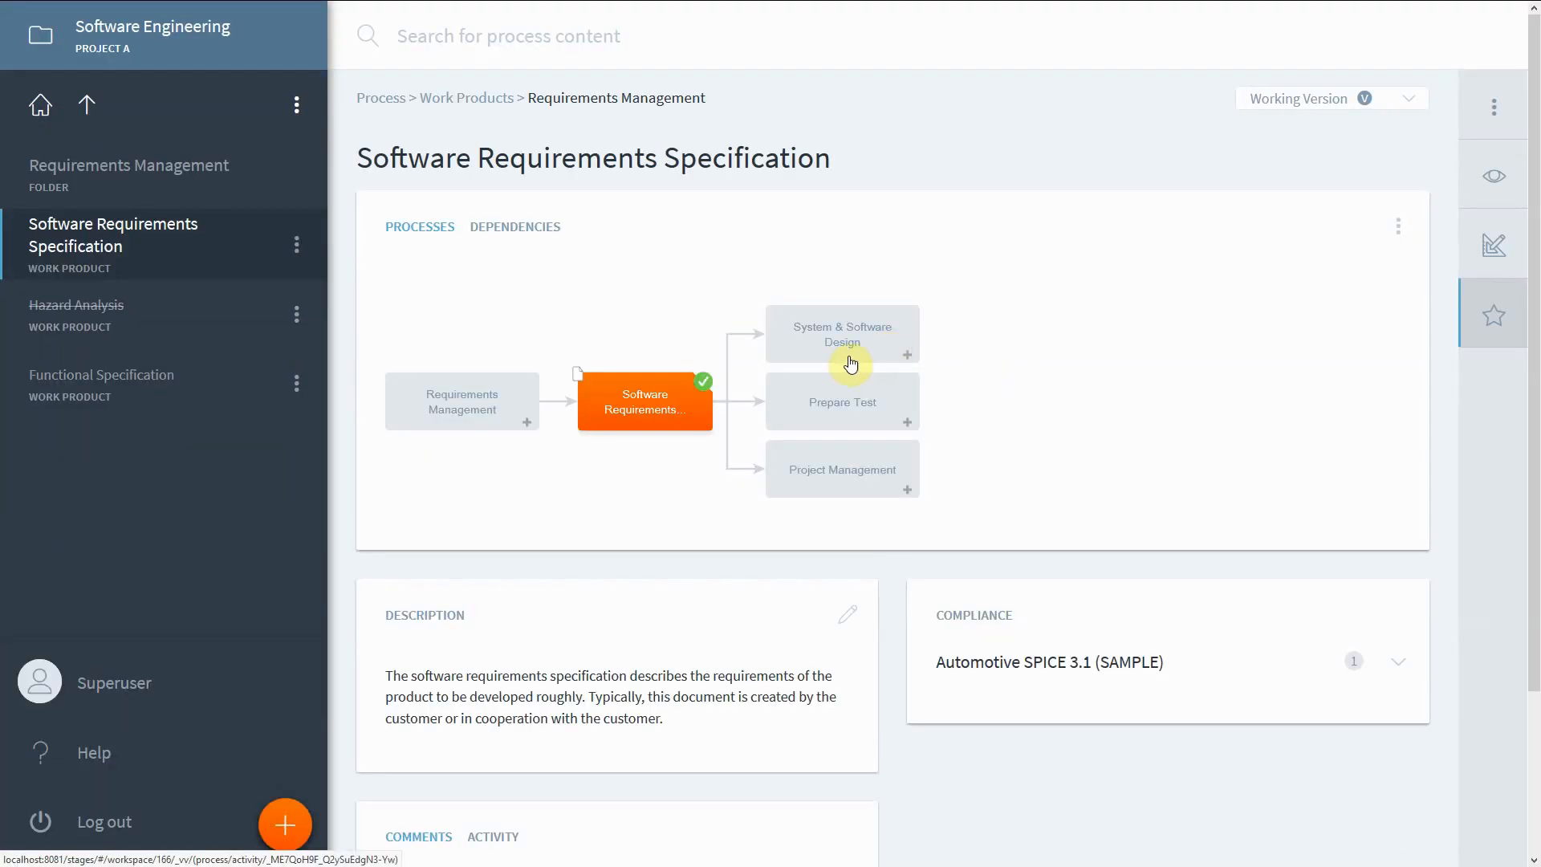
pyautogui.click(1493, 175)
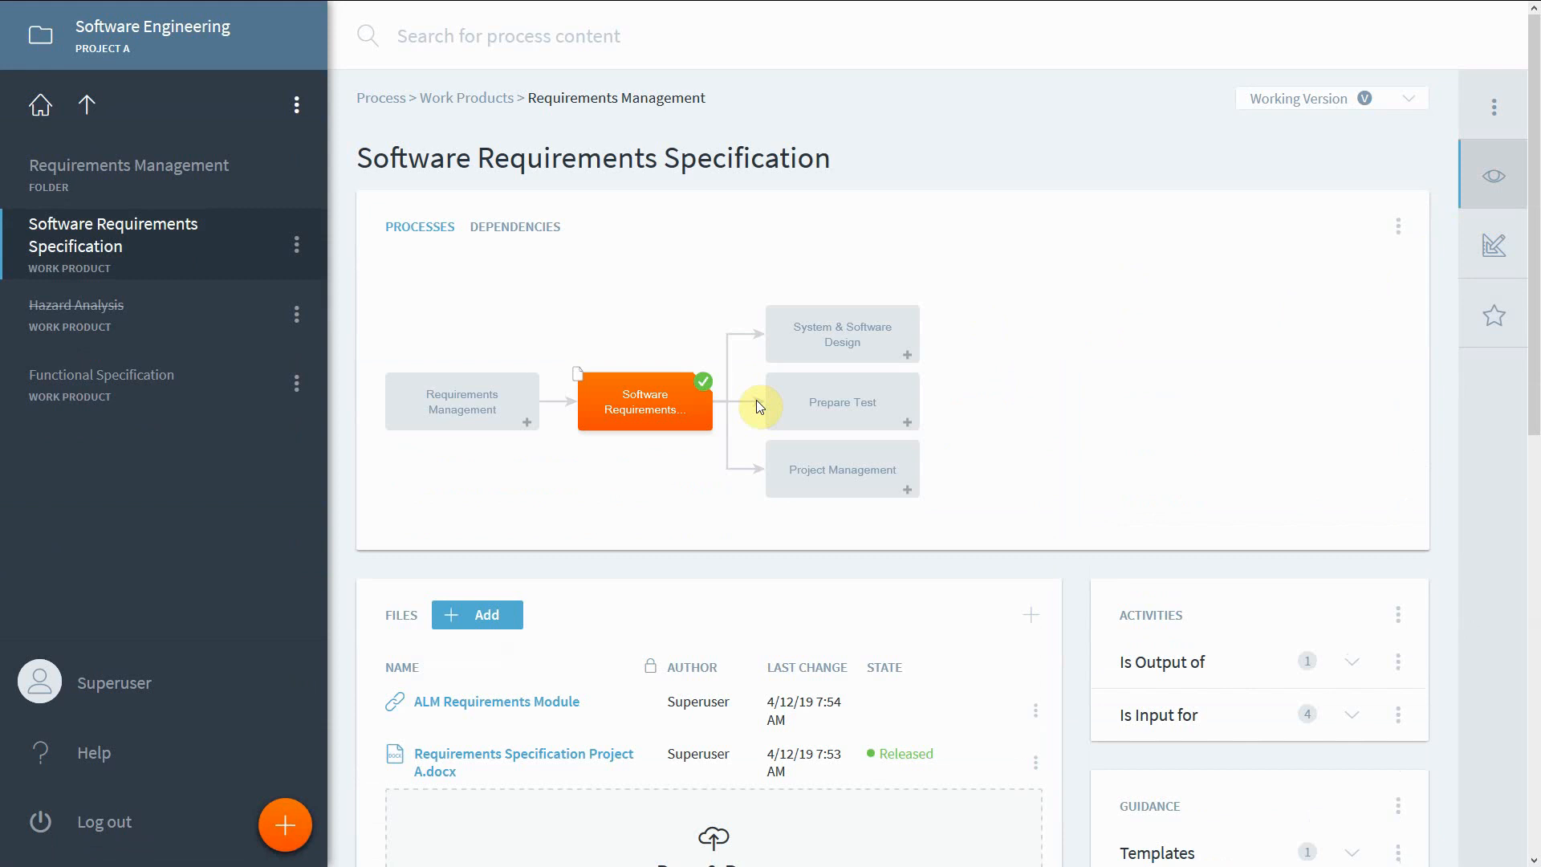
pyautogui.scroll(-3)
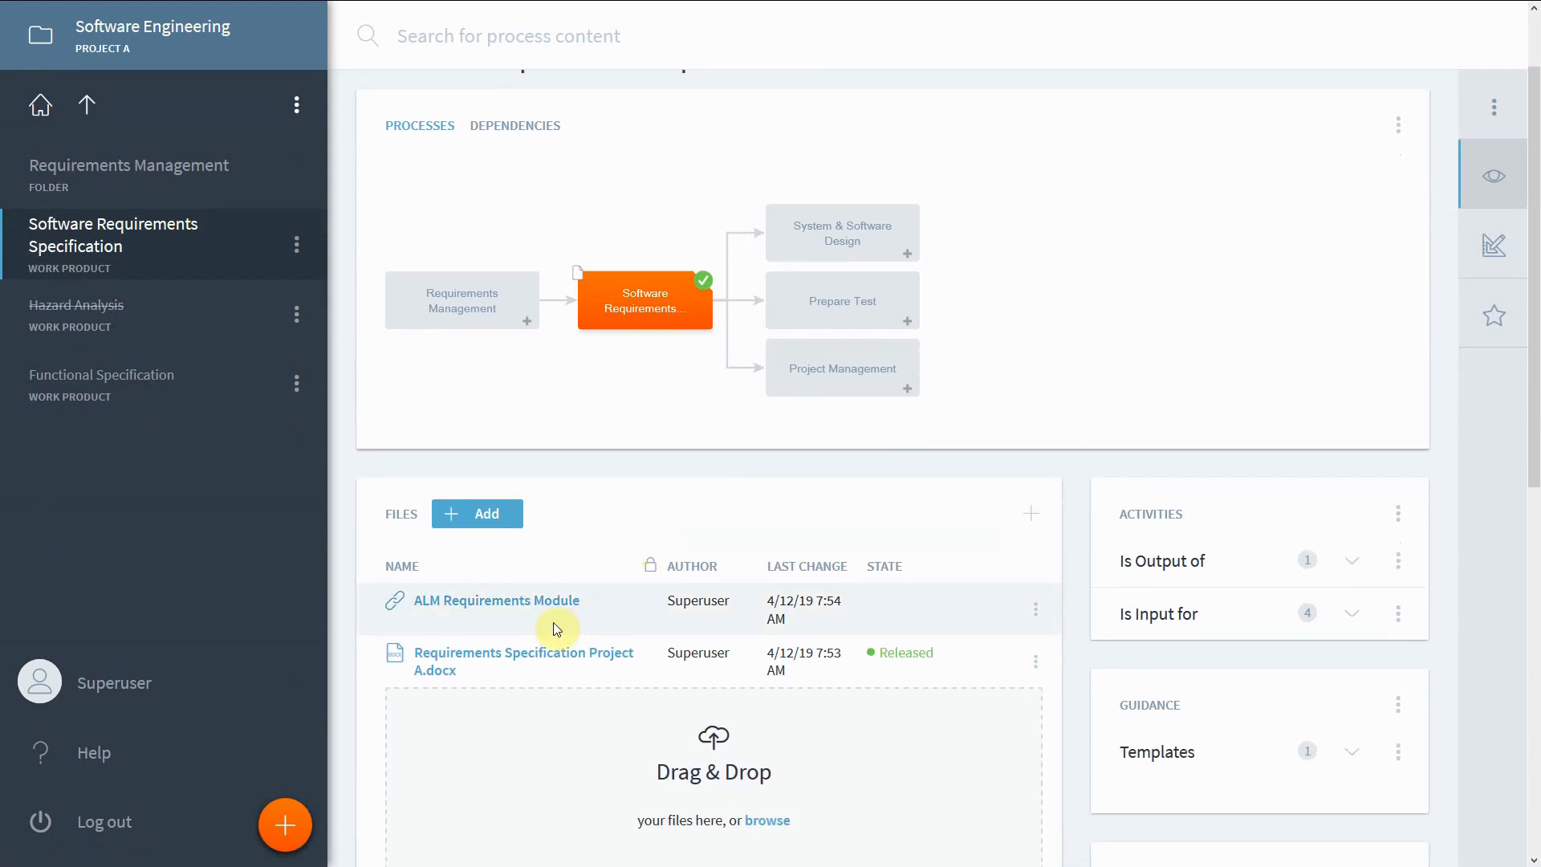
pyautogui.moveTo(738, 645)
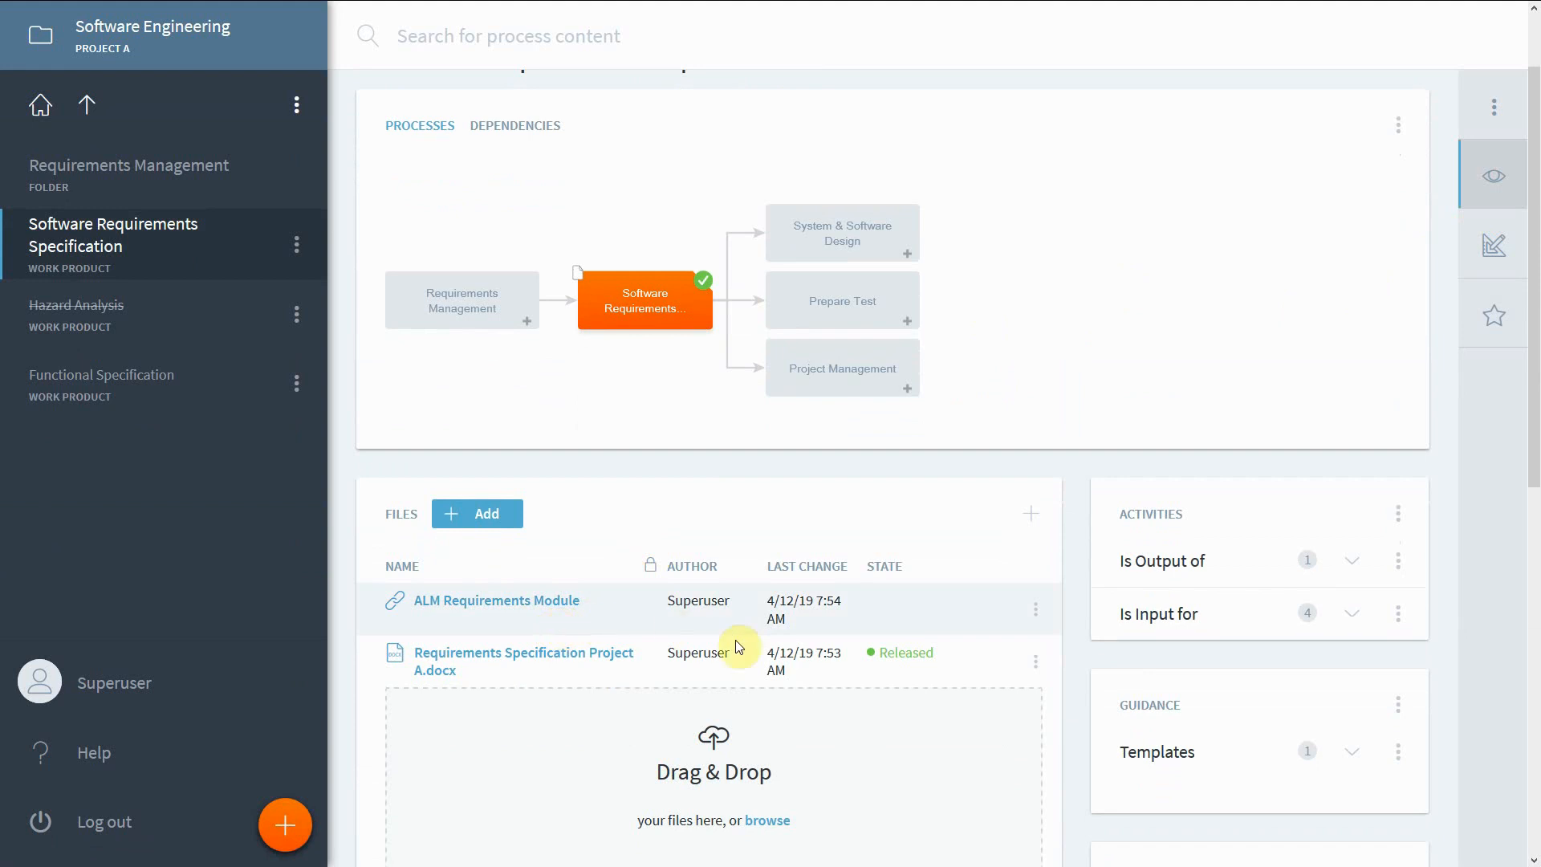
pyautogui.moveTo(909, 671)
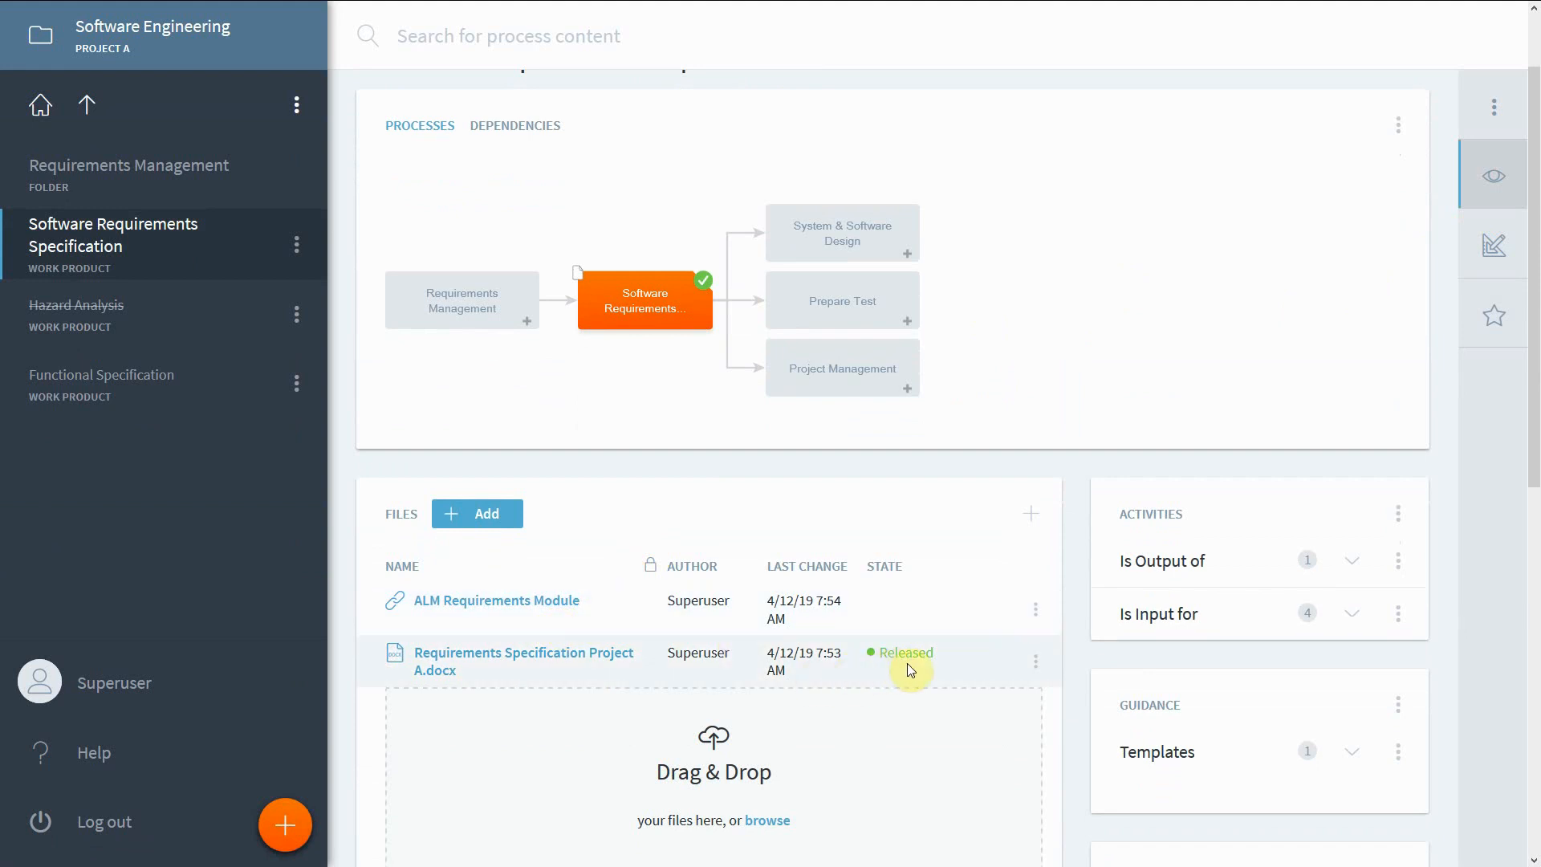
pyautogui.moveTo(382, 347)
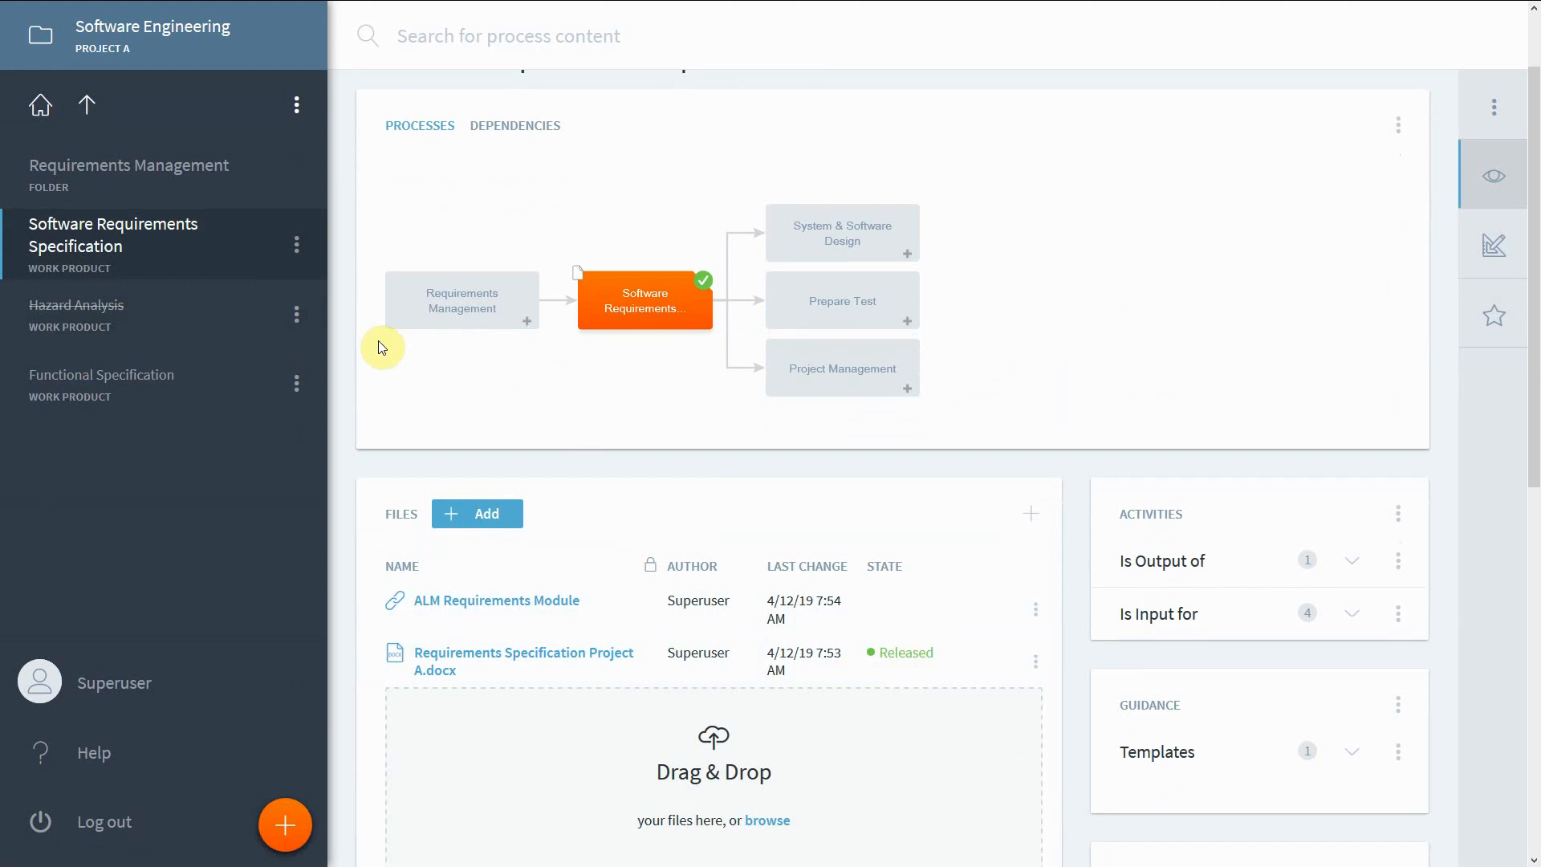